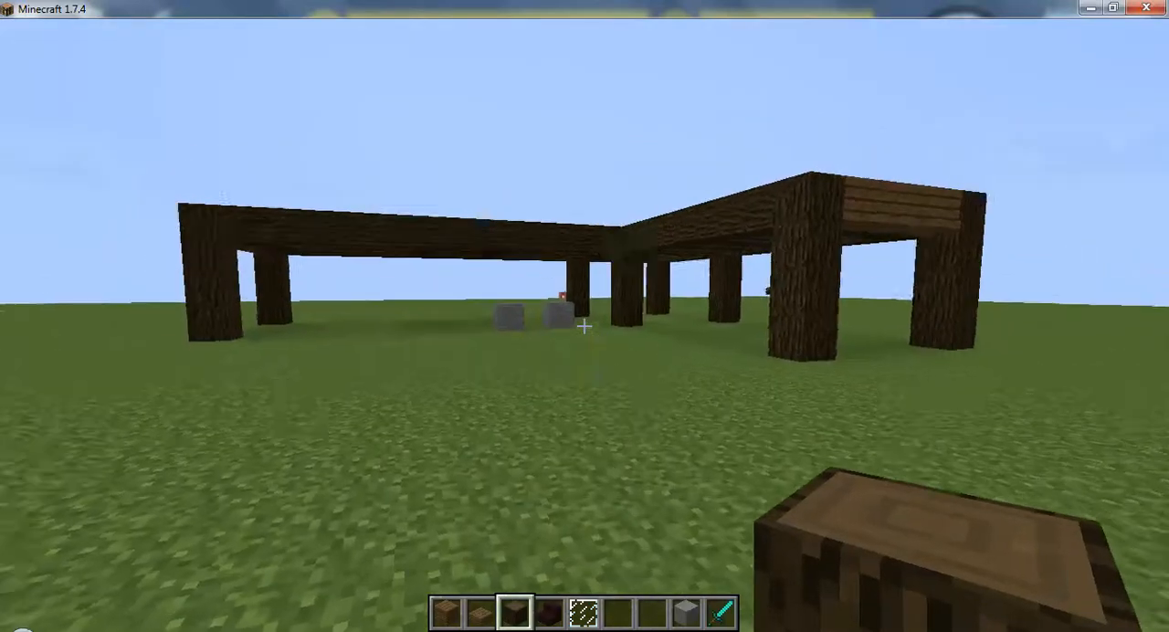
mouse_move(585, 326)
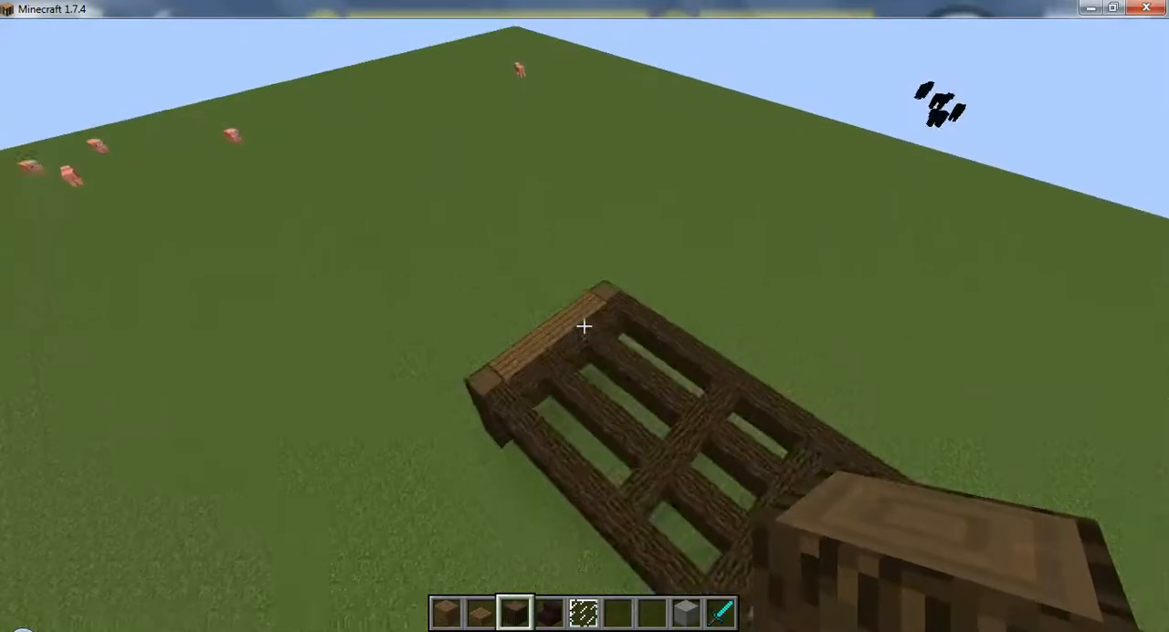
mouse_move(584, 325)
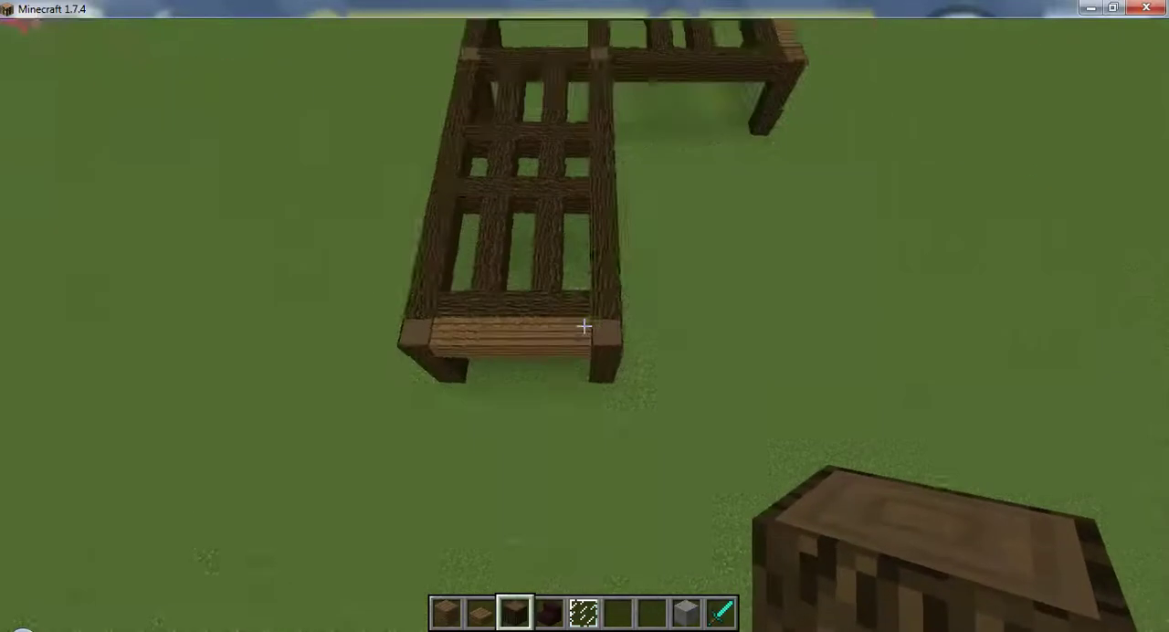
mouse_move(584, 326)
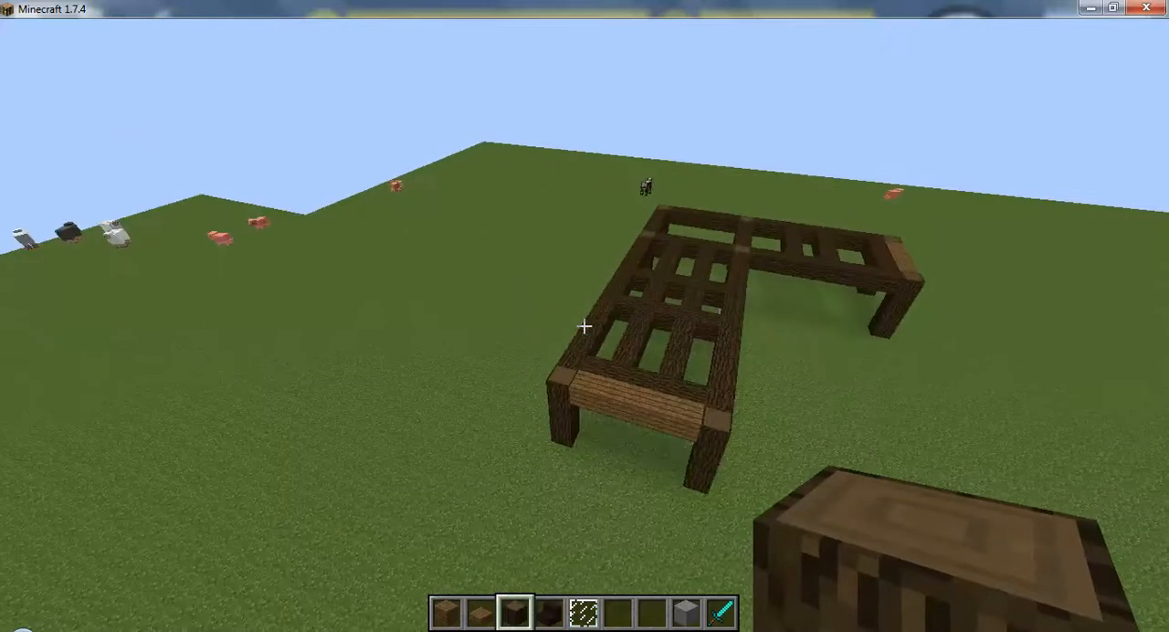
mouse_move(585, 326)
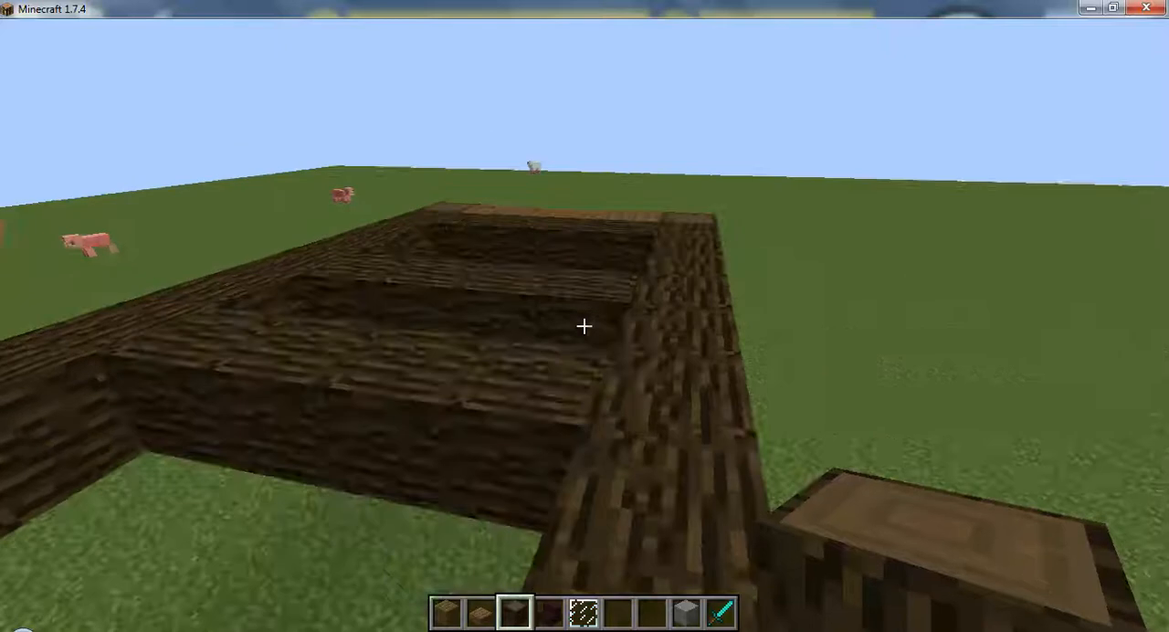
mouse_move(585, 327)
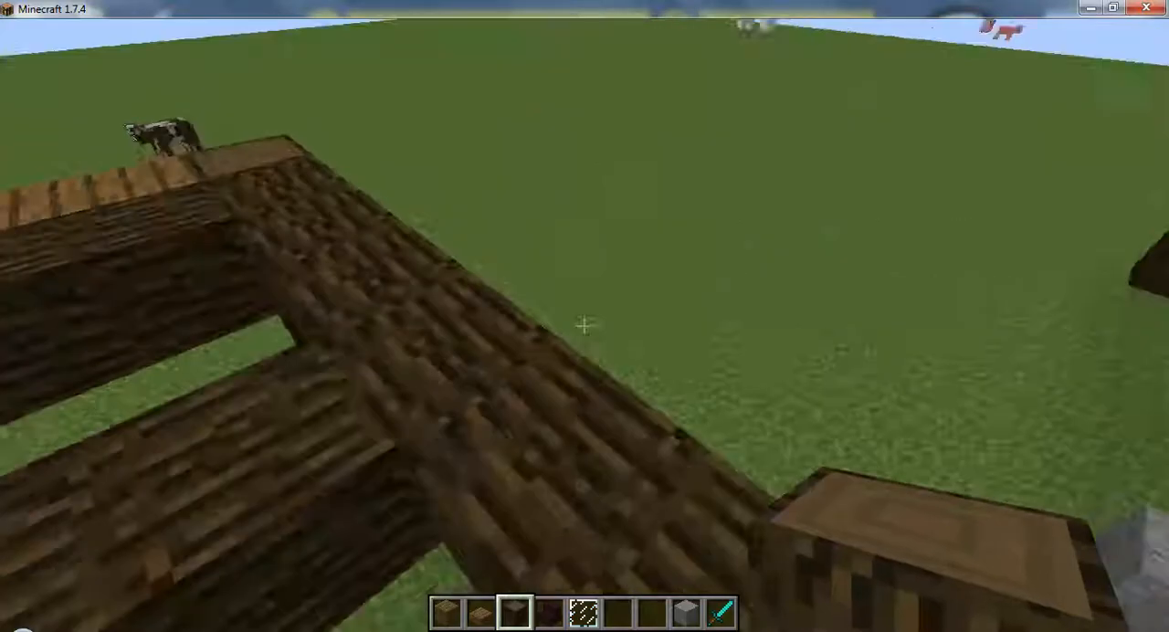
mouse_move(585, 325)
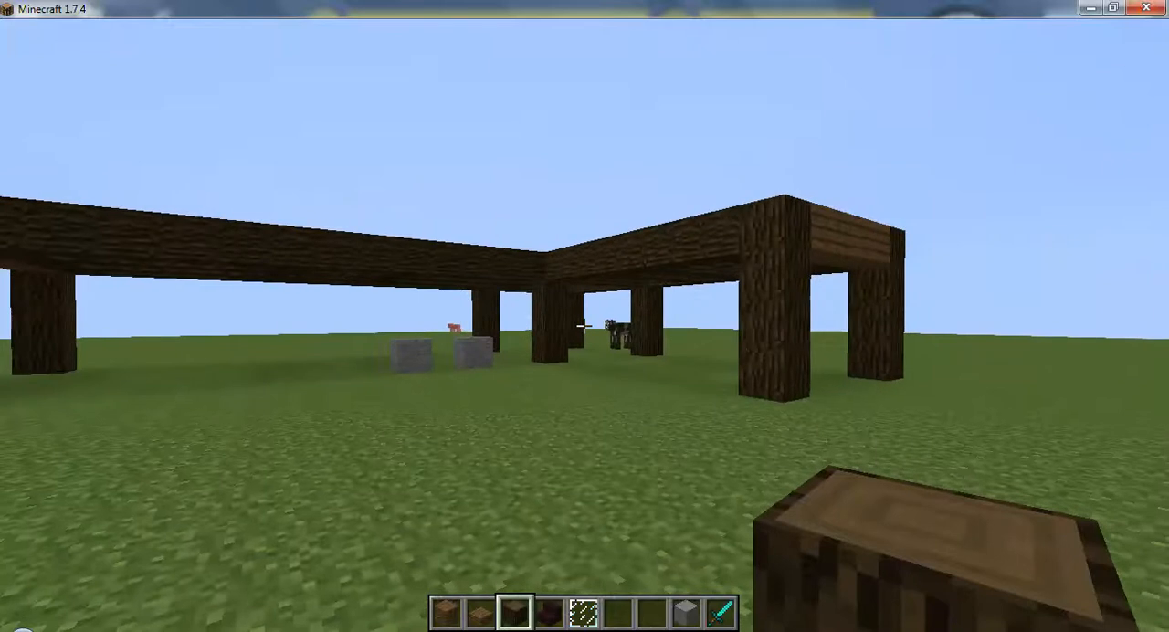
mouse_move(583, 326)
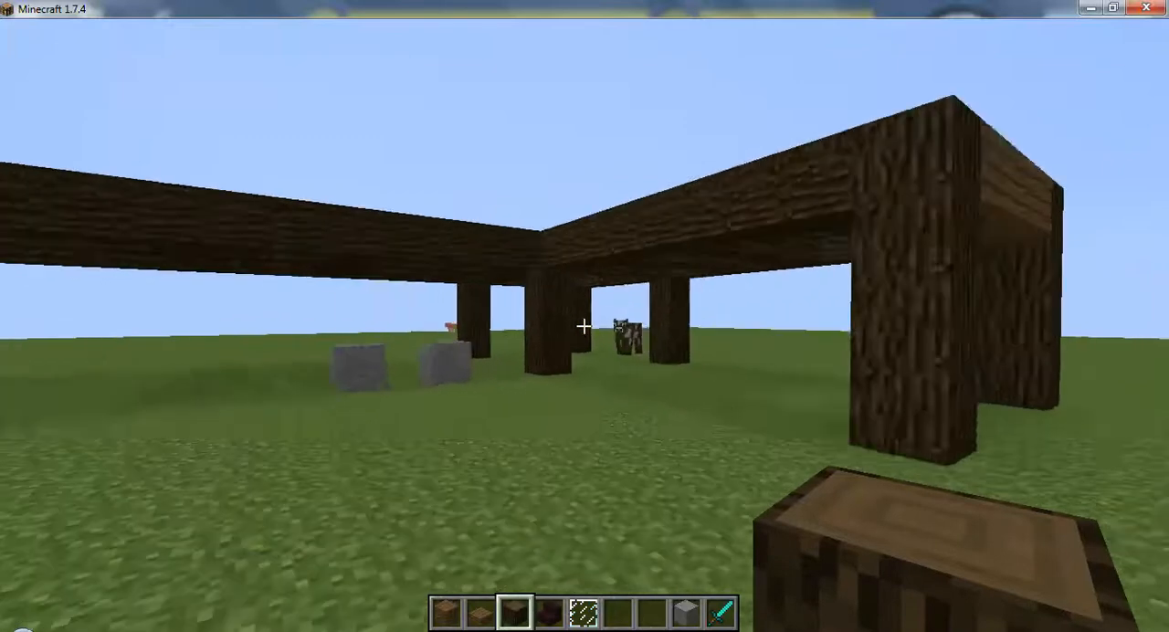
mouse_move(583, 325)
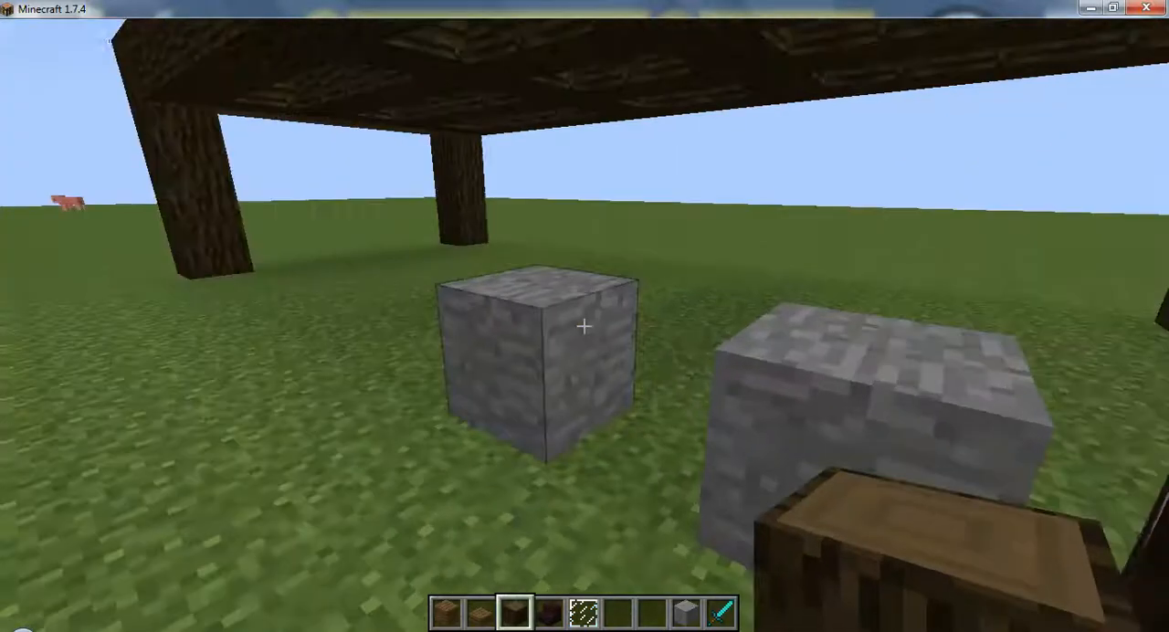
mouse_move(585, 324)
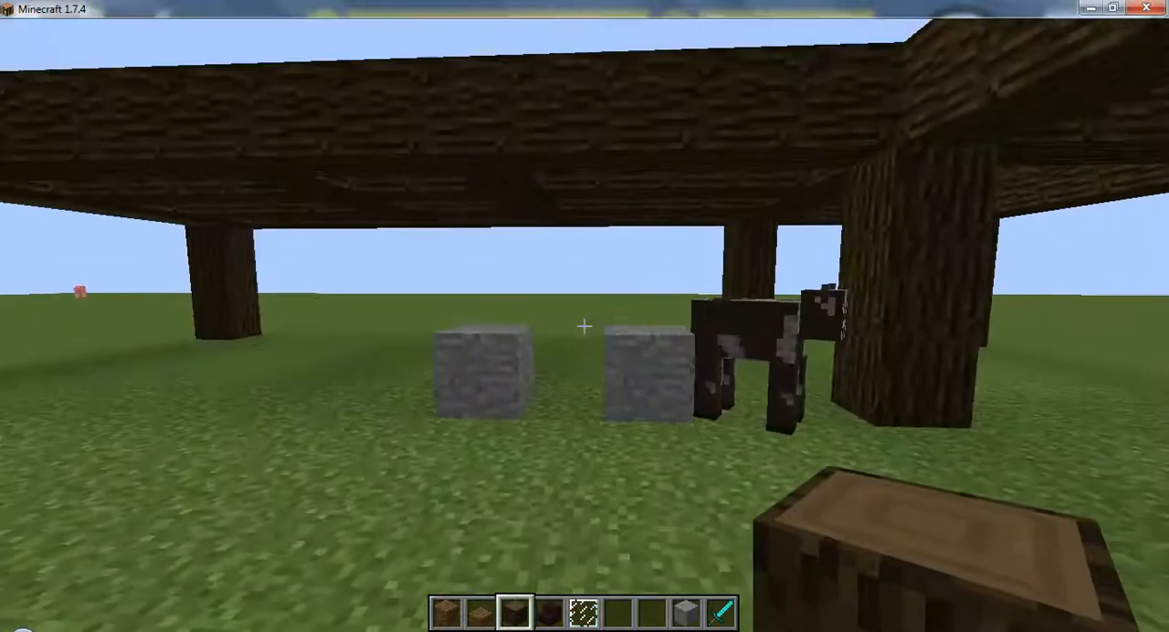
Step: Switch to spruce planks to fill gaps between the dark oak ceiling beams
key(2)
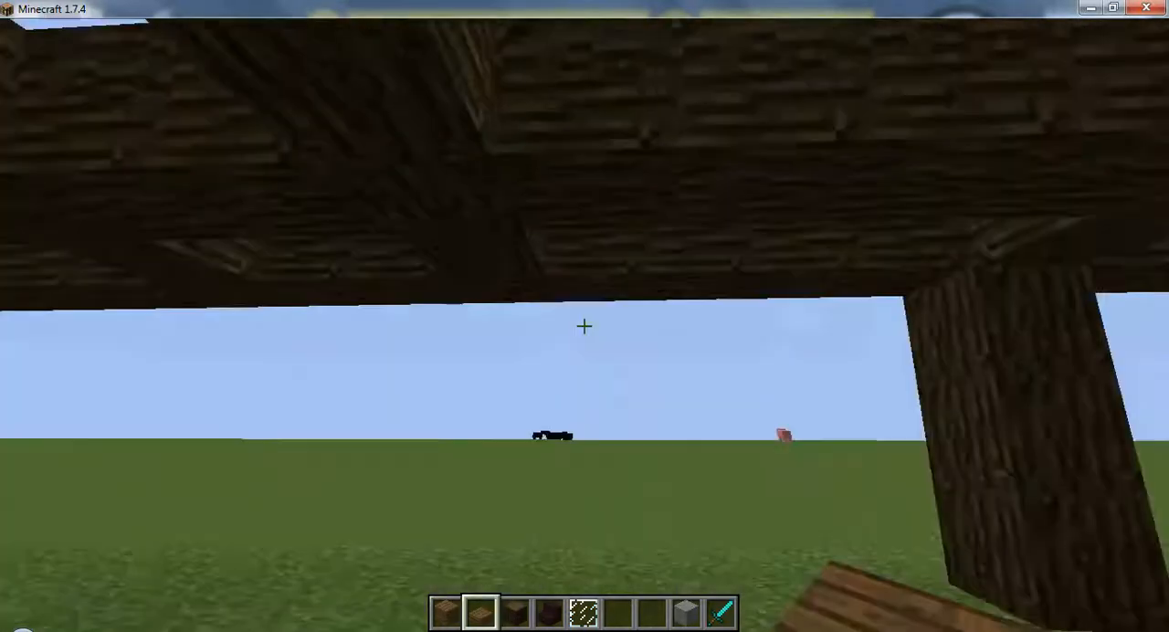
mouse_move(584, 327)
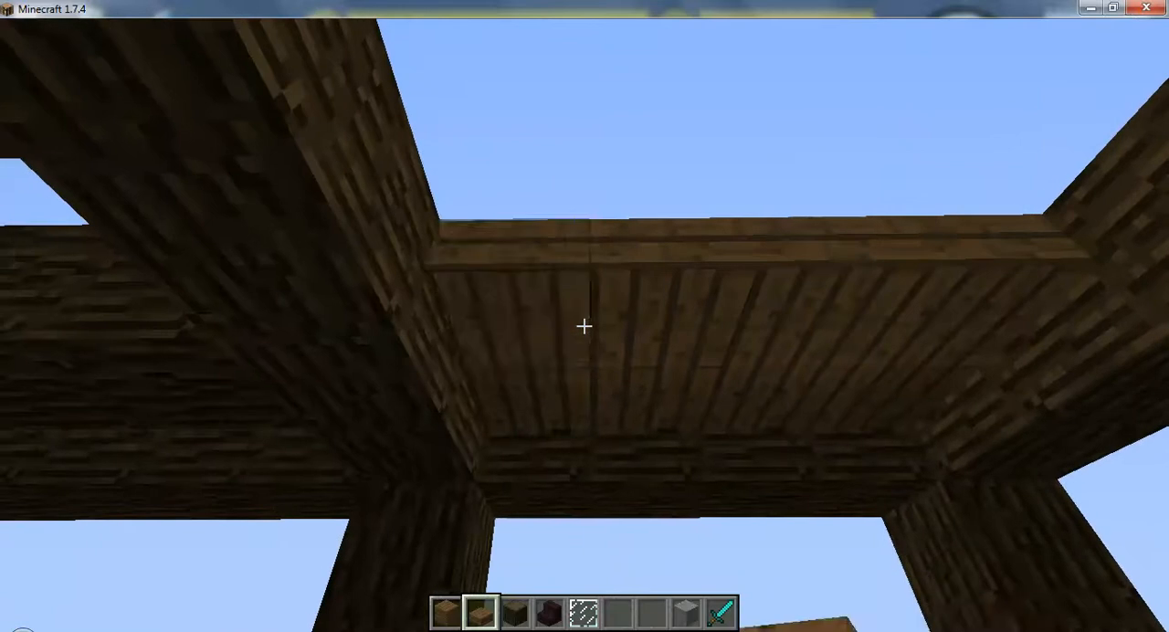
mouse_move(584, 327)
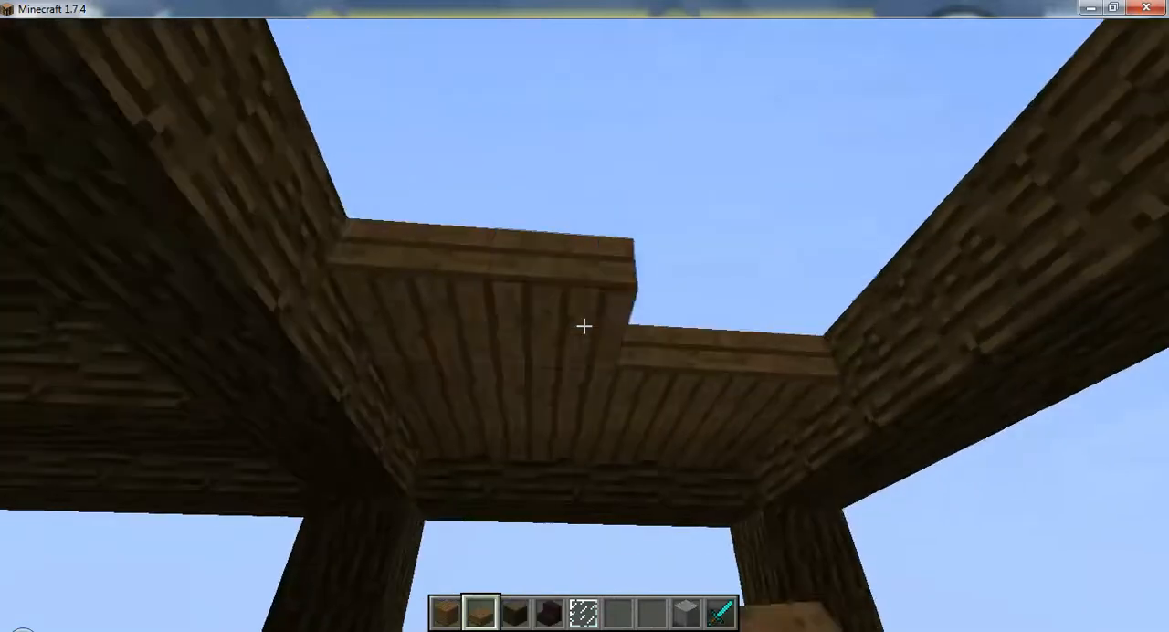
mouse_move(585, 327)
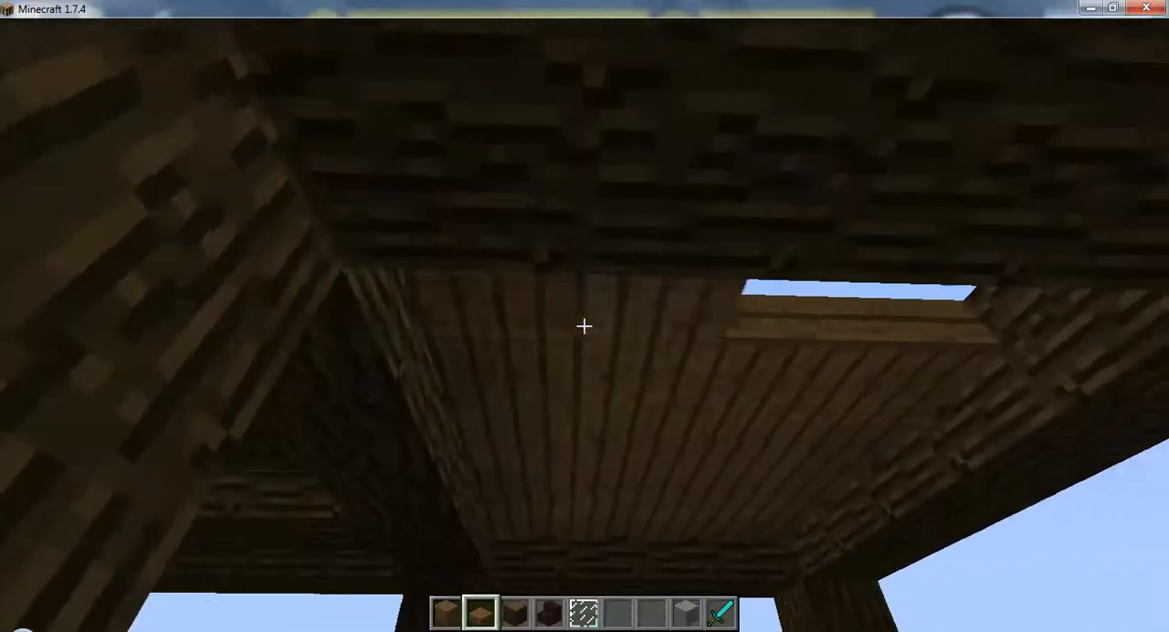
mouse_move(585, 326)
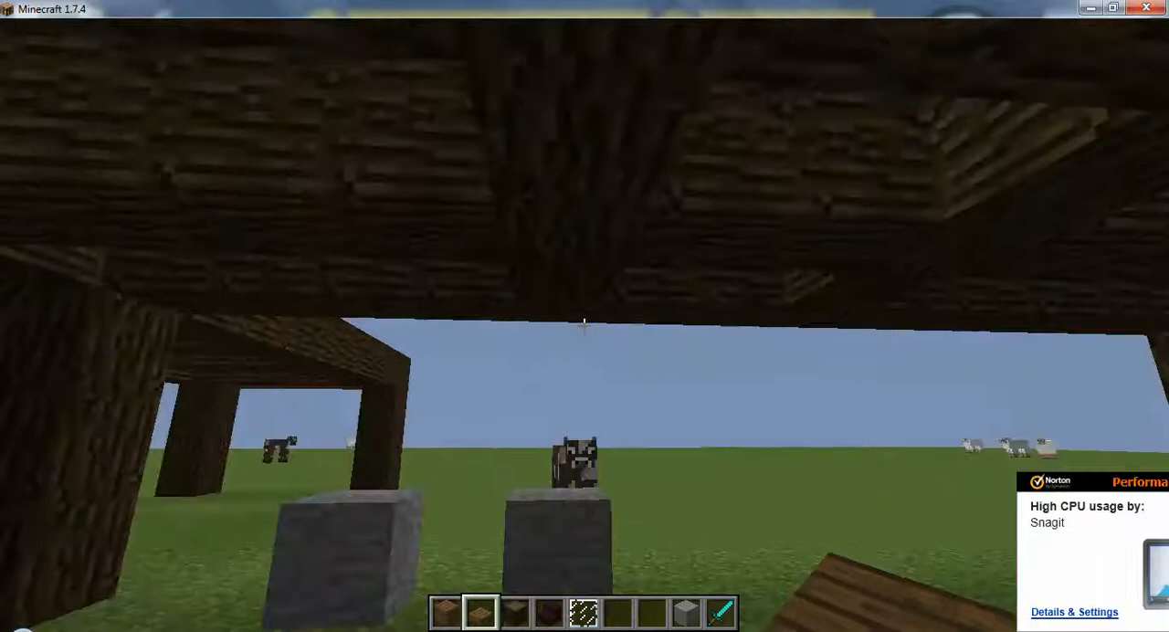
mouse_move(585, 329)
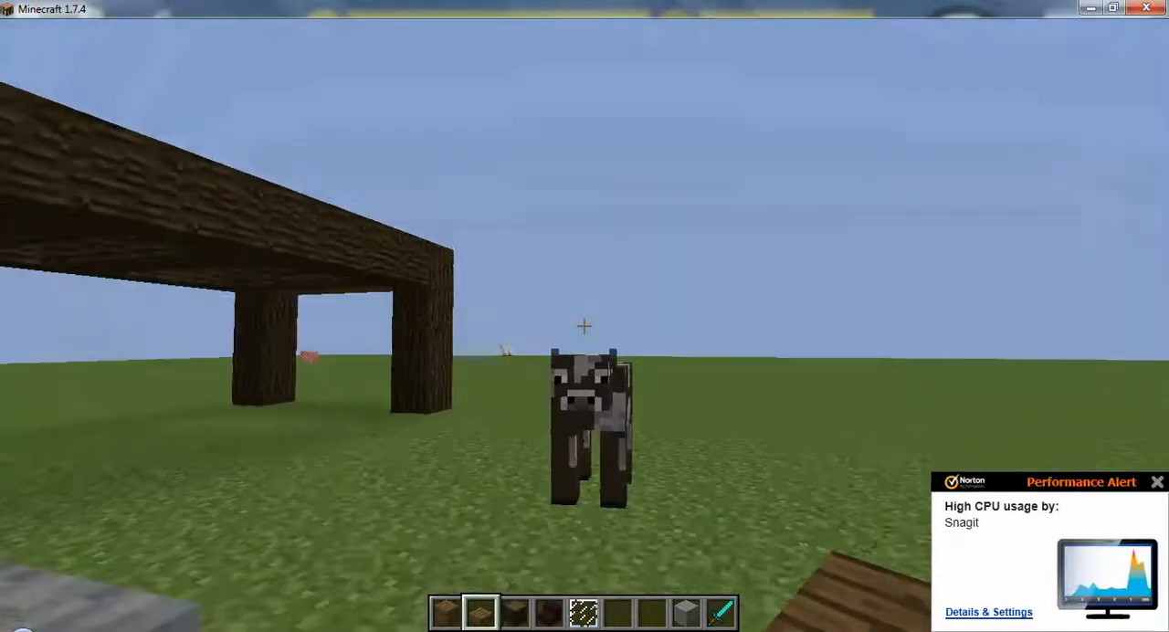
Step: Swap the spruce planks for the diamond sword through the creative inventory
key(e)
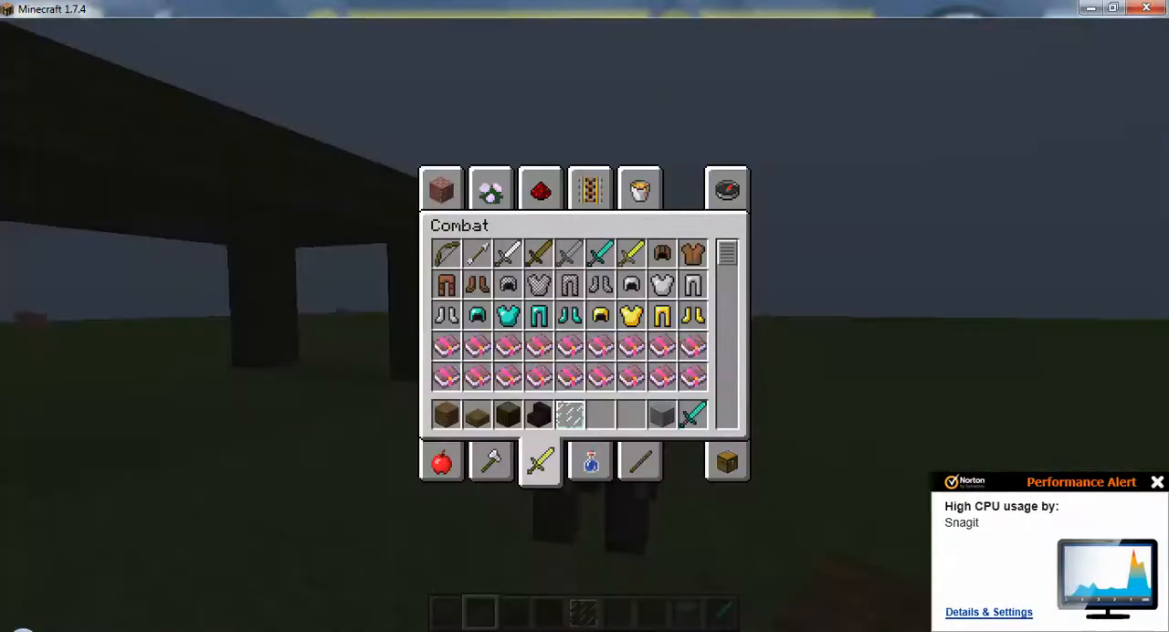
click(1157, 481)
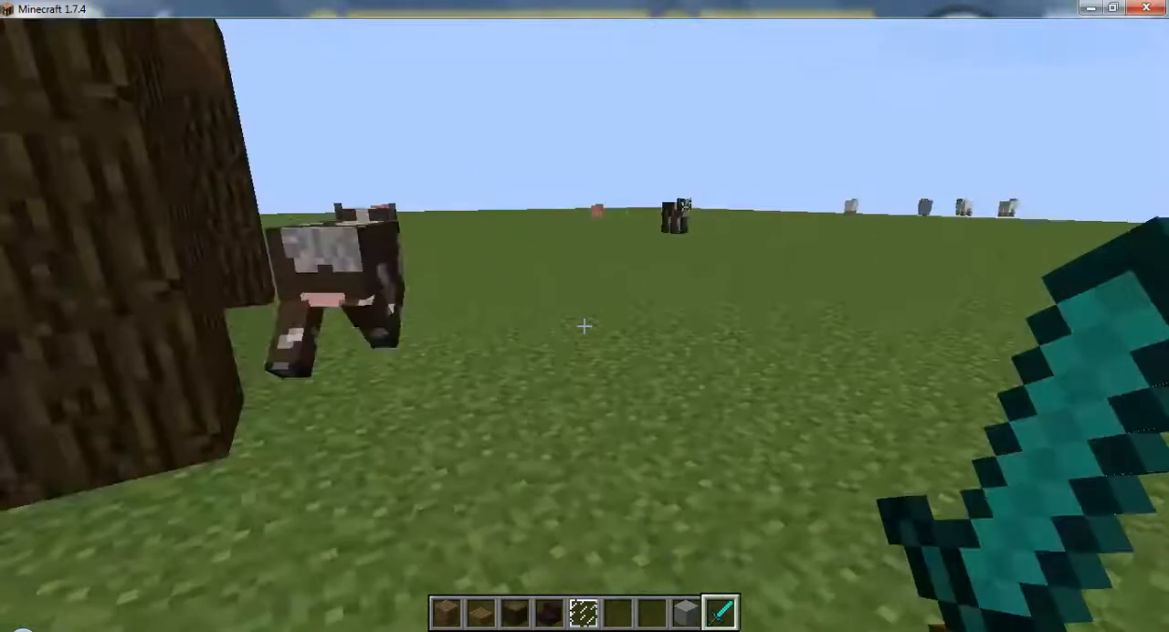
key(F3)
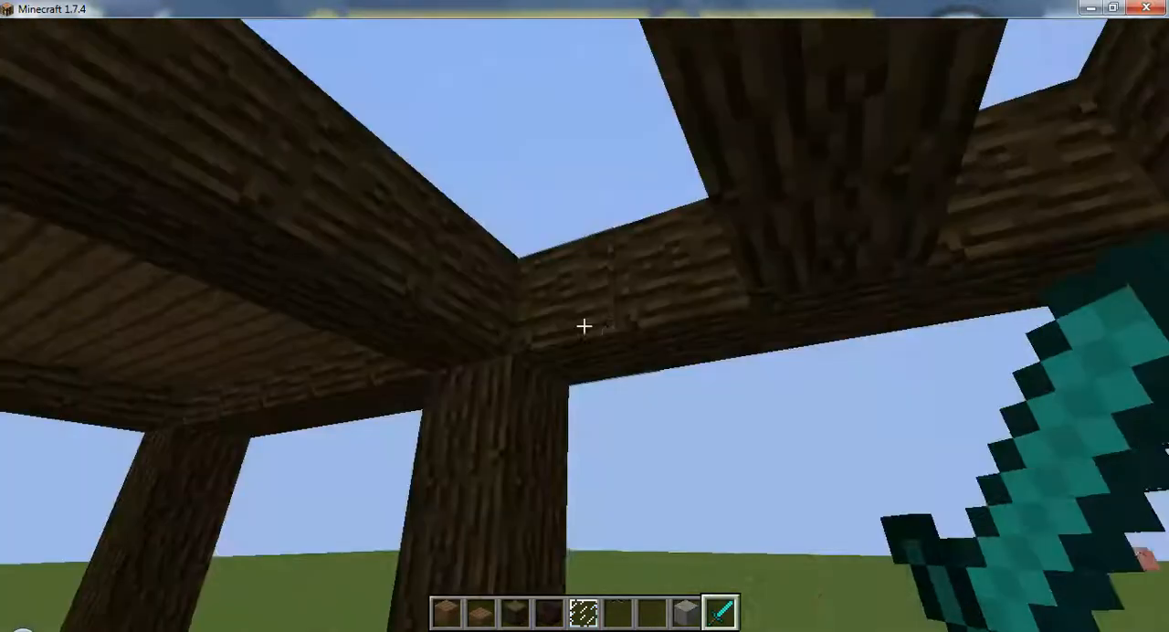
Step: Switch back to spruce planks to fill the remaining ceiling gaps
key(2)
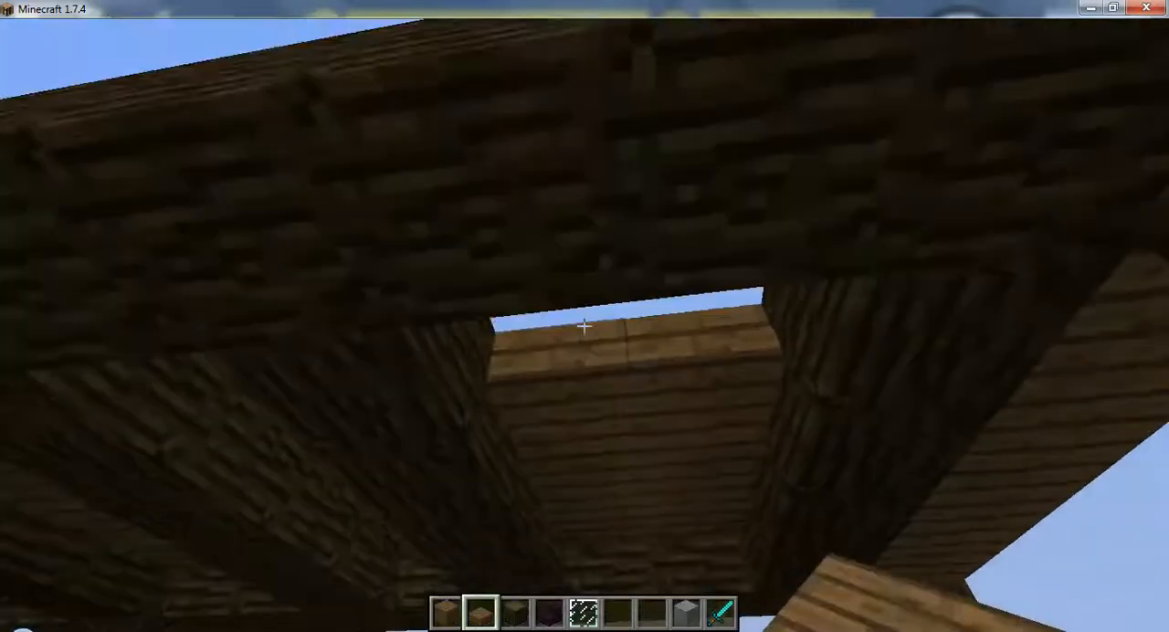
mouse_move(585, 326)
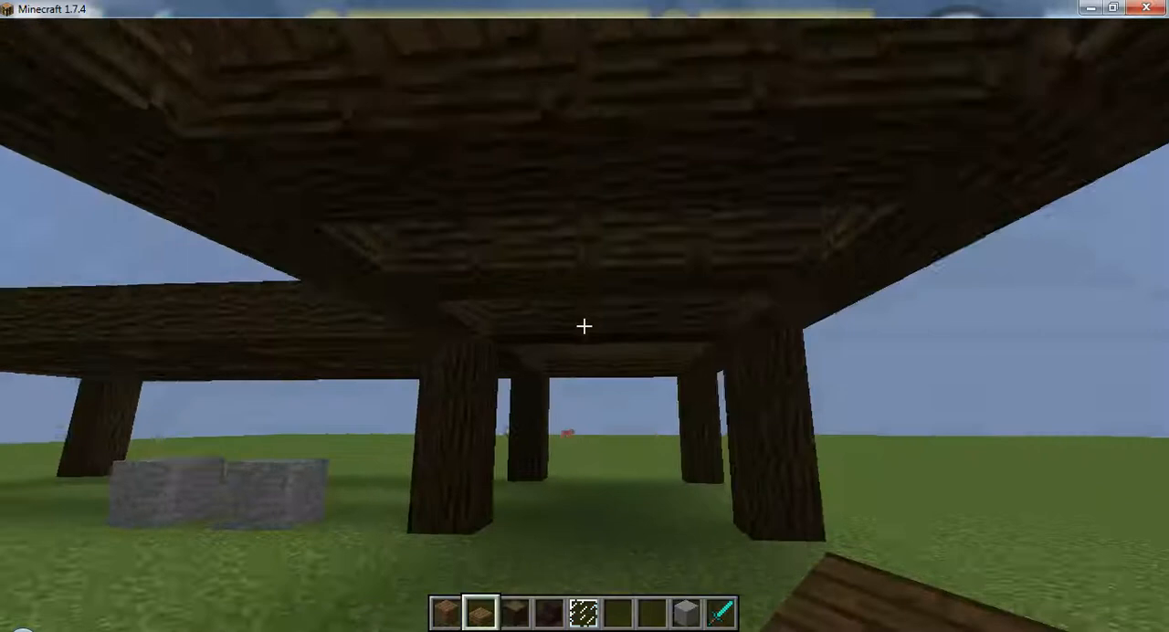
mouse_move(584, 326)
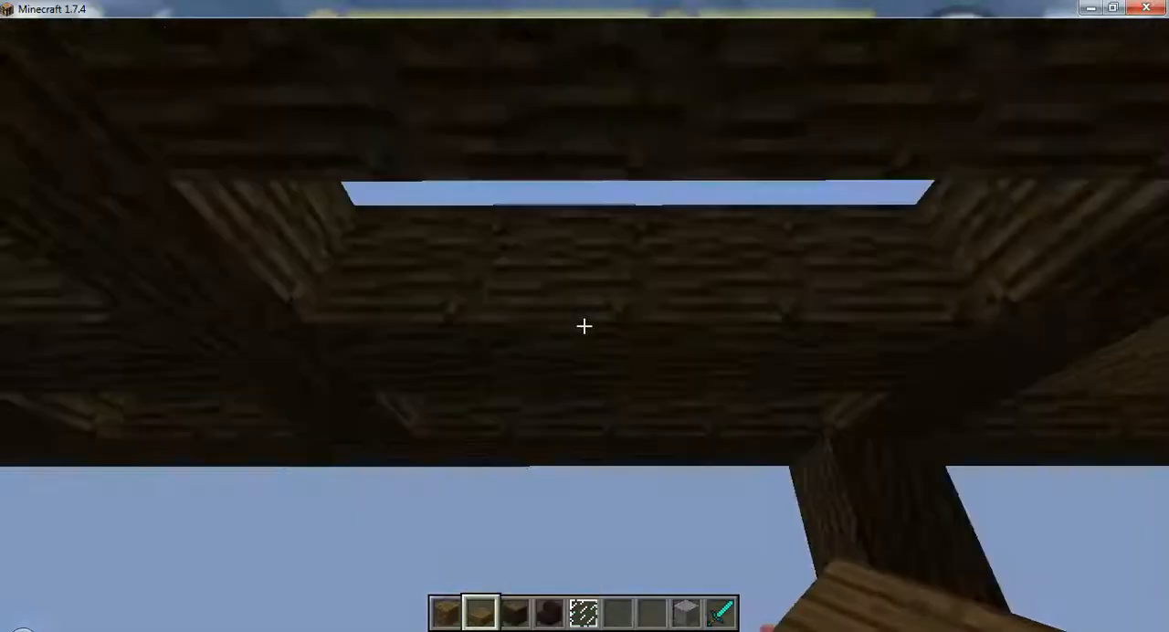
mouse_move(585, 329)
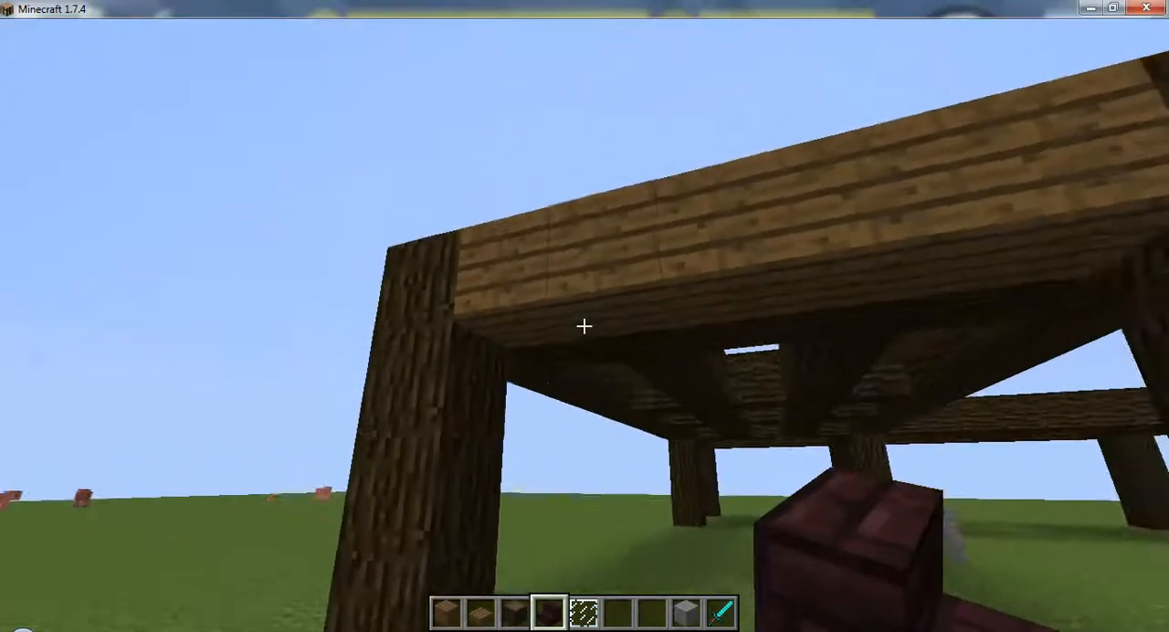
mouse_move(585, 326)
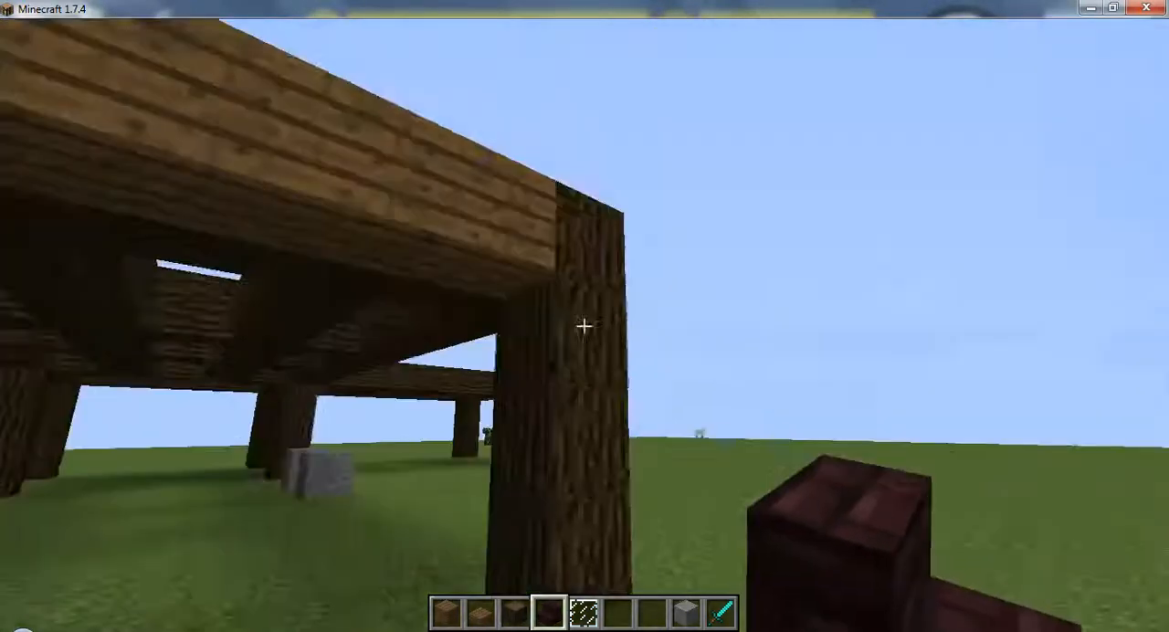
mouse_move(584, 329)
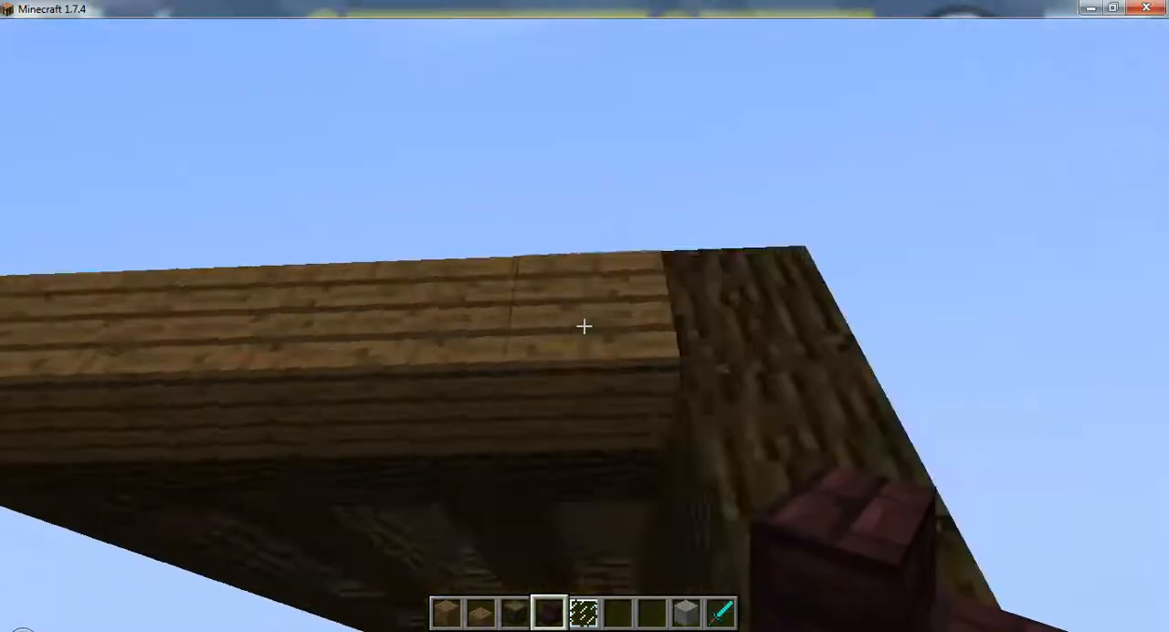
mouse_move(584, 326)
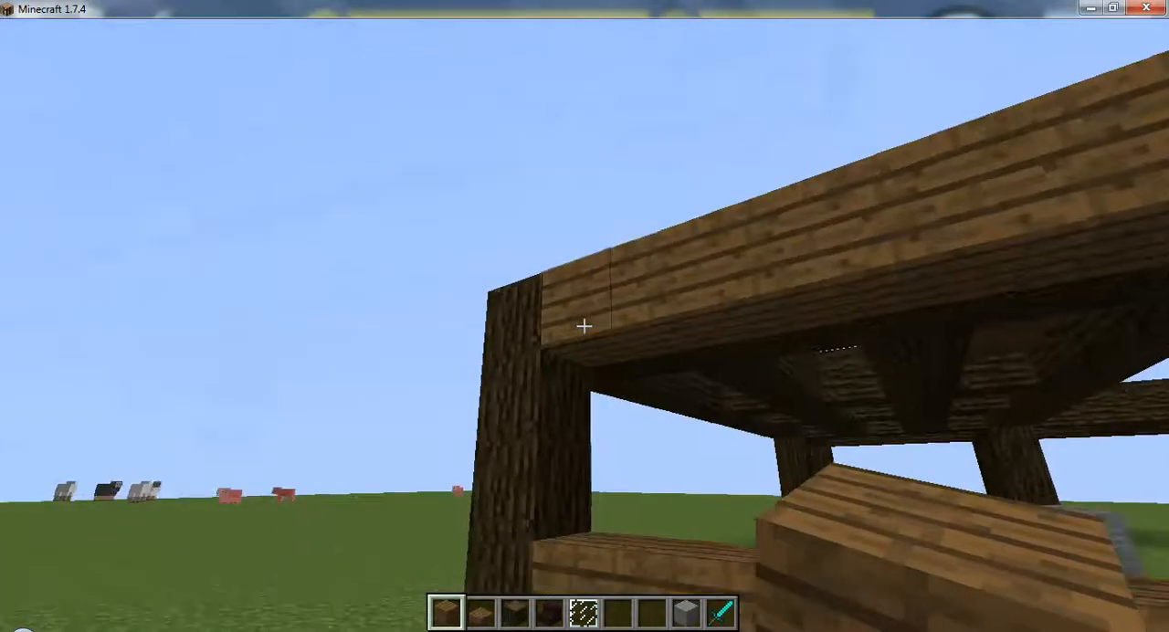
mouse_move(584, 326)
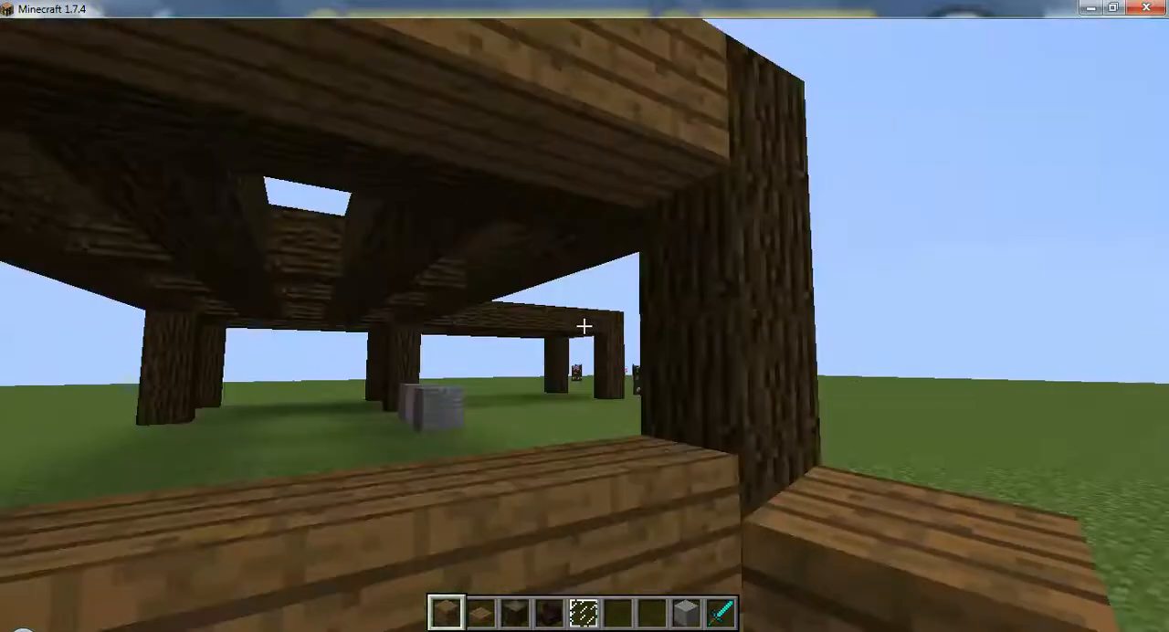
mouse_move(585, 326)
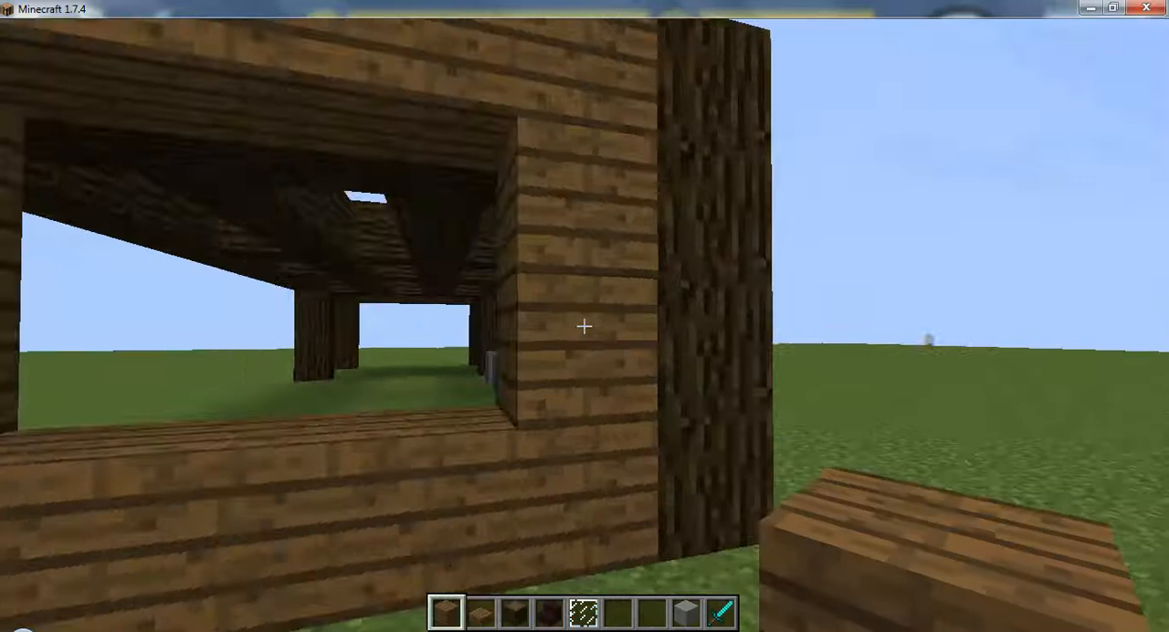
Step: Find gray wool in the Building Blocks tab and add it to the hotbar
key(e)
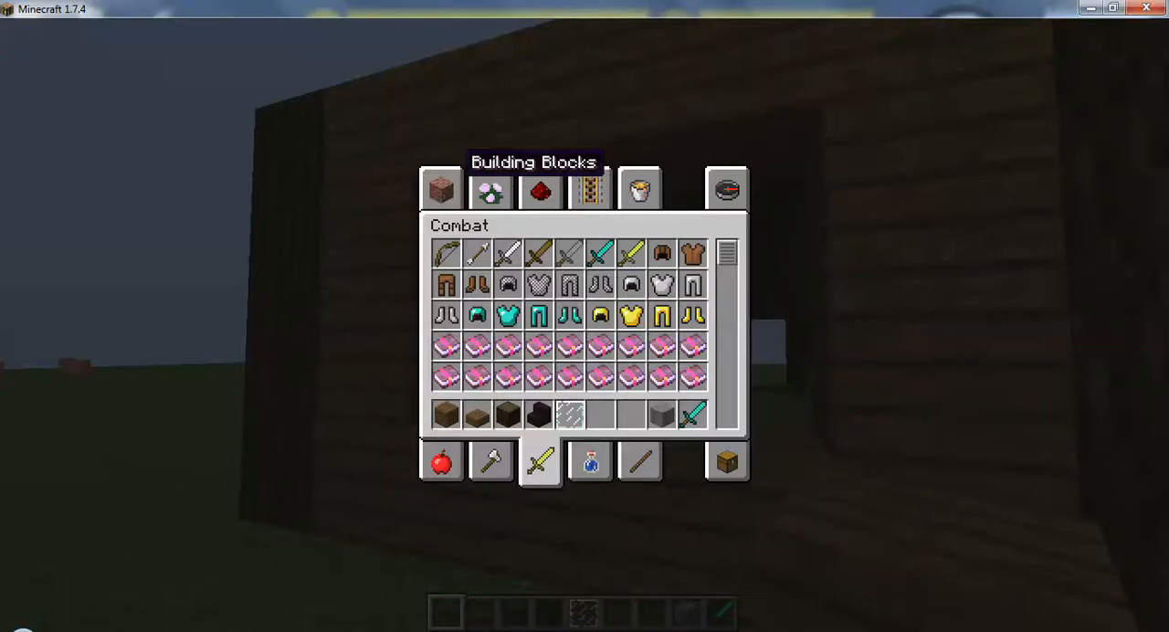
click(442, 189)
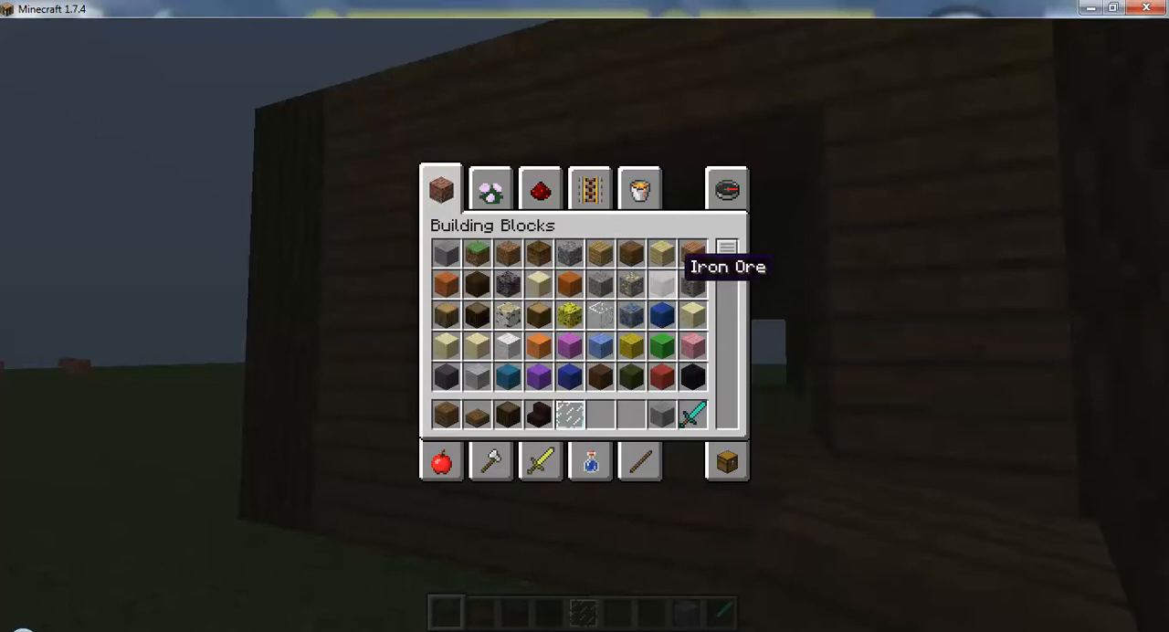
scroll(down, 3)
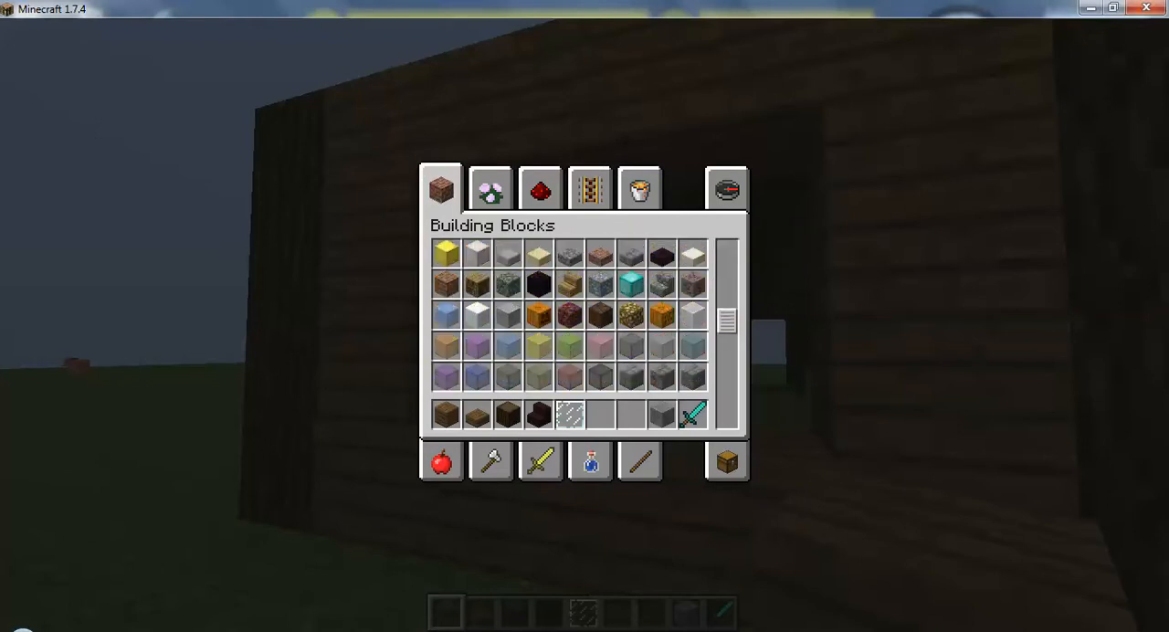
scroll(down, 3)
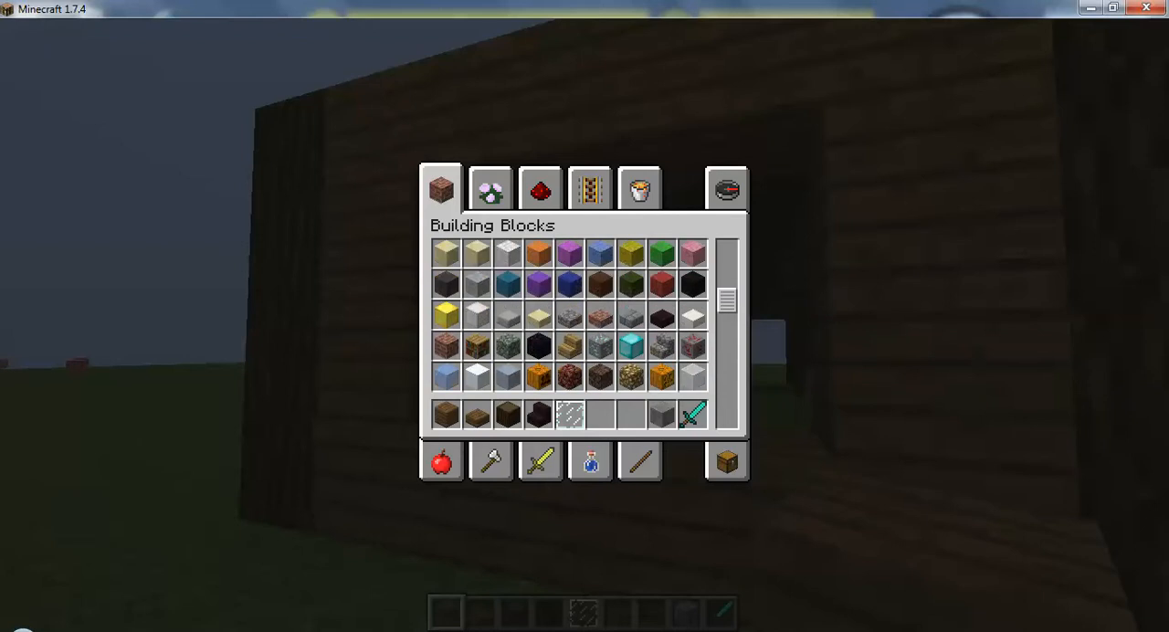
mouse_move(621, 281)
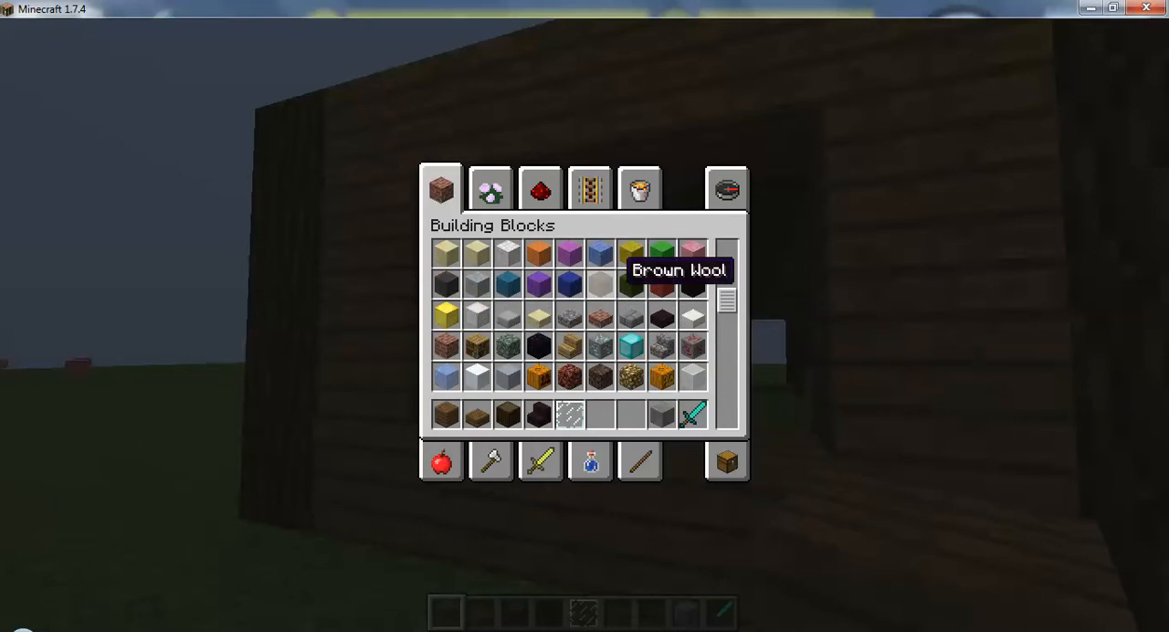
mouse_move(678, 285)
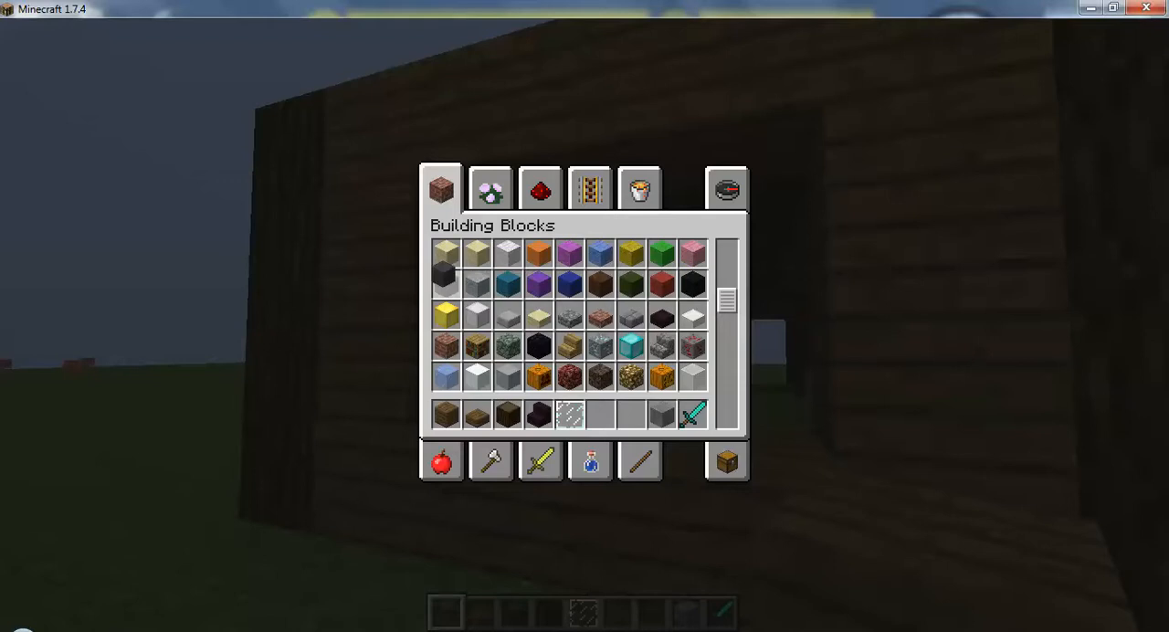
key(Escape)
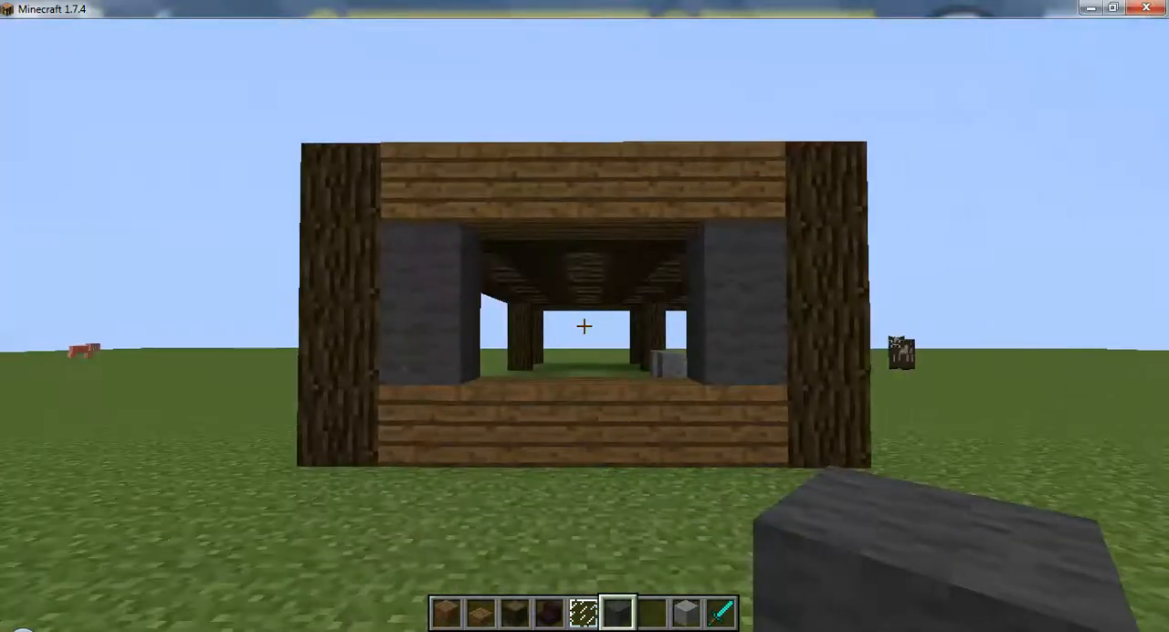
Step: Reopen the creative block inventory after flanking the front window with gray wool
key(e)
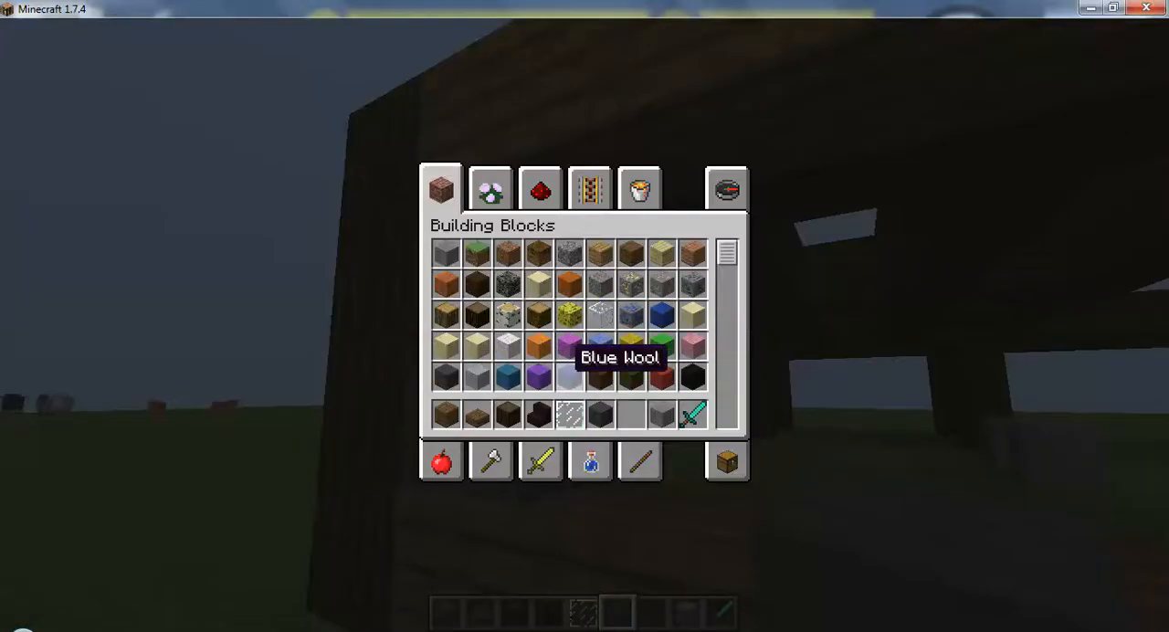
key(Escape)
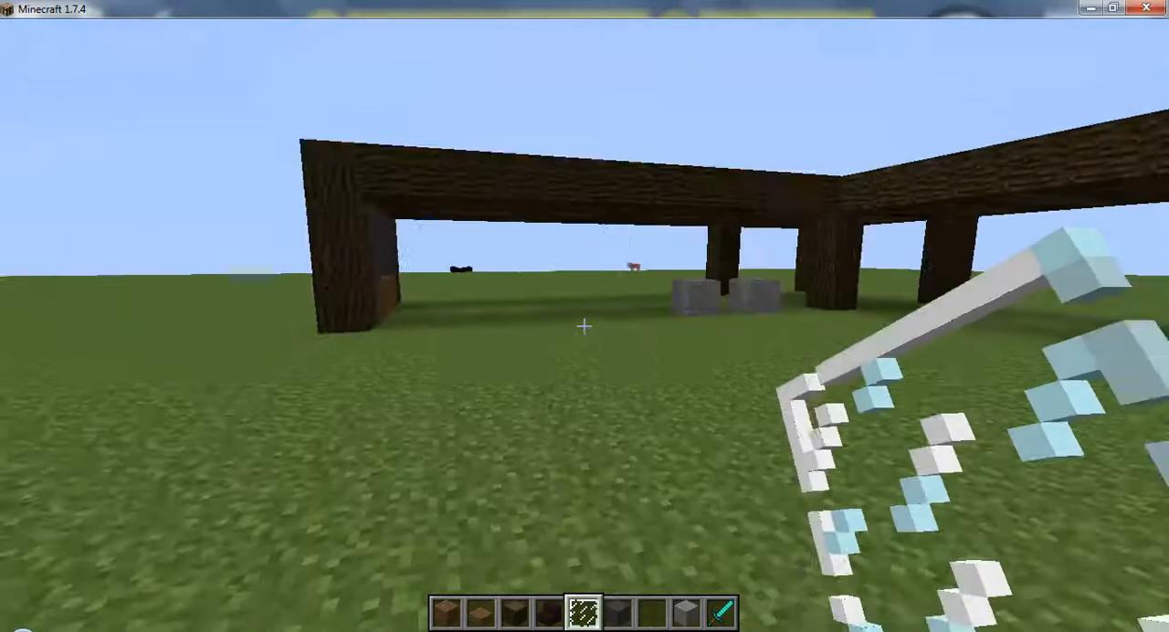
mouse_move(585, 326)
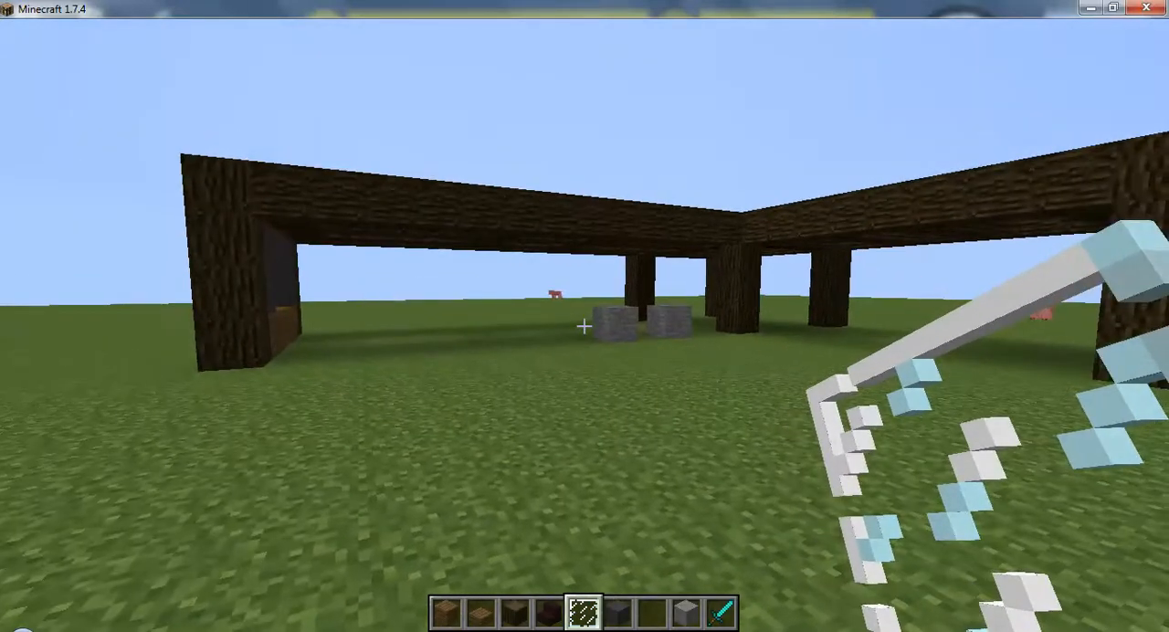
mouse_move(584, 326)
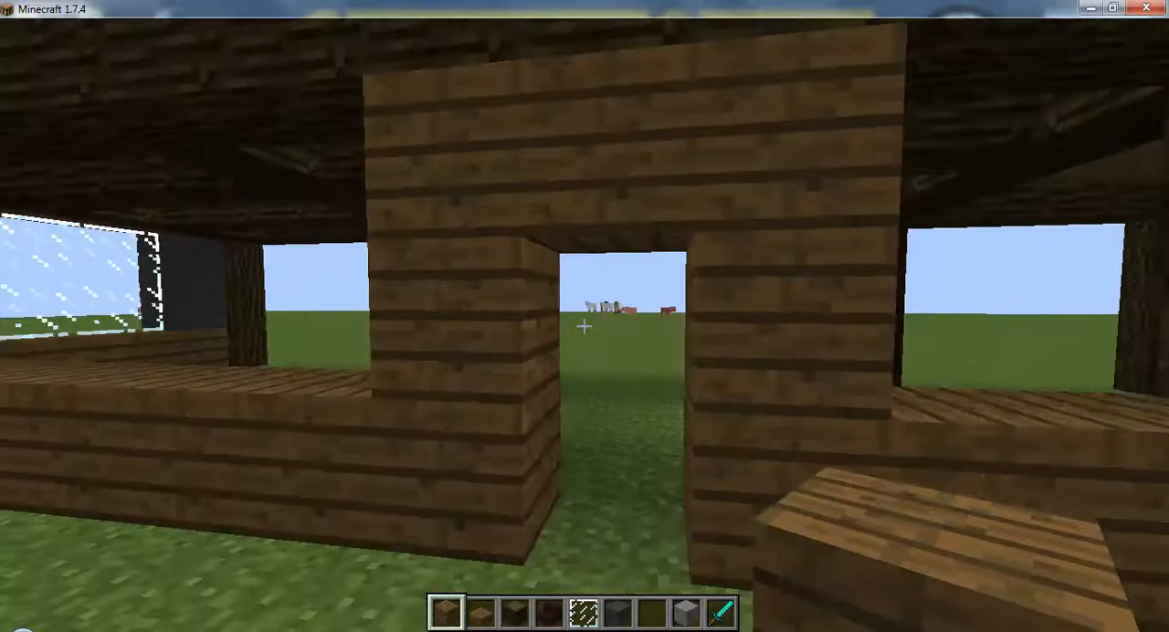
mouse_move(585, 326)
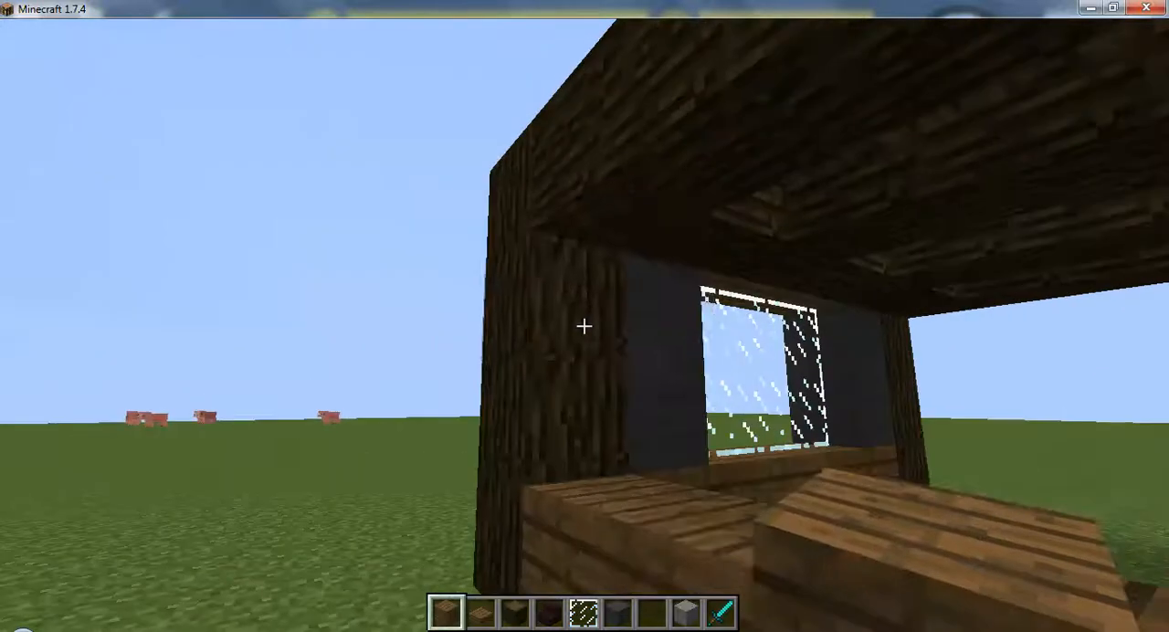
mouse_move(585, 326)
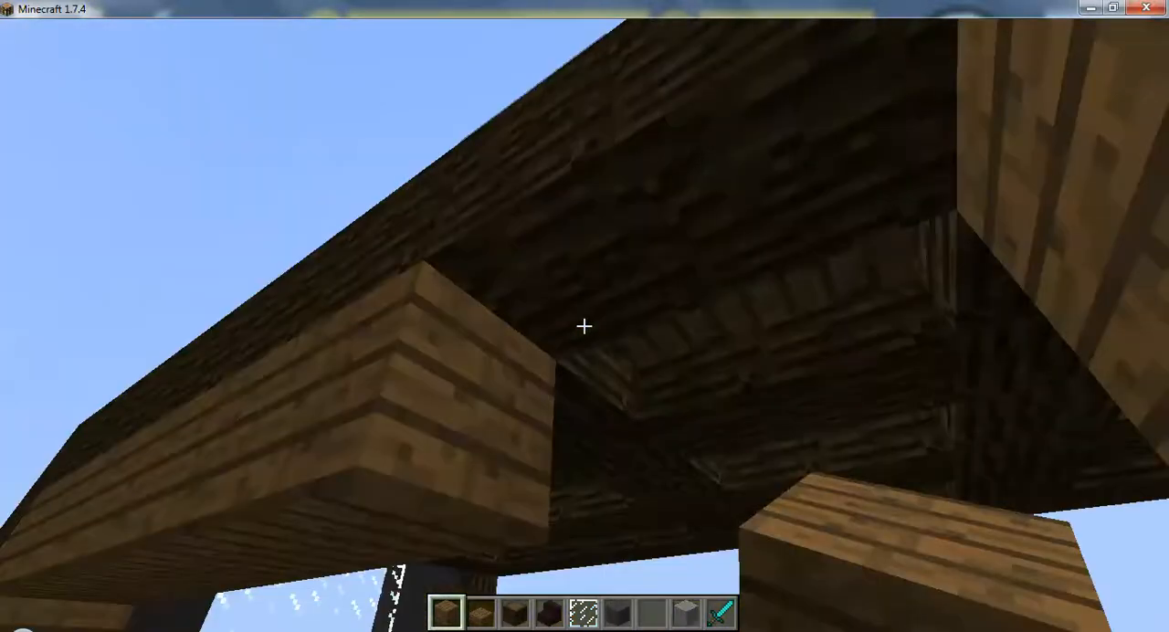
mouse_move(585, 339)
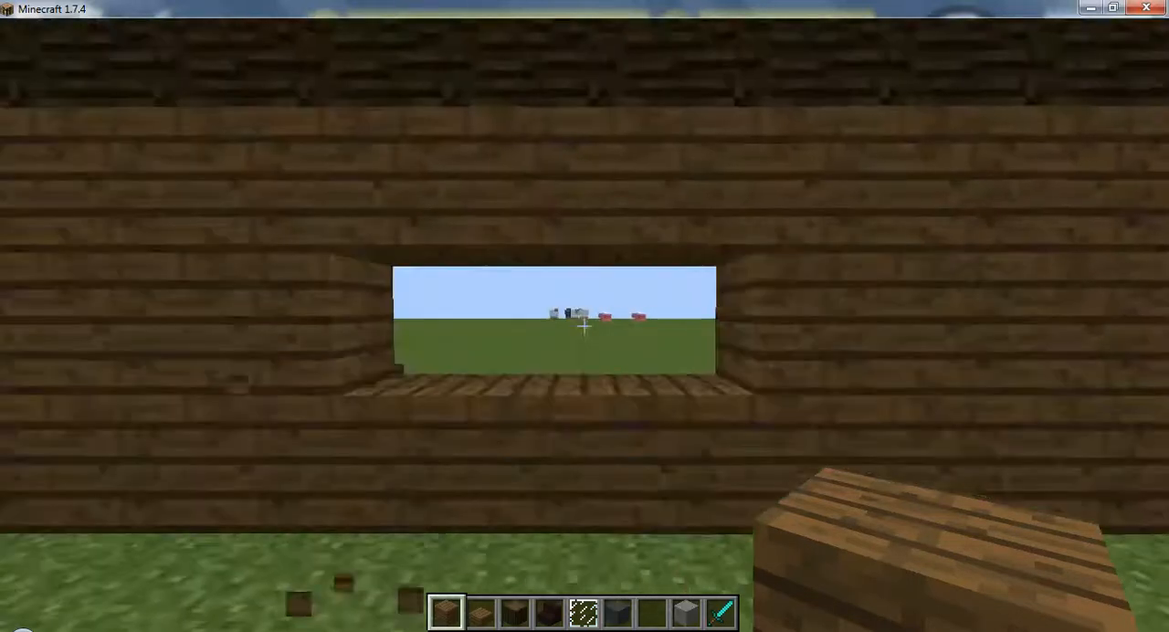
mouse_move(585, 333)
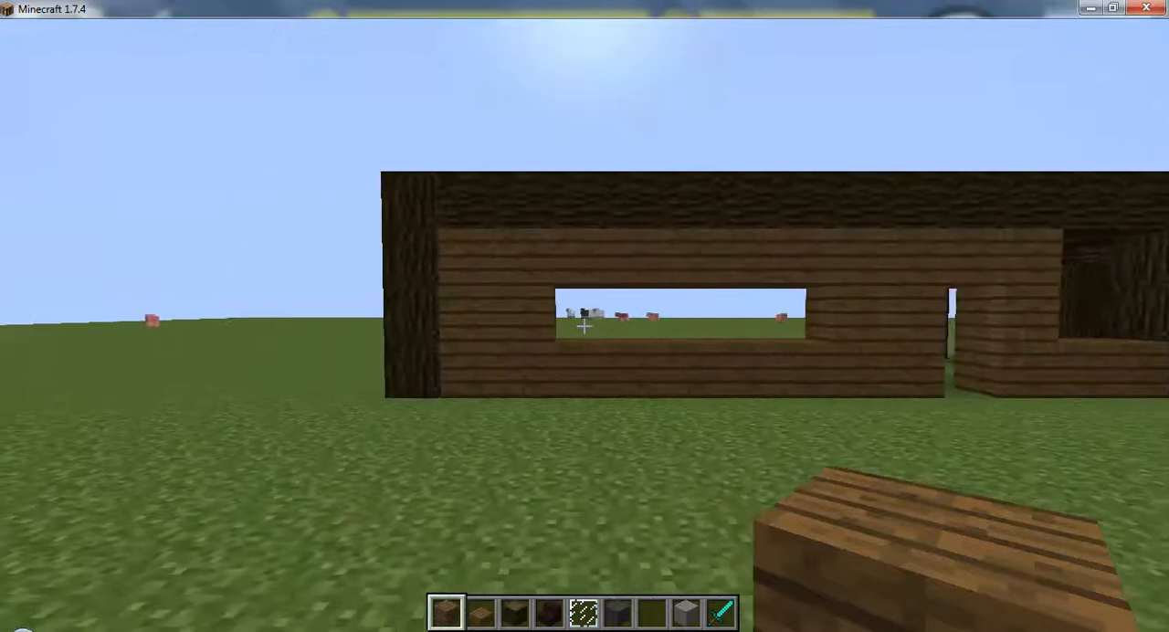
mouse_move(585, 326)
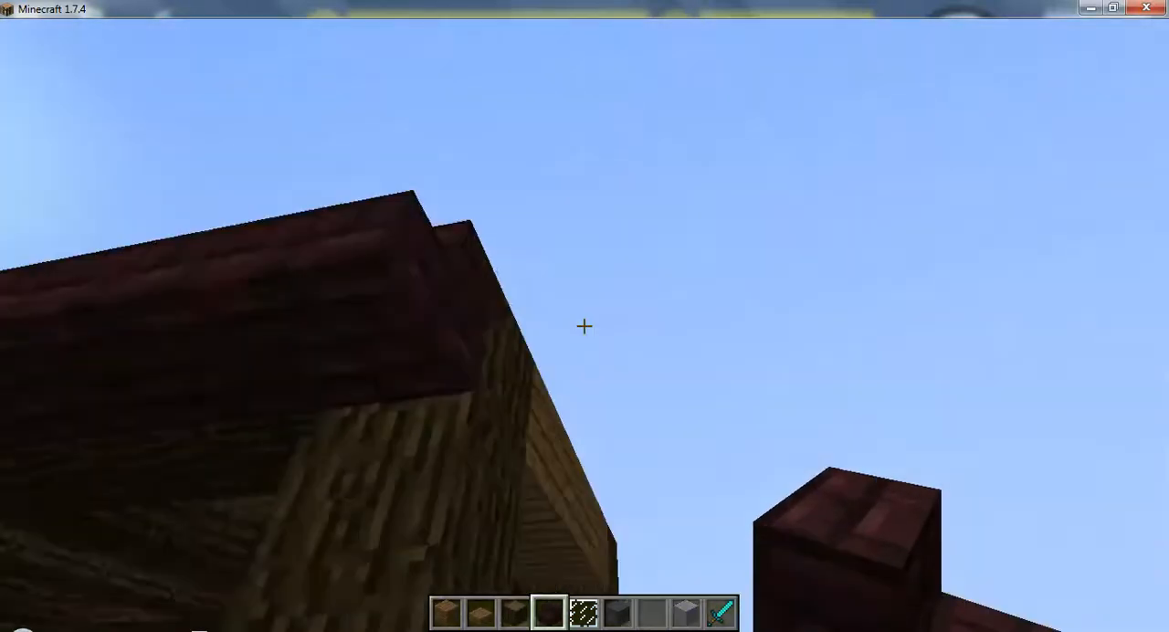
mouse_move(585, 327)
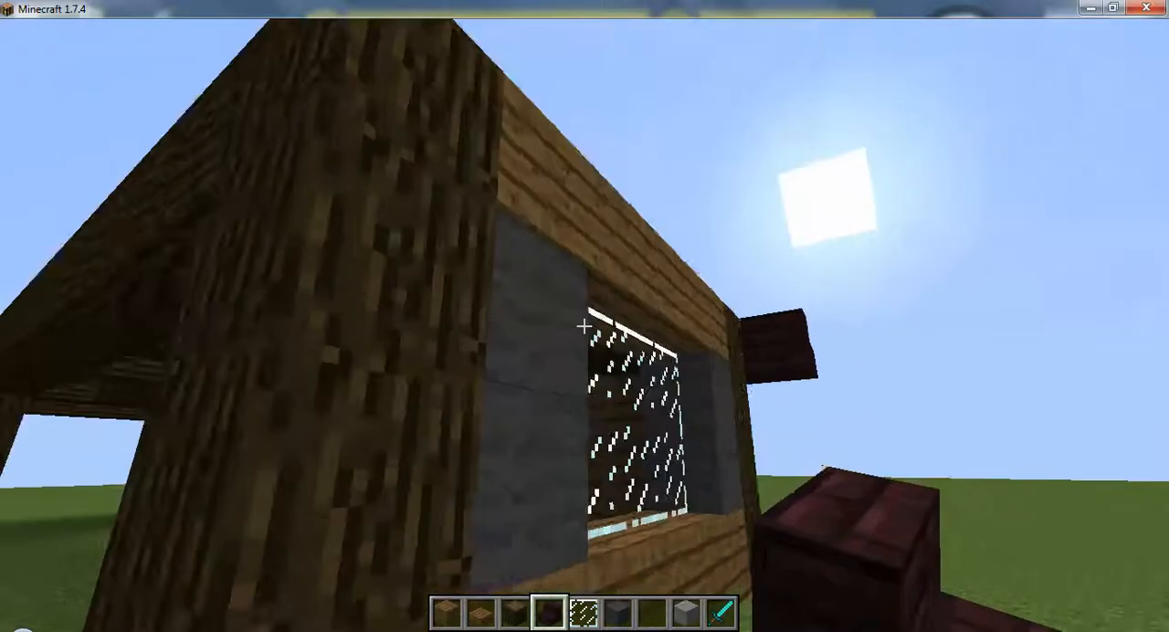
mouse_move(585, 329)
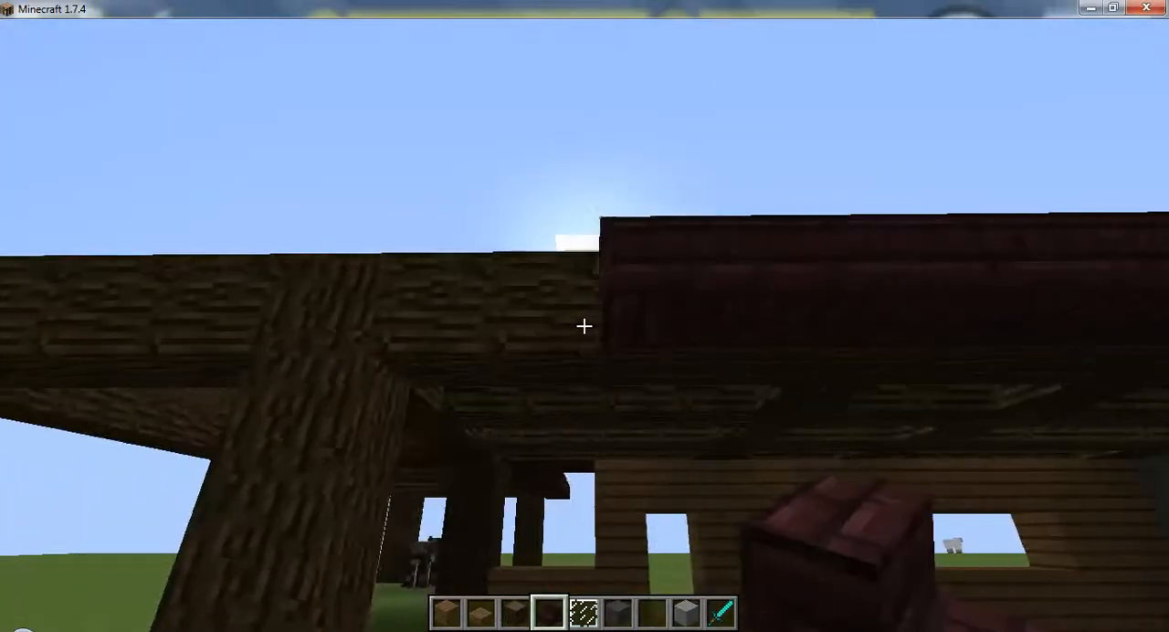
mouse_move(585, 327)
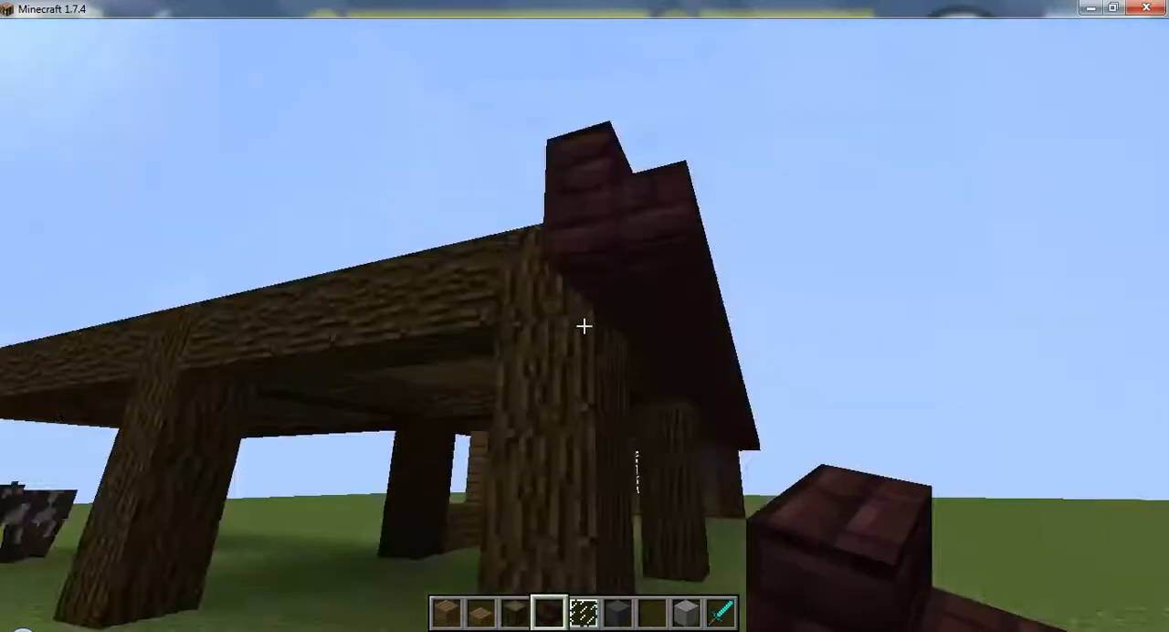
mouse_move(585, 325)
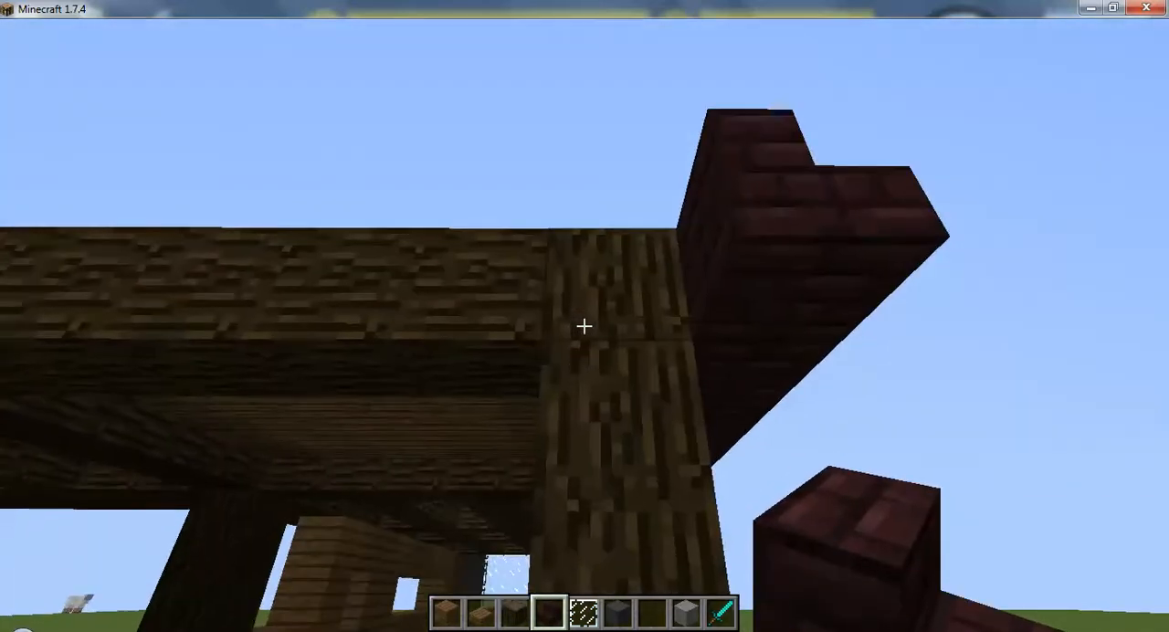
mouse_move(585, 329)
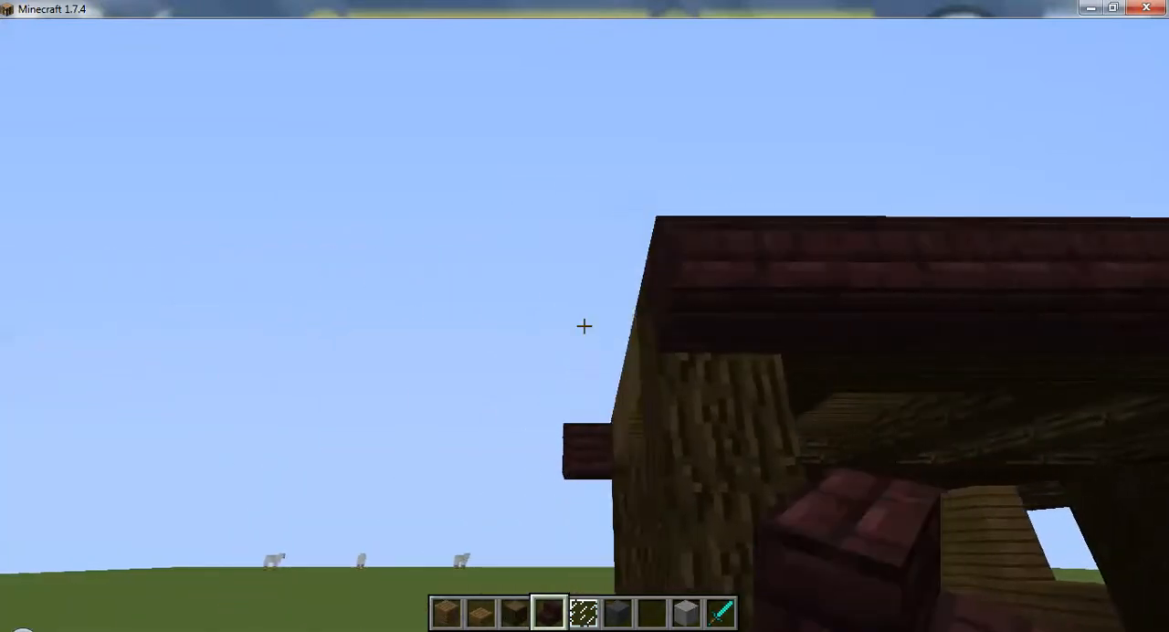
mouse_move(584, 327)
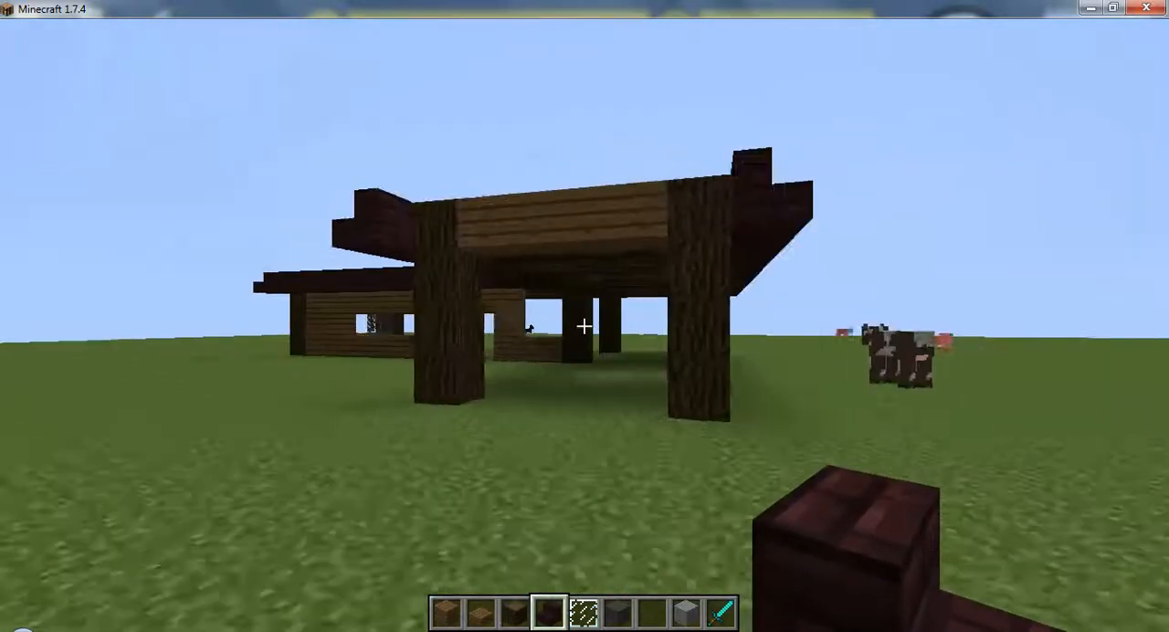
mouse_move(584, 327)
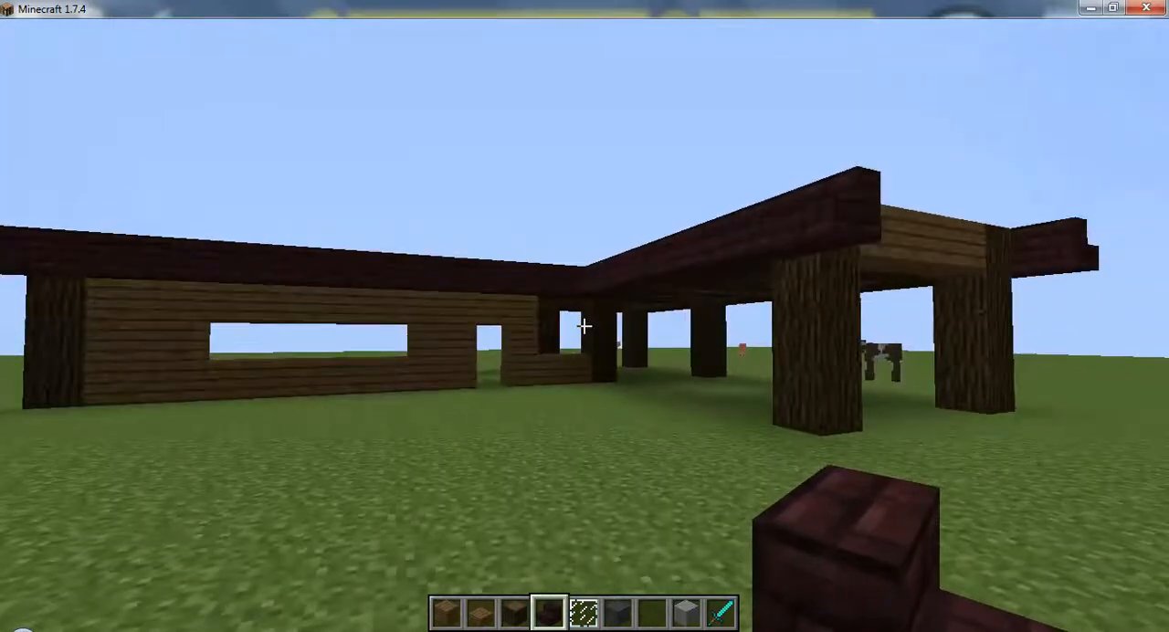
mouse_move(585, 327)
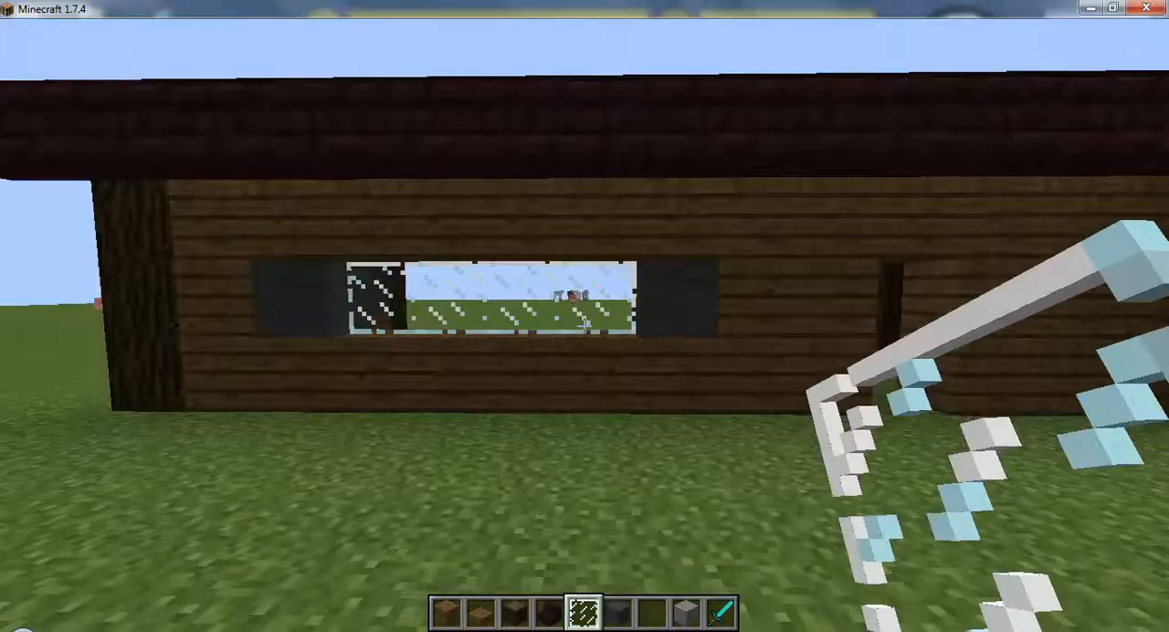
mouse_move(585, 327)
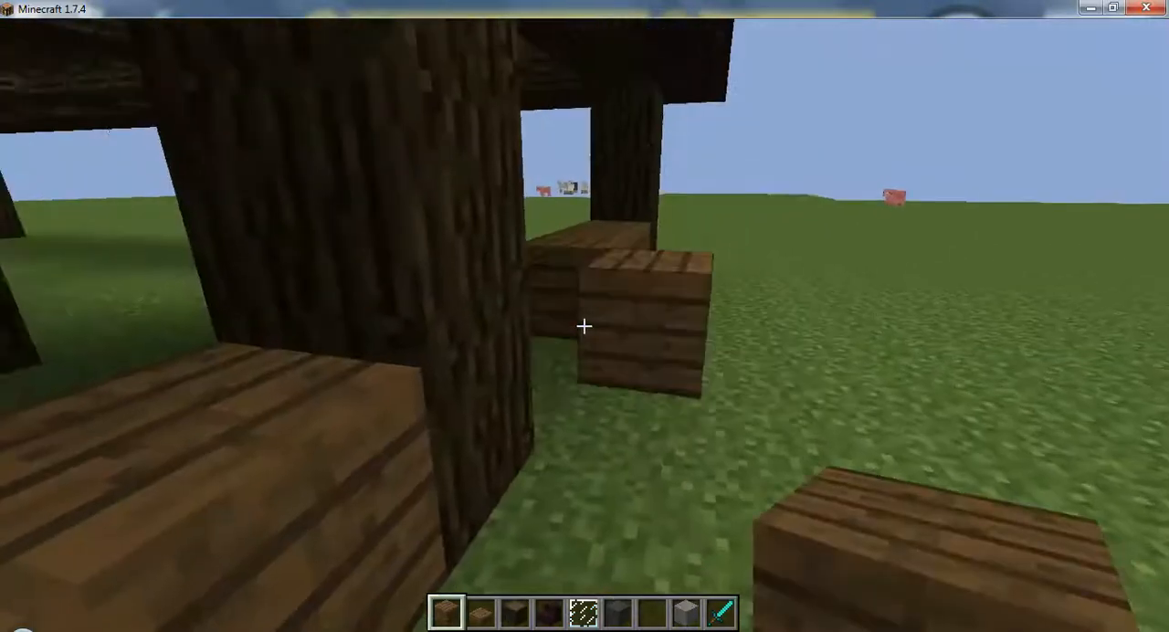
Step: Place spruce planks at the base of the dark oak log post under the roof
click(585, 326)
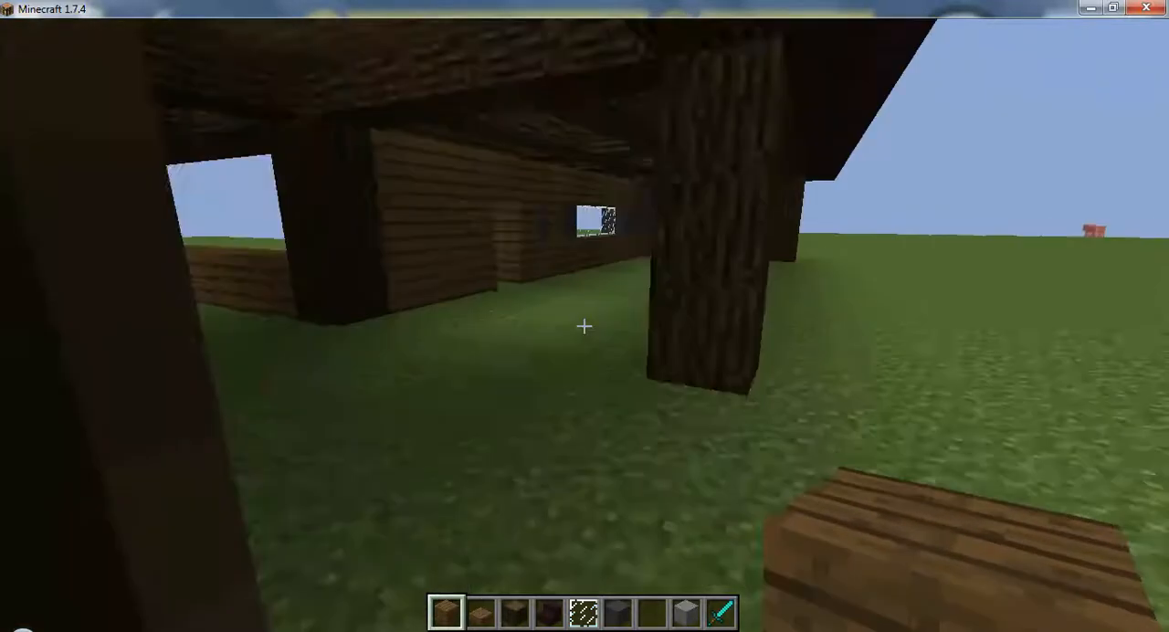
mouse_move(584, 326)
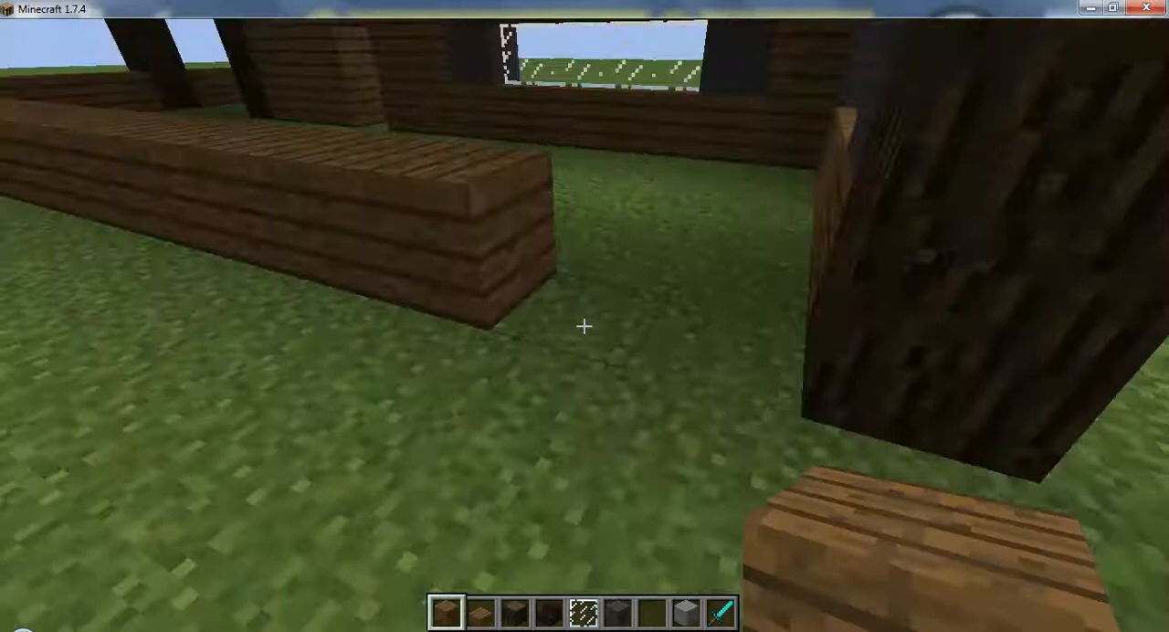
mouse_move(584, 326)
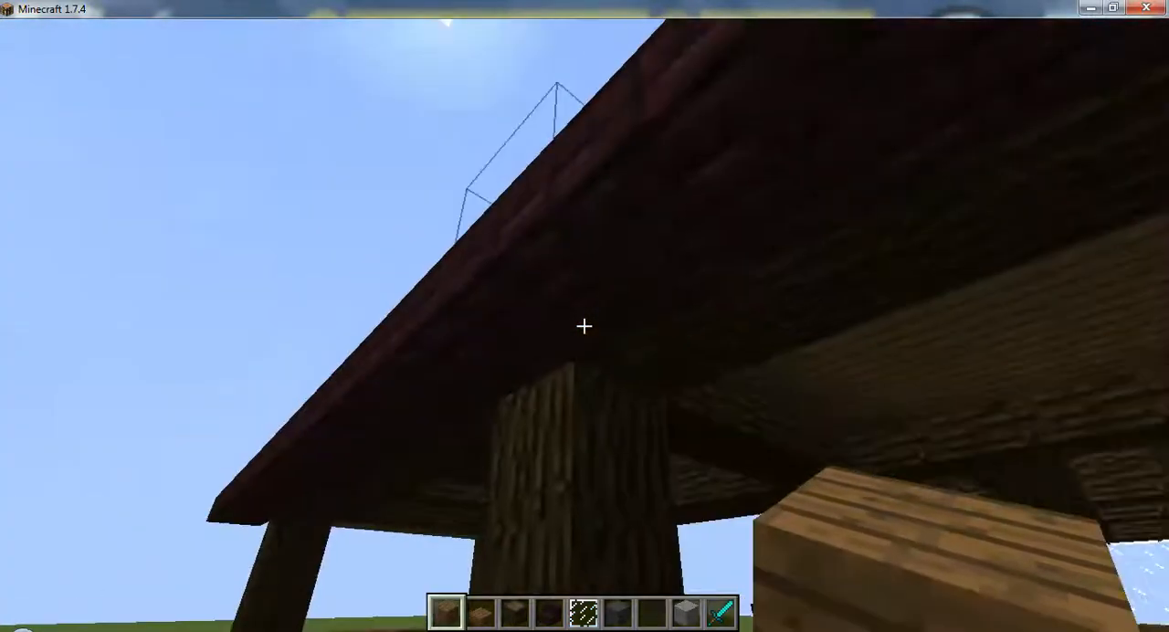
mouse_move(585, 326)
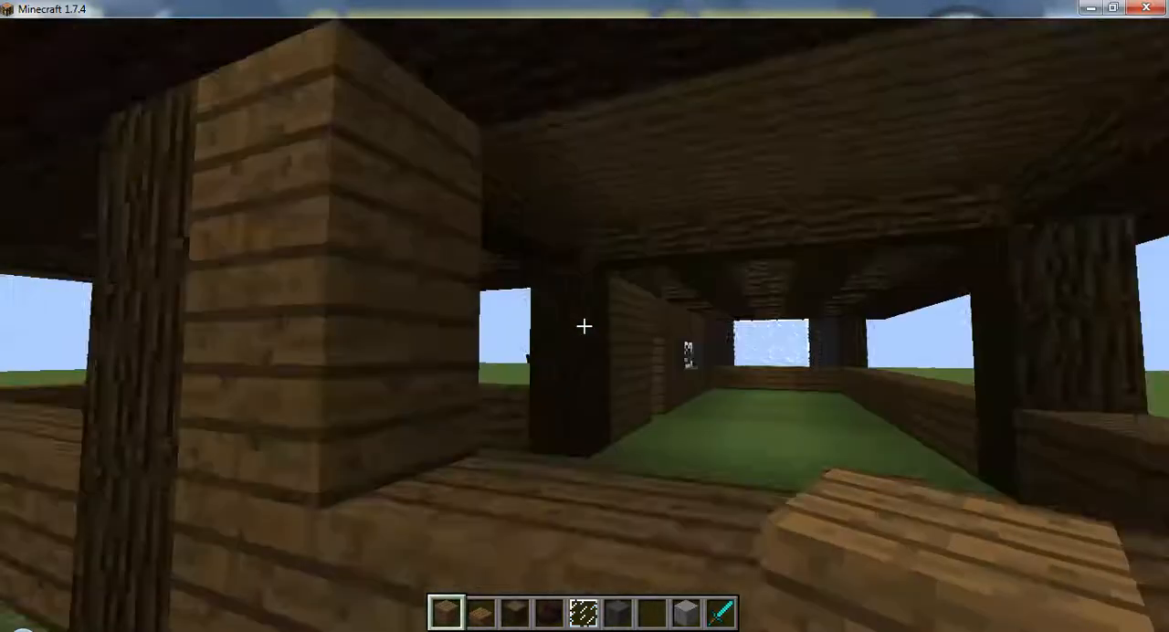
mouse_move(585, 326)
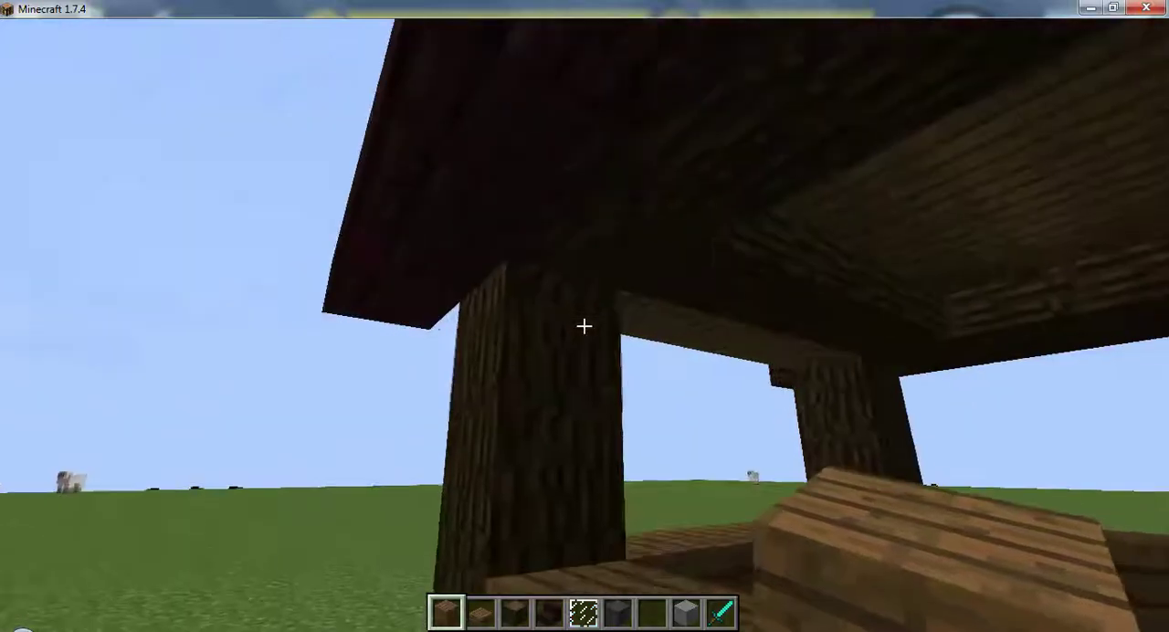
mouse_move(584, 326)
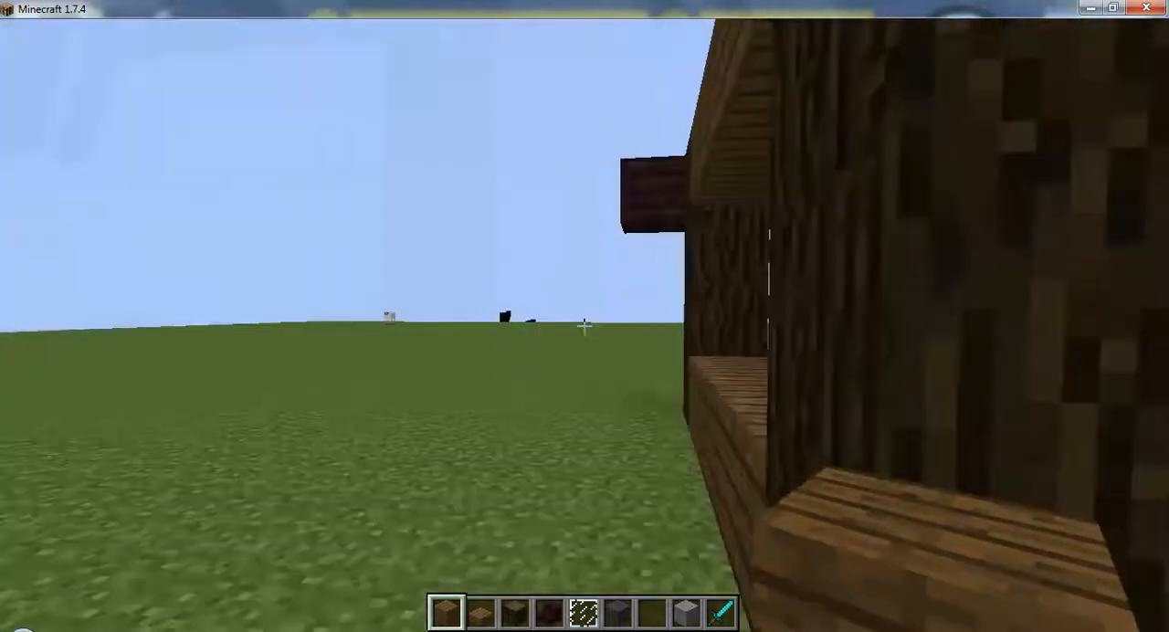
mouse_move(585, 326)
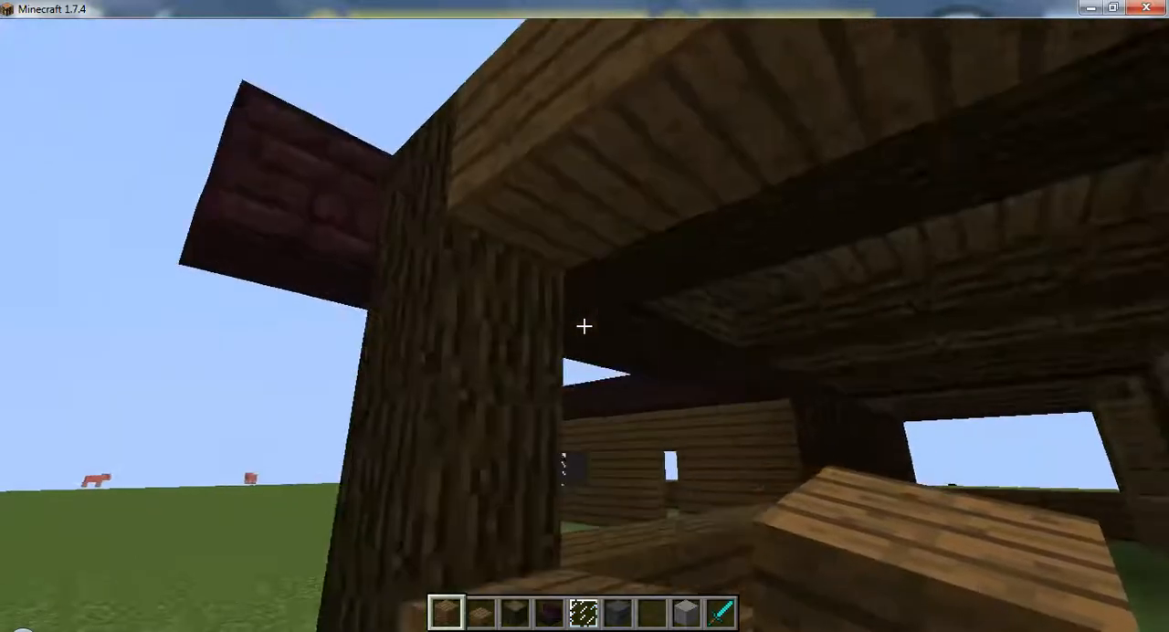
mouse_move(584, 326)
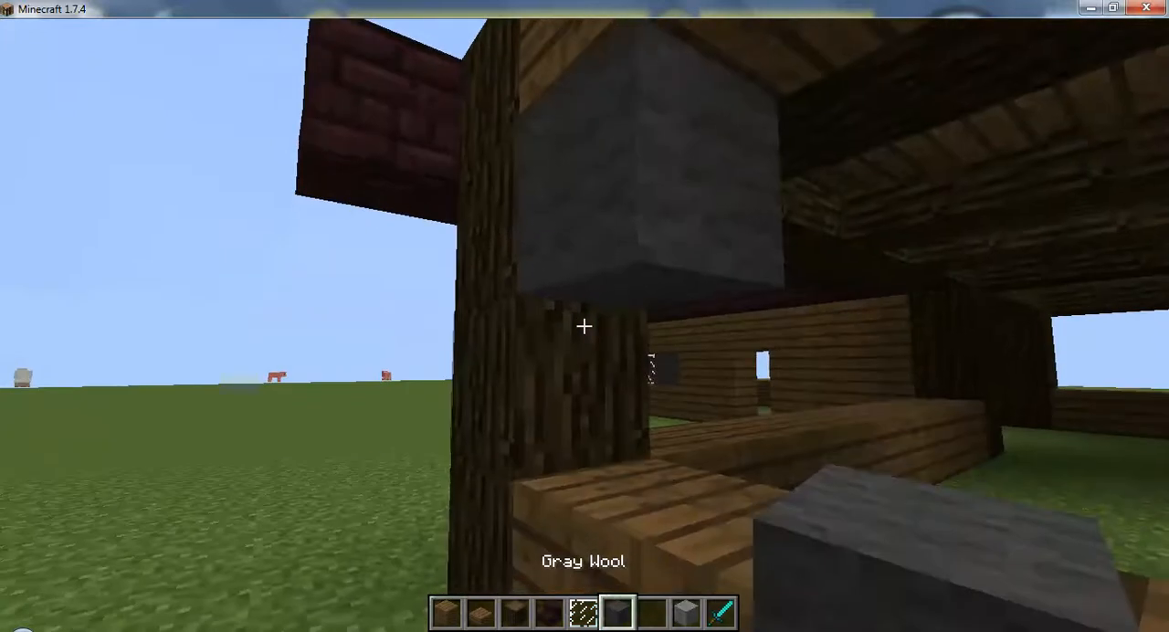
mouse_move(584, 327)
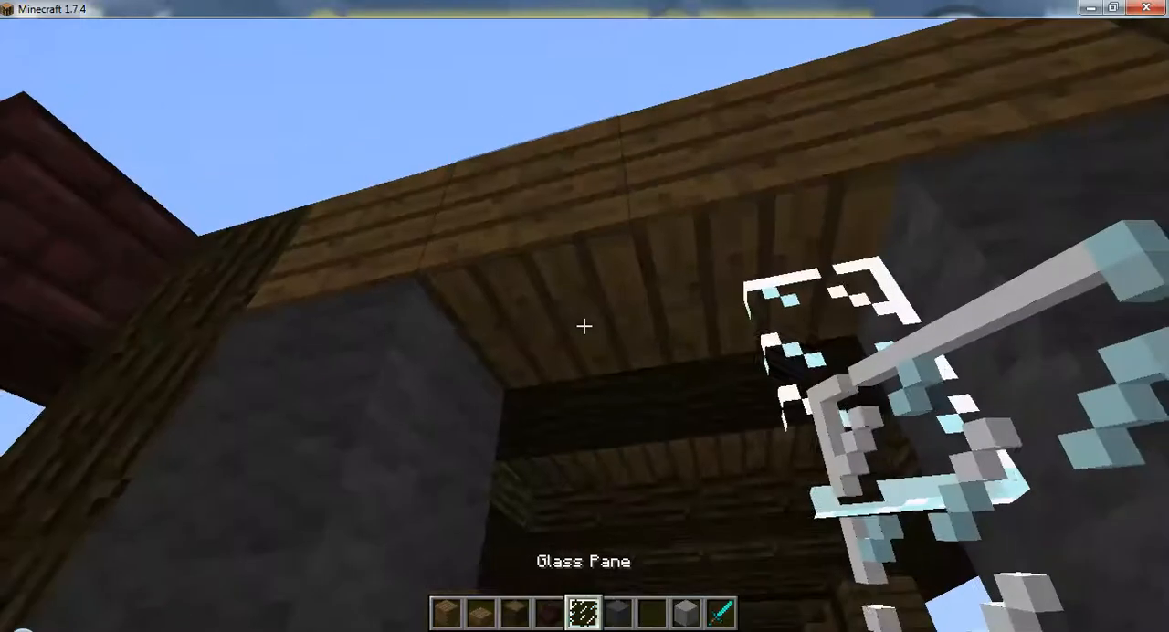
mouse_move(584, 327)
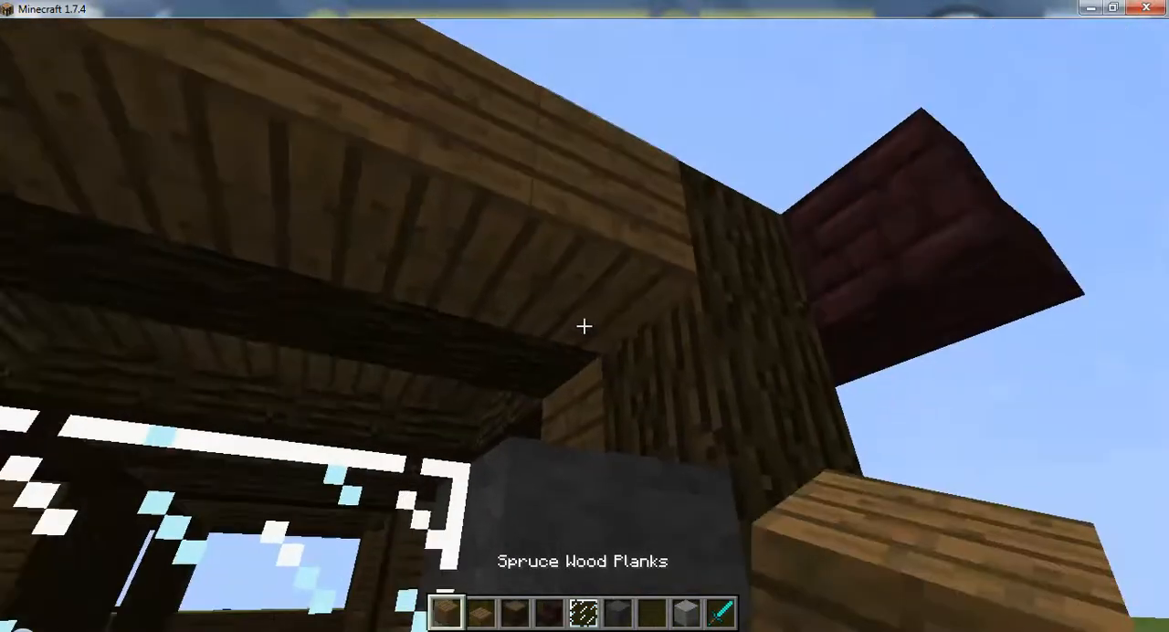
mouse_move(585, 327)
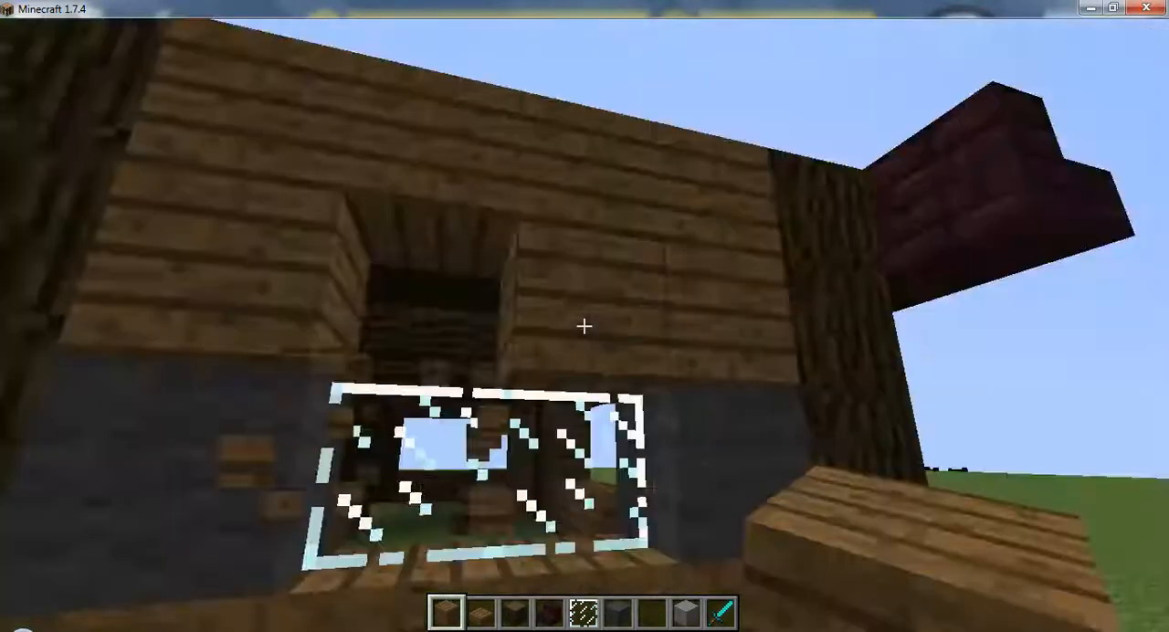
mouse_move(585, 326)
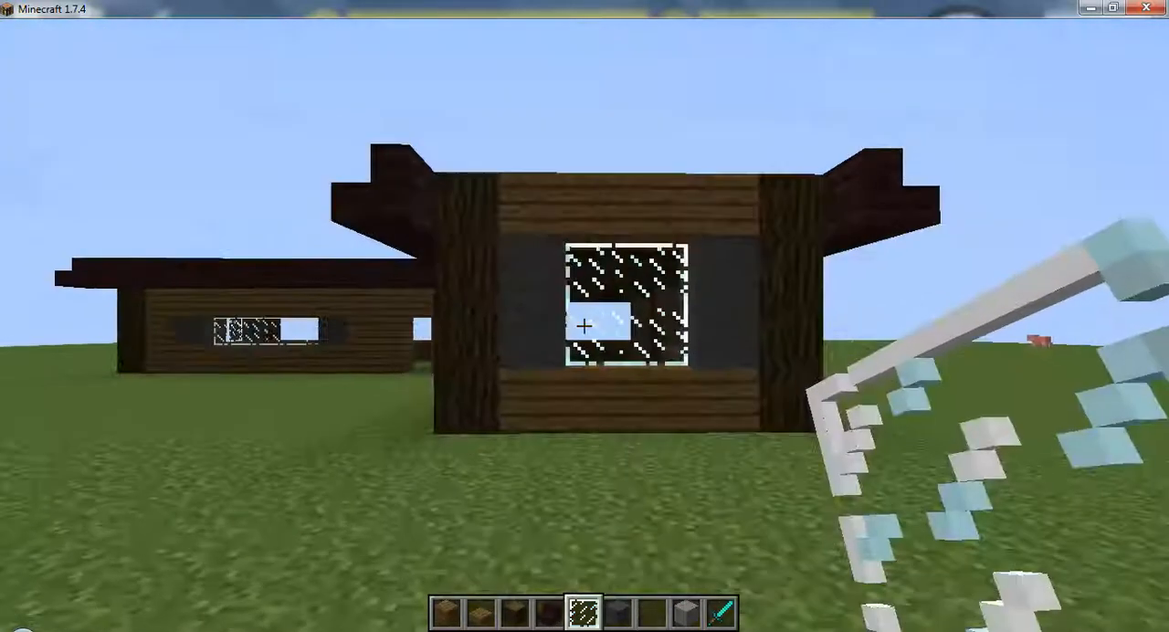
mouse_move(585, 327)
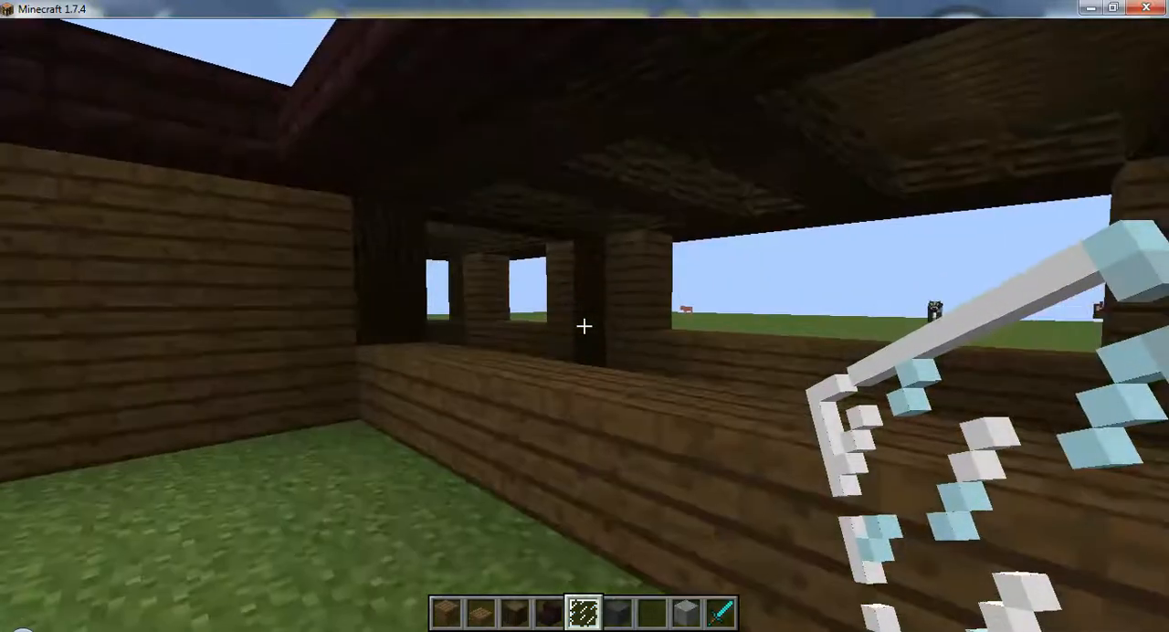
key(e)
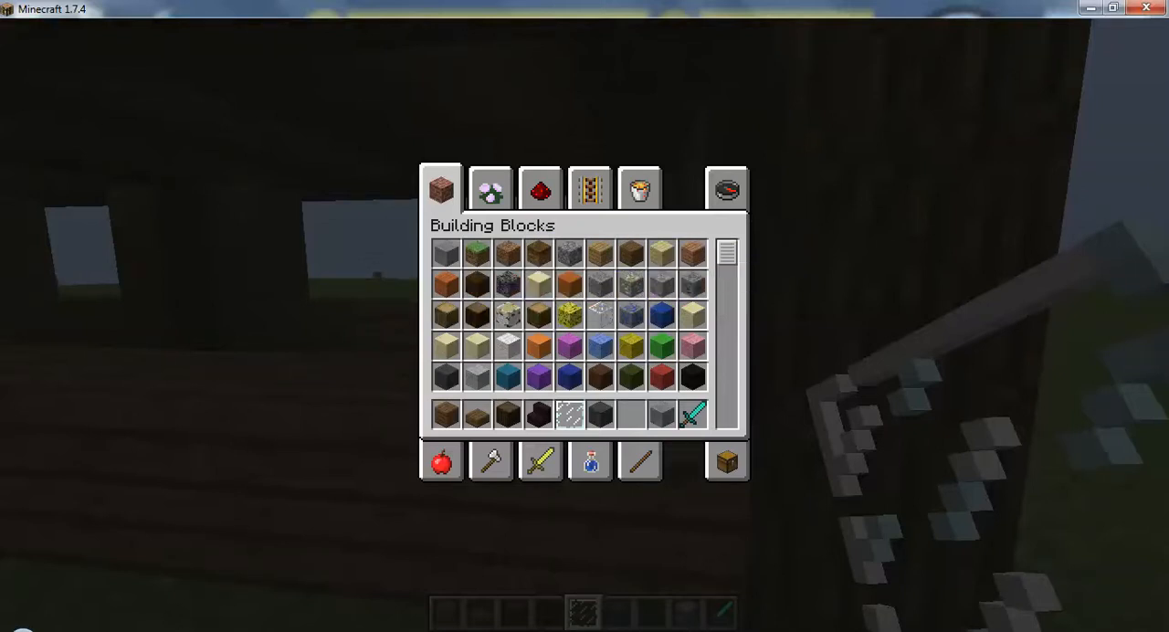
scroll(down, 3)
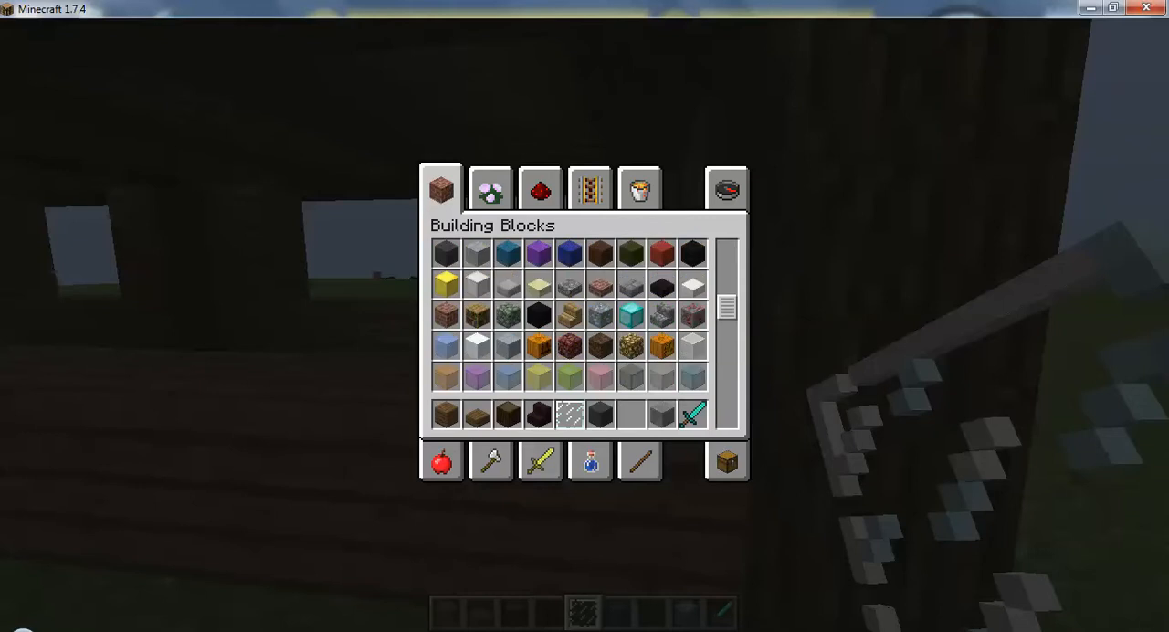
scroll(down, 3)
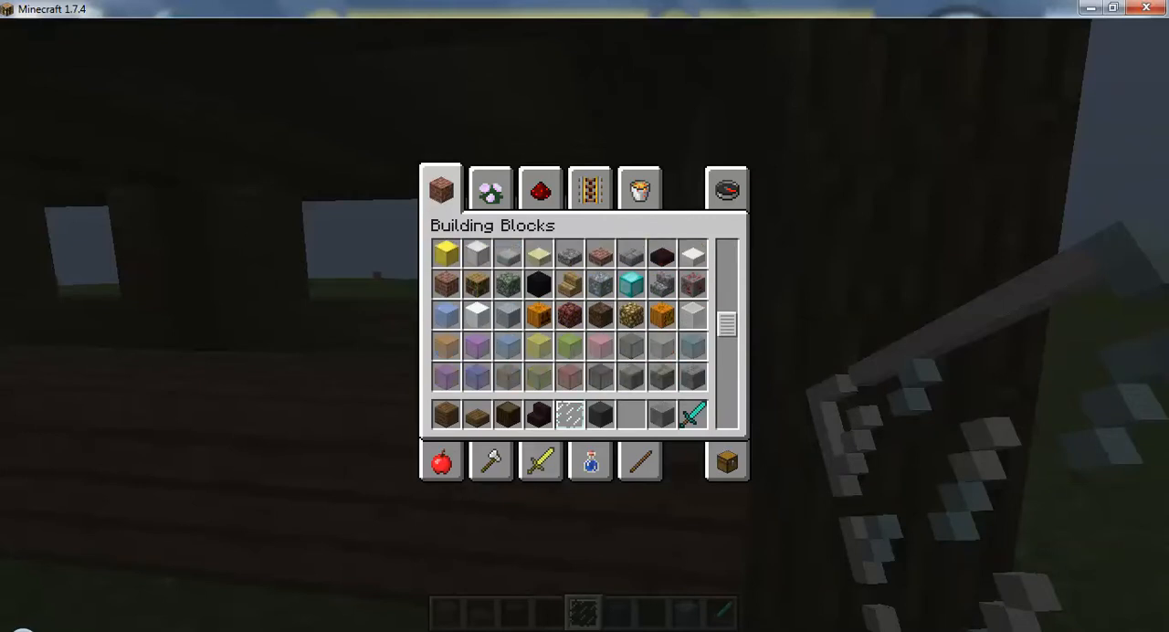
key(Escape)
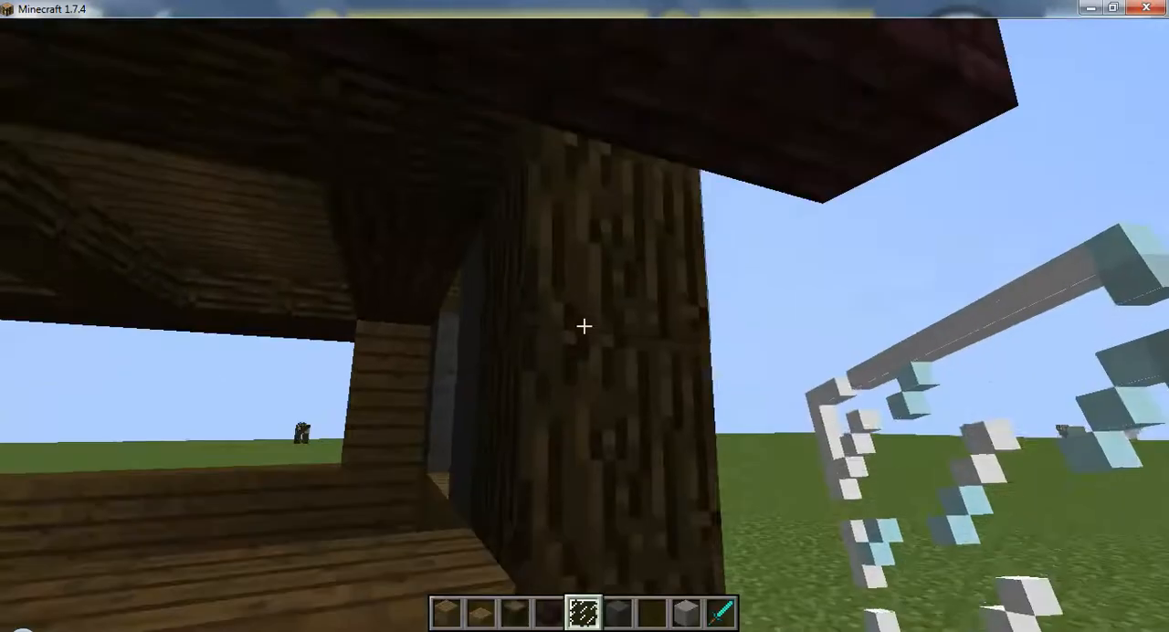
key(e)
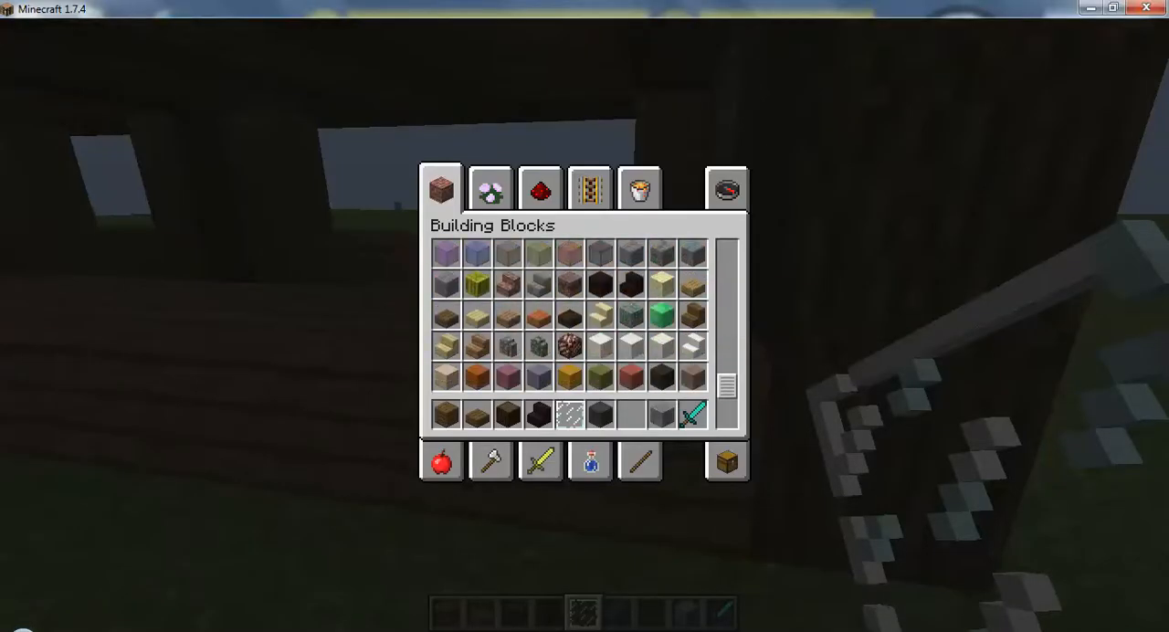
scroll(down, 3)
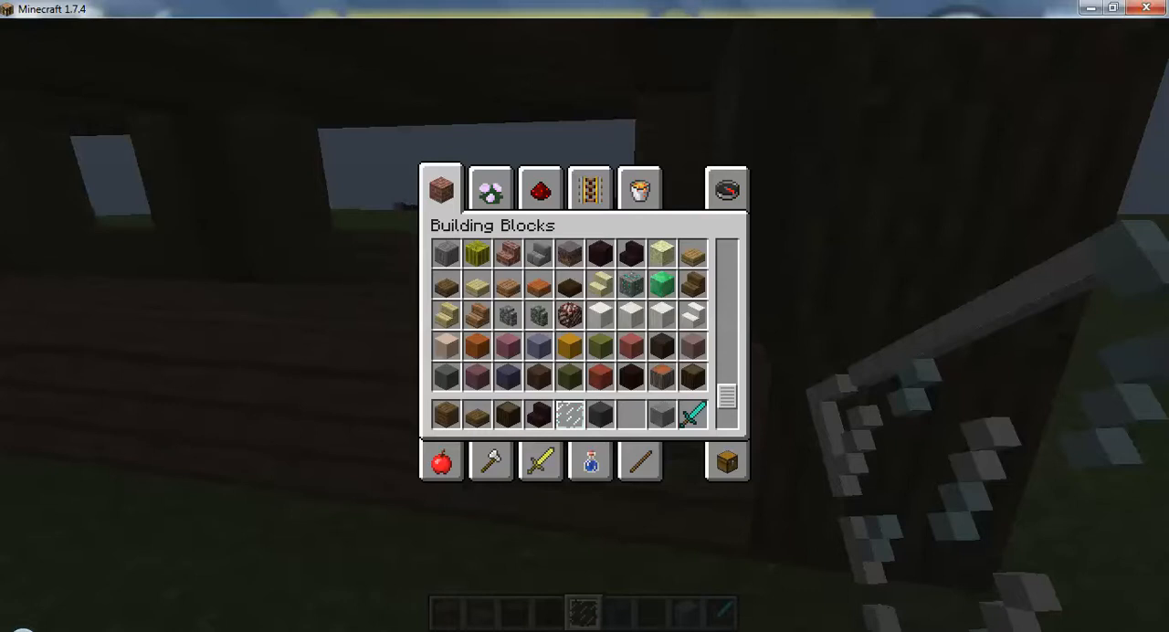
mouse_move(658, 373)
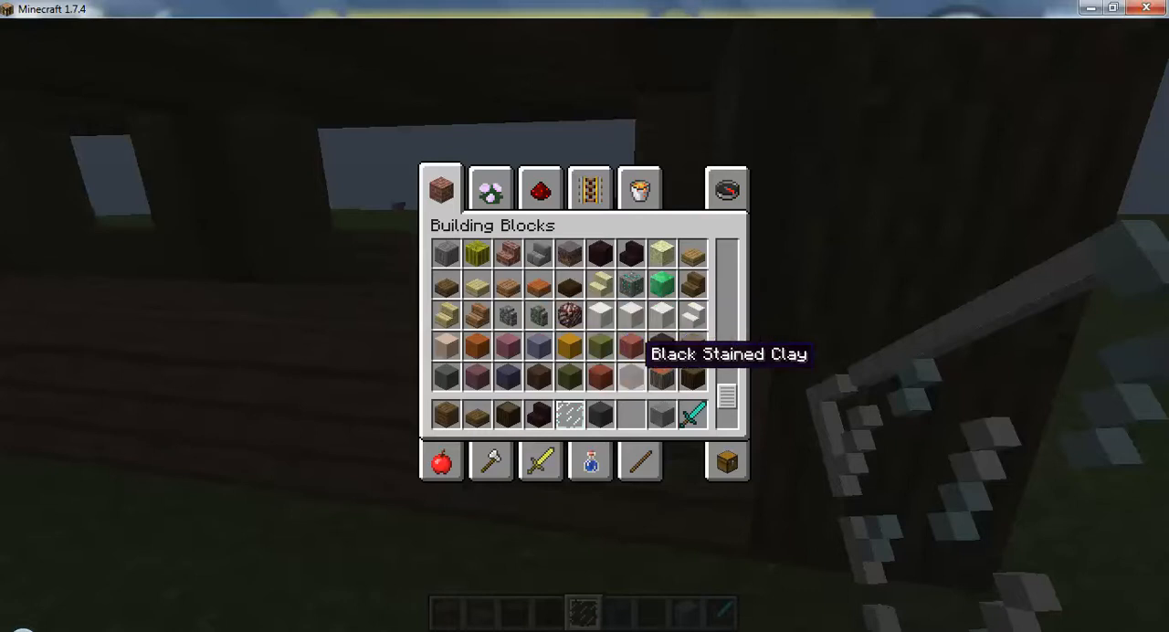
mouse_move(657, 340)
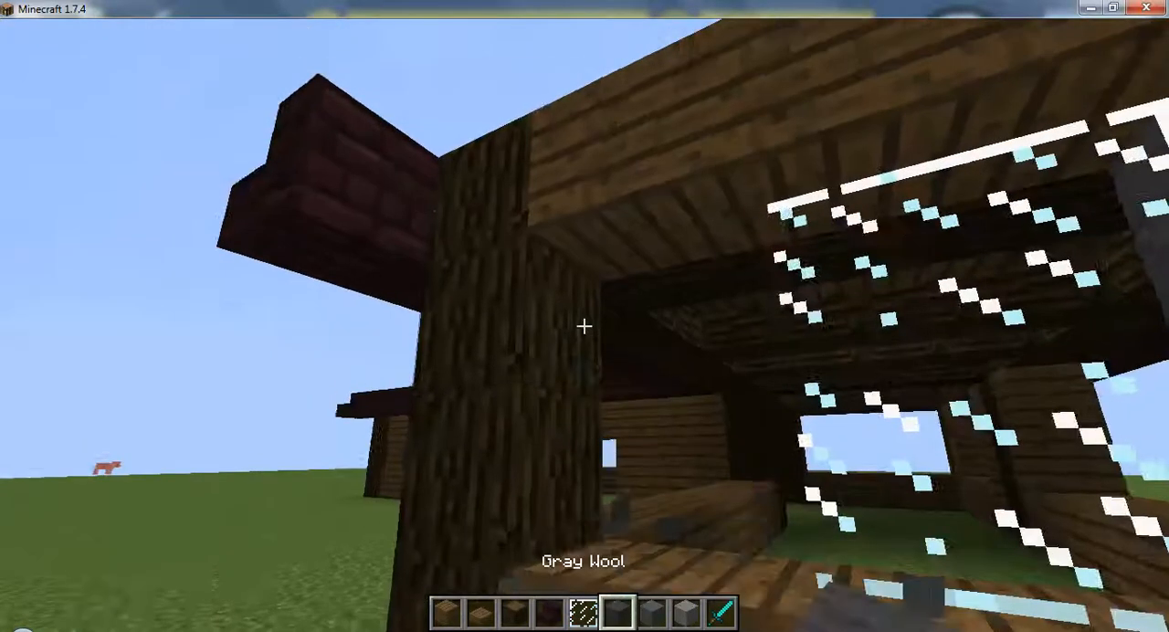
Step: Open and close the block inventory before placing gray wool beside the glazed window
key(e)
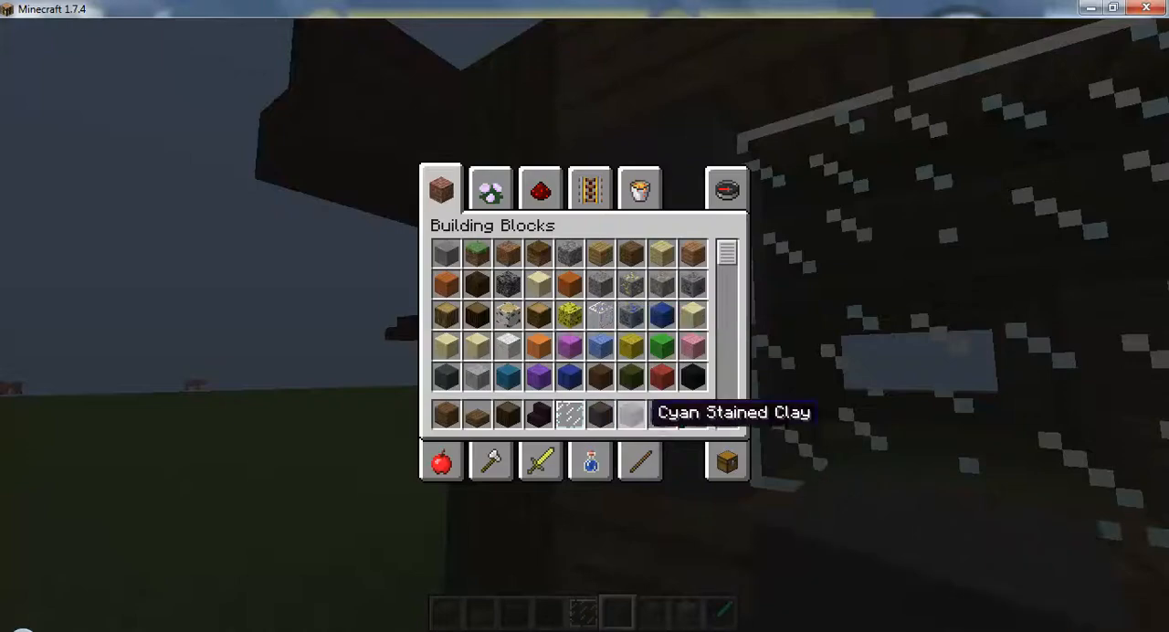
key(Escape)
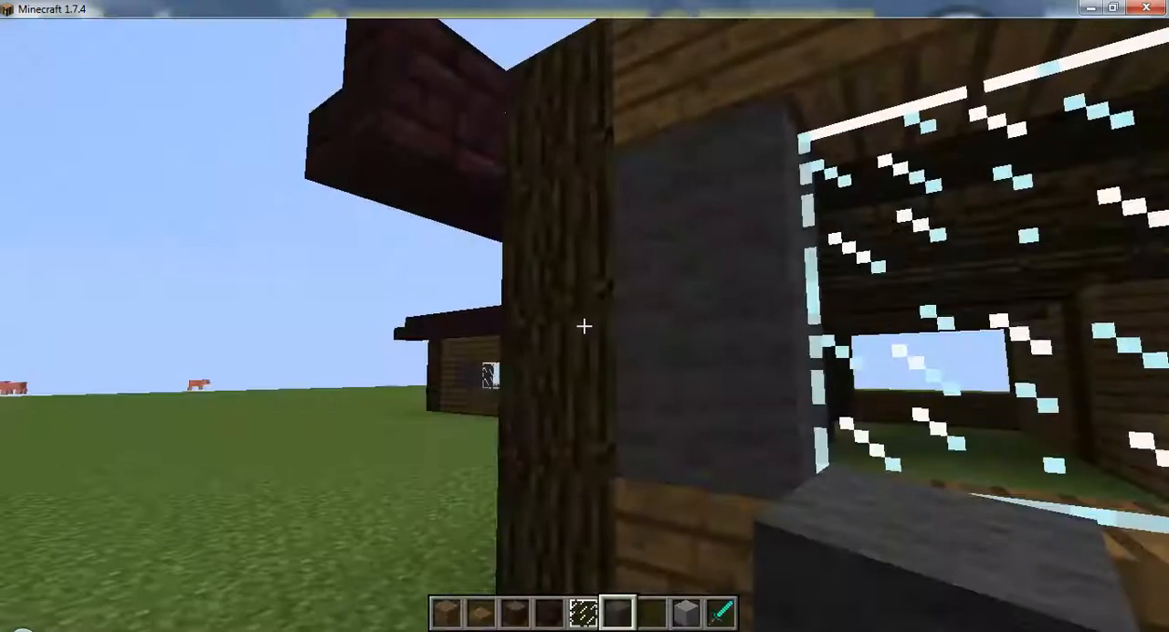
mouse_move(585, 326)
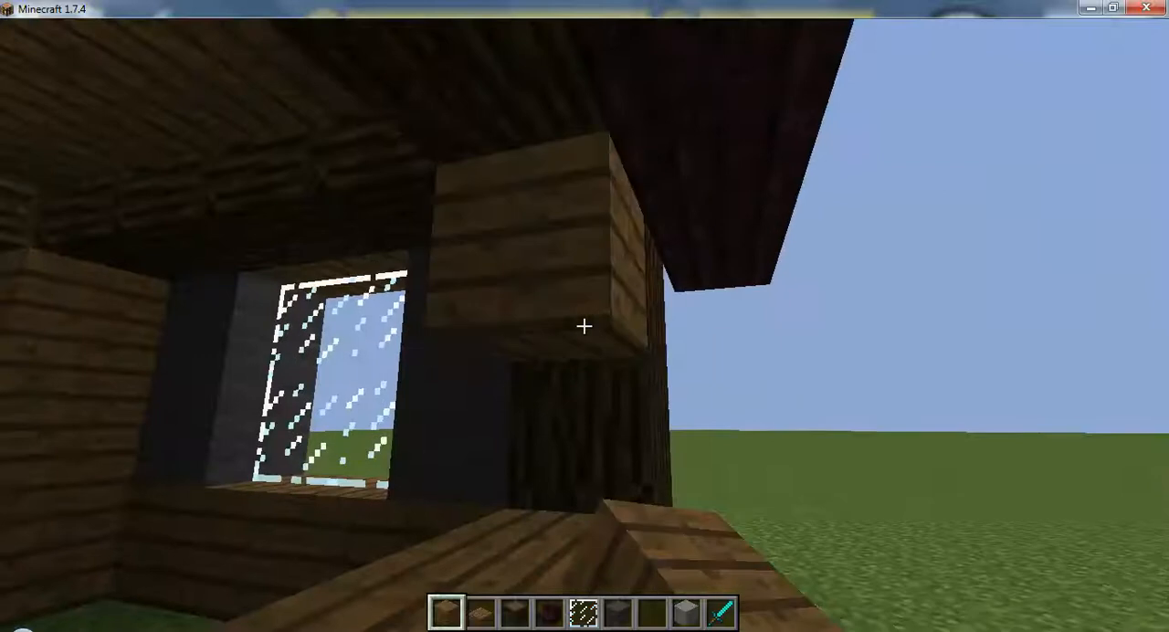
mouse_move(585, 326)
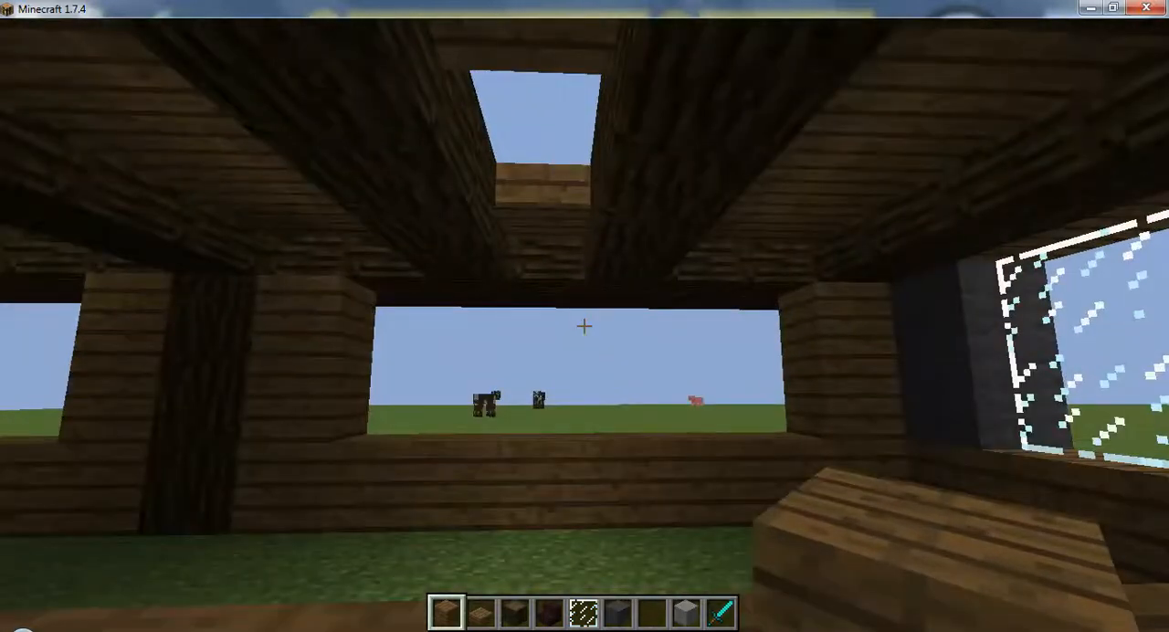
mouse_move(583, 325)
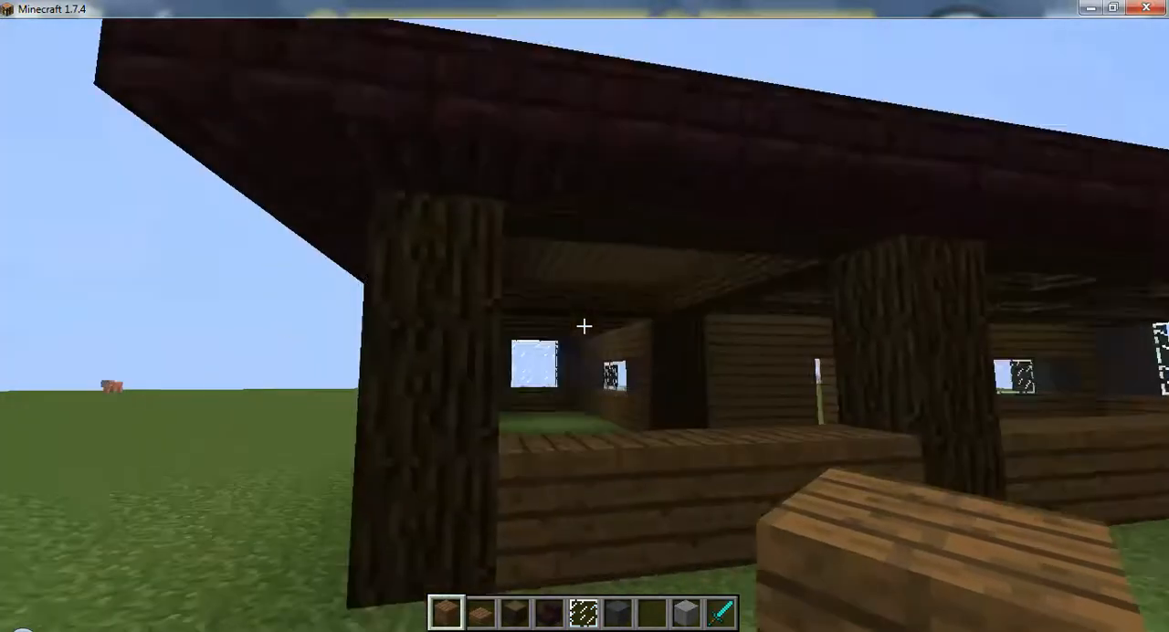
mouse_move(584, 326)
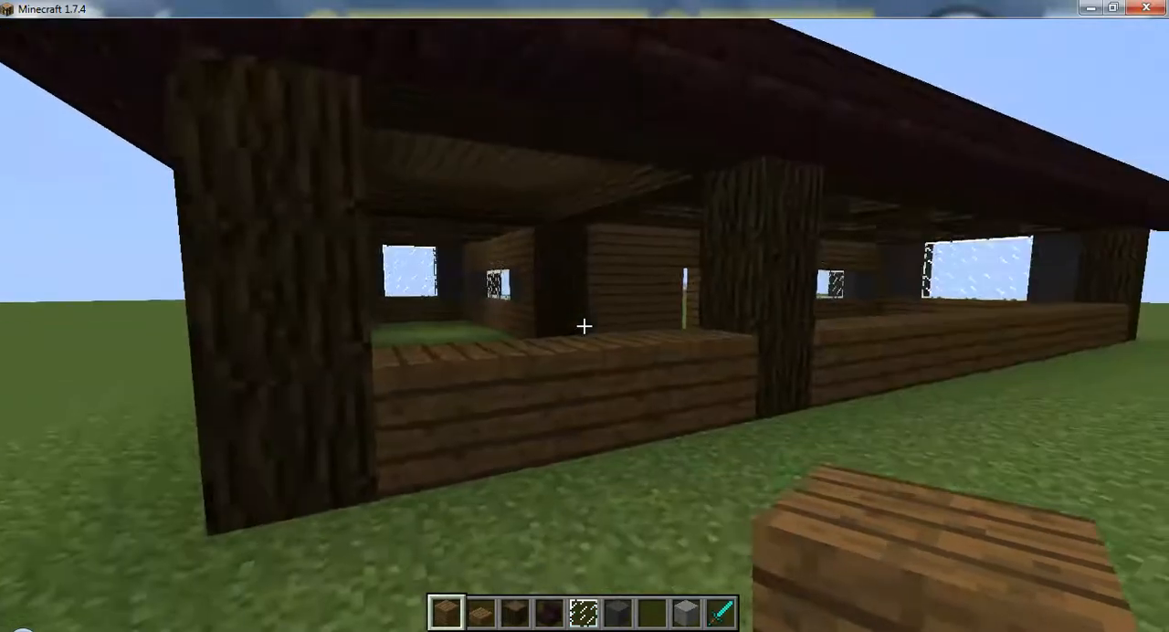
mouse_move(585, 326)
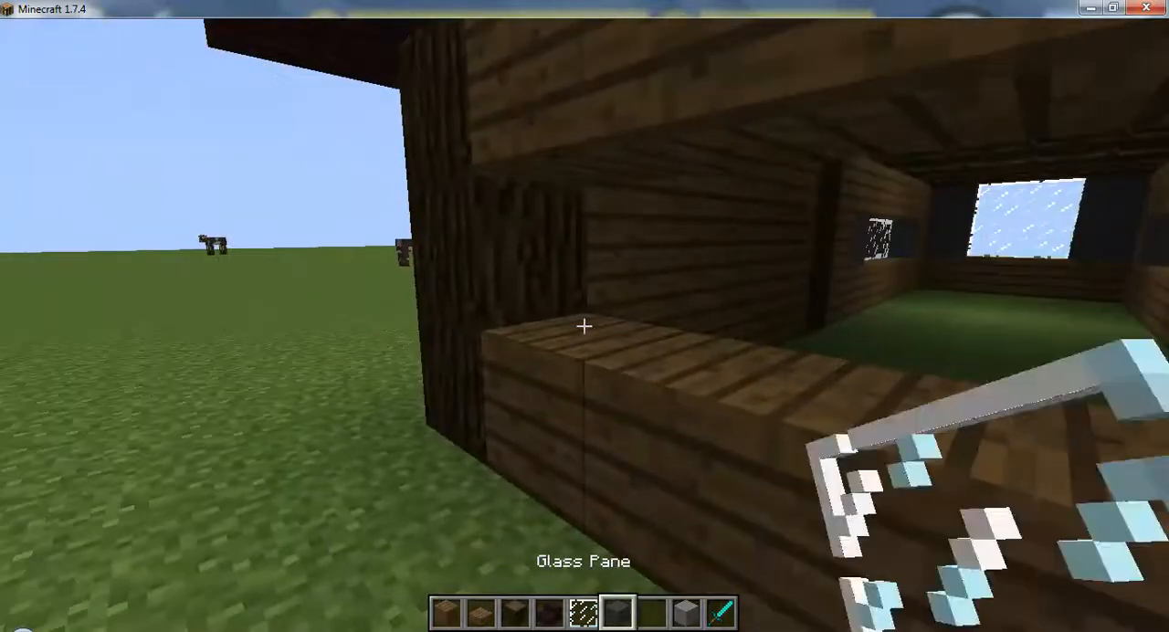
mouse_move(585, 326)
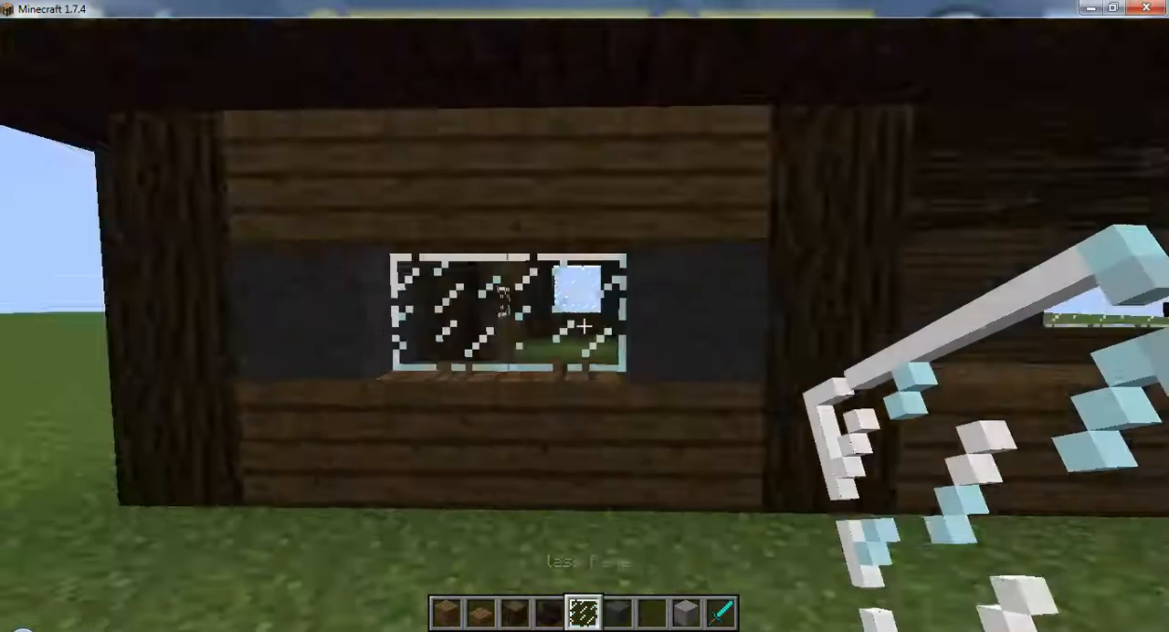
mouse_move(590, 327)
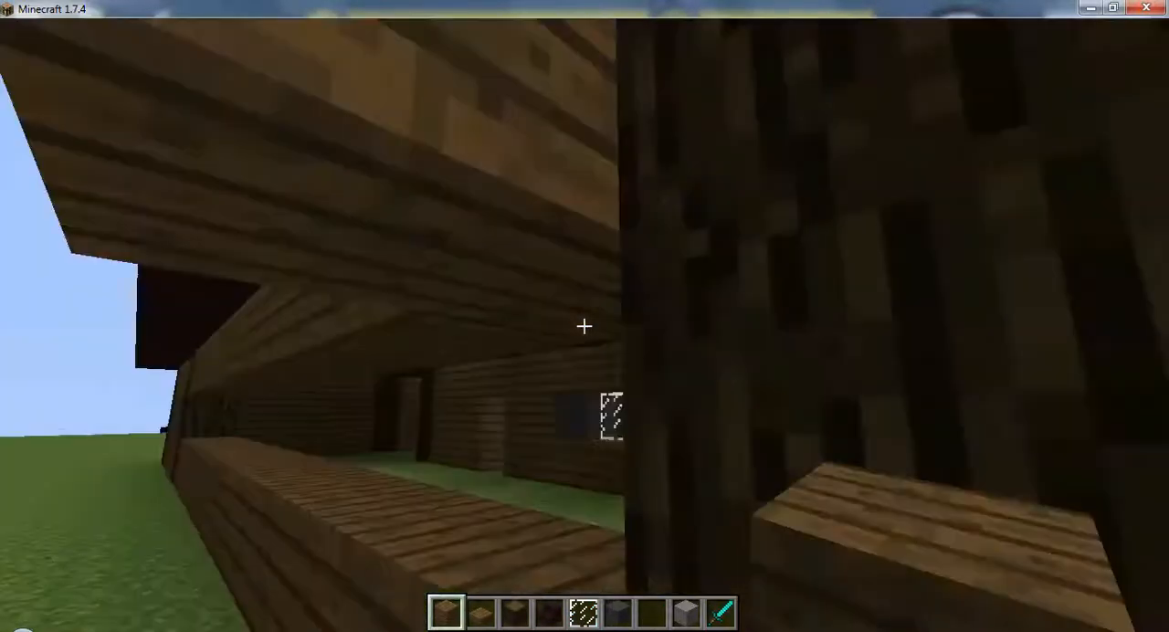
Step: Toggle the F3 debug screen while glazing the front window between gray wool sides
key(F3)
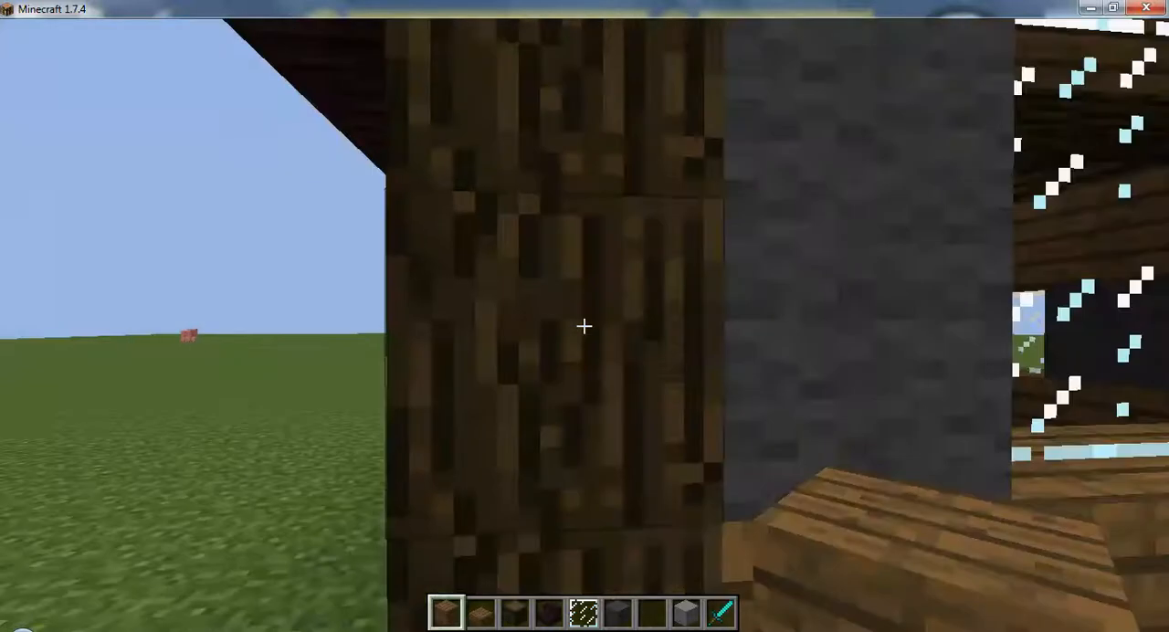
mouse_move(585, 327)
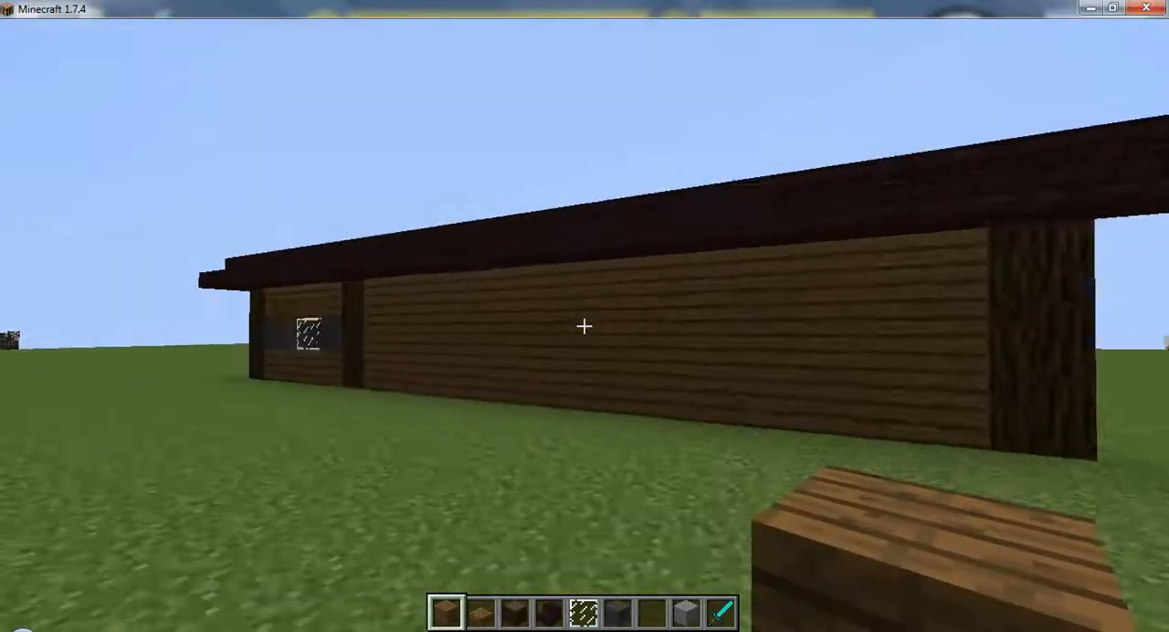
mouse_move(585, 327)
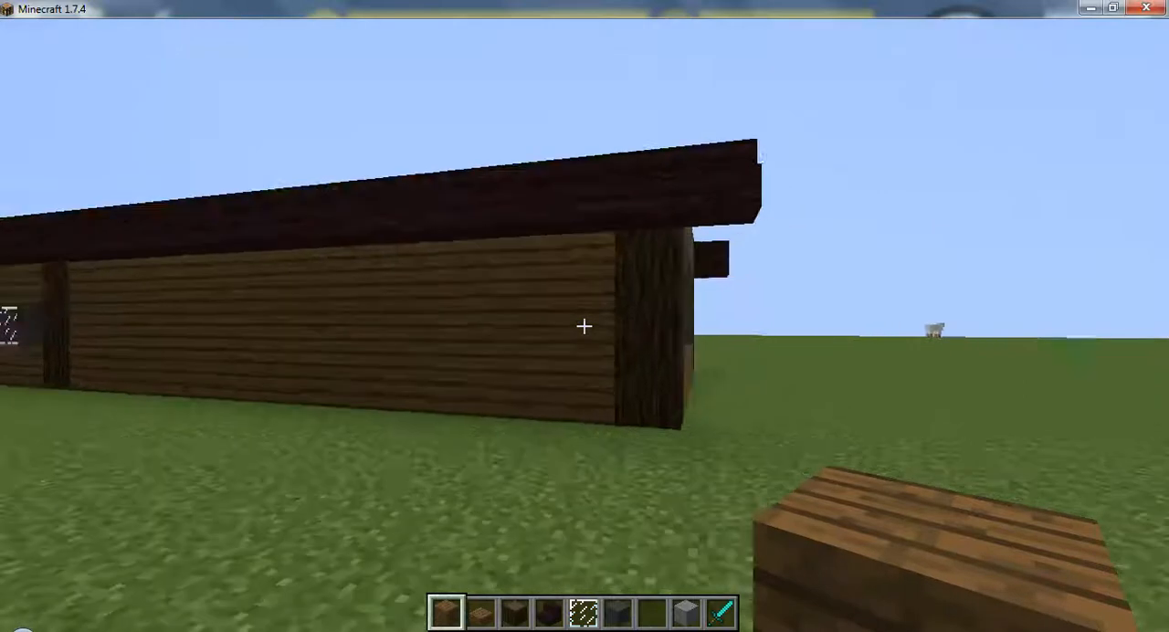
mouse_move(584, 326)
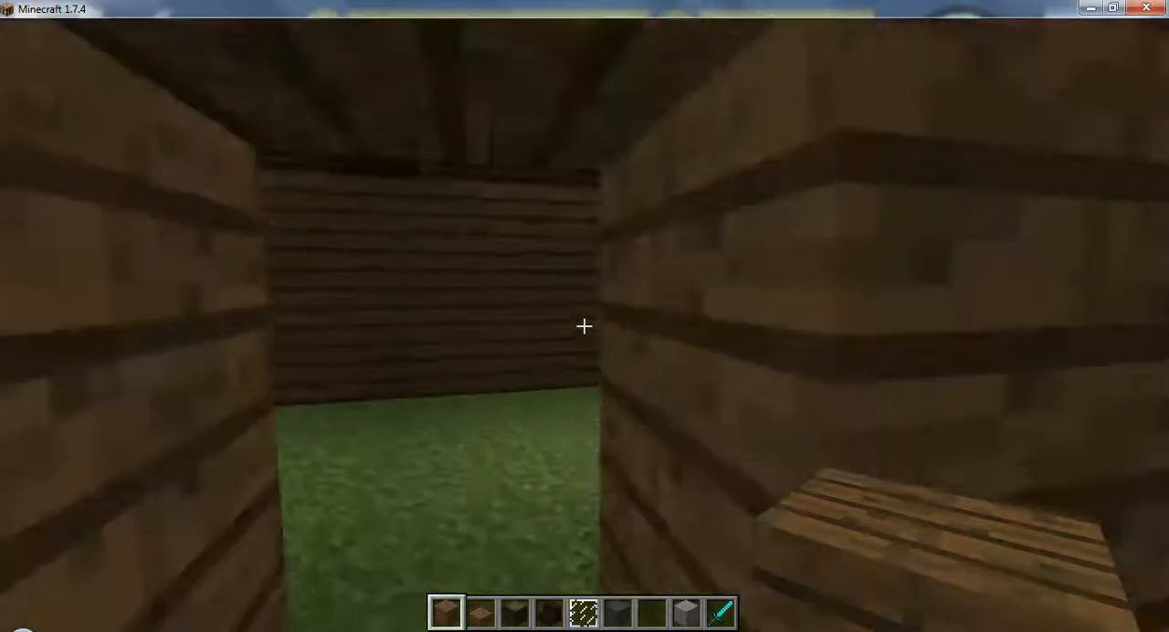
mouse_move(584, 326)
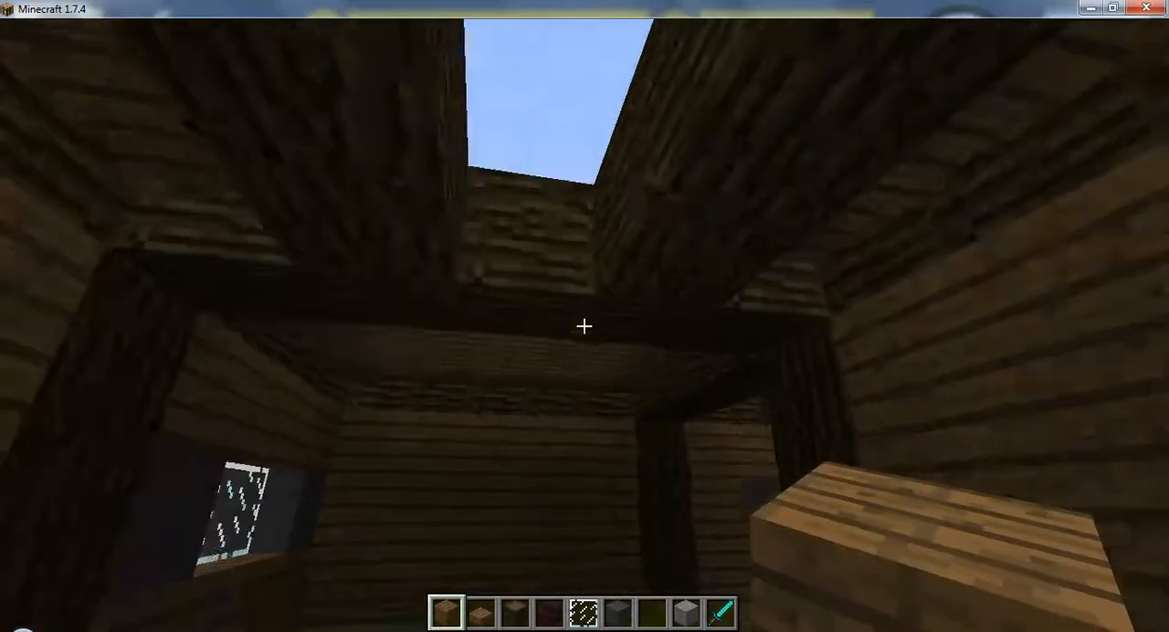
mouse_move(585, 356)
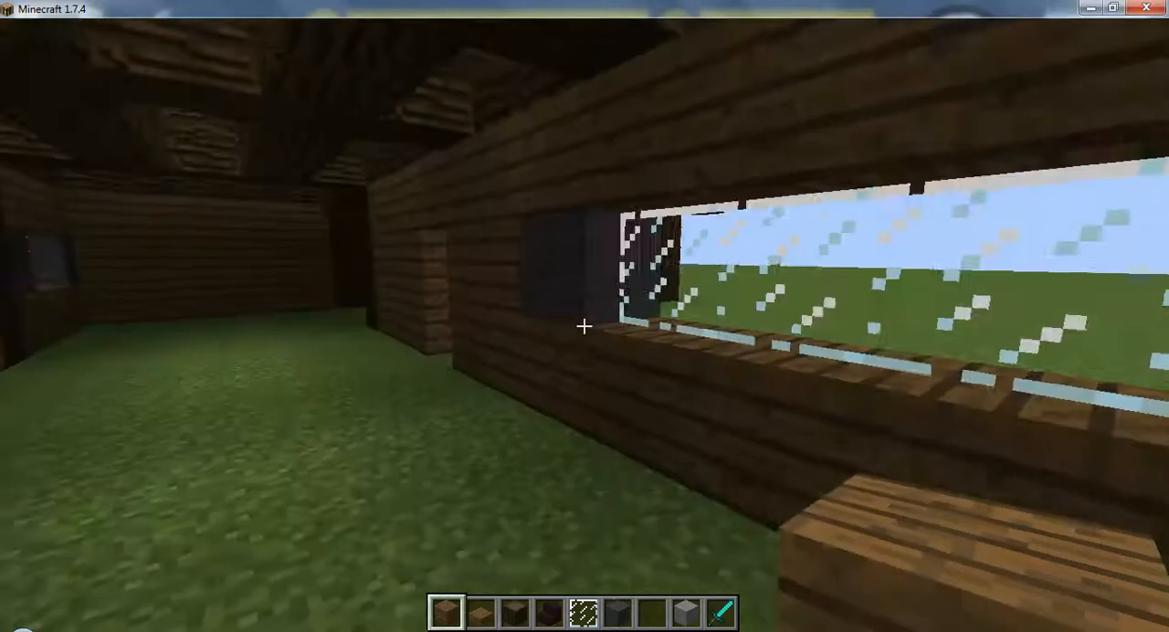
Step: Toggle the debug screen while inspecting the cabin's glass windows inside and out
key(F3)
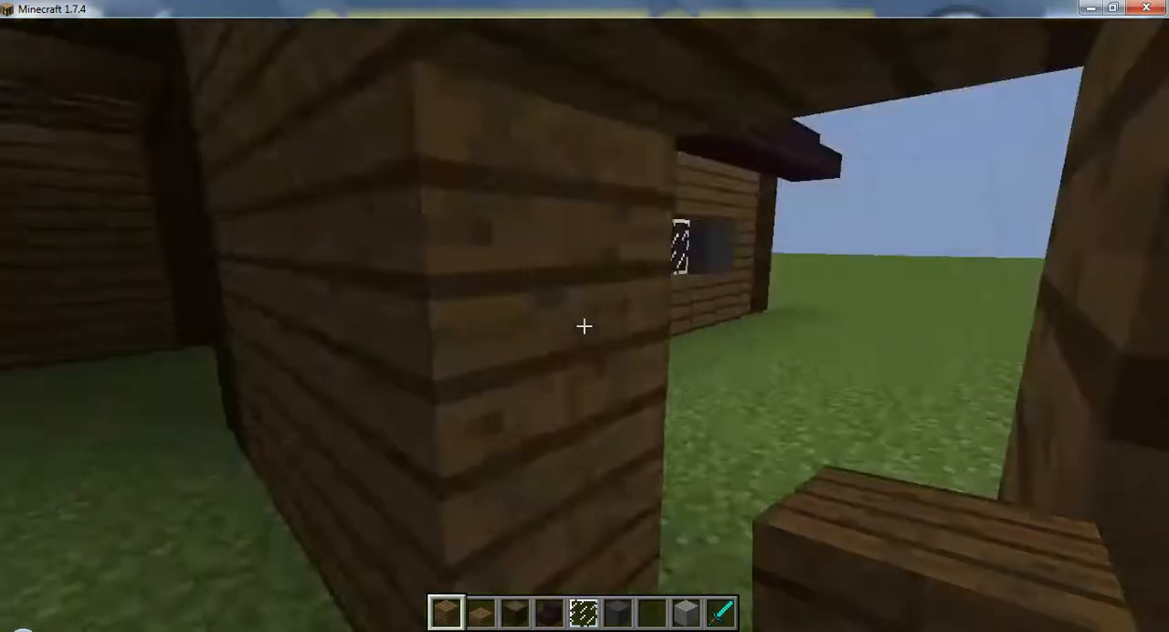
mouse_move(584, 326)
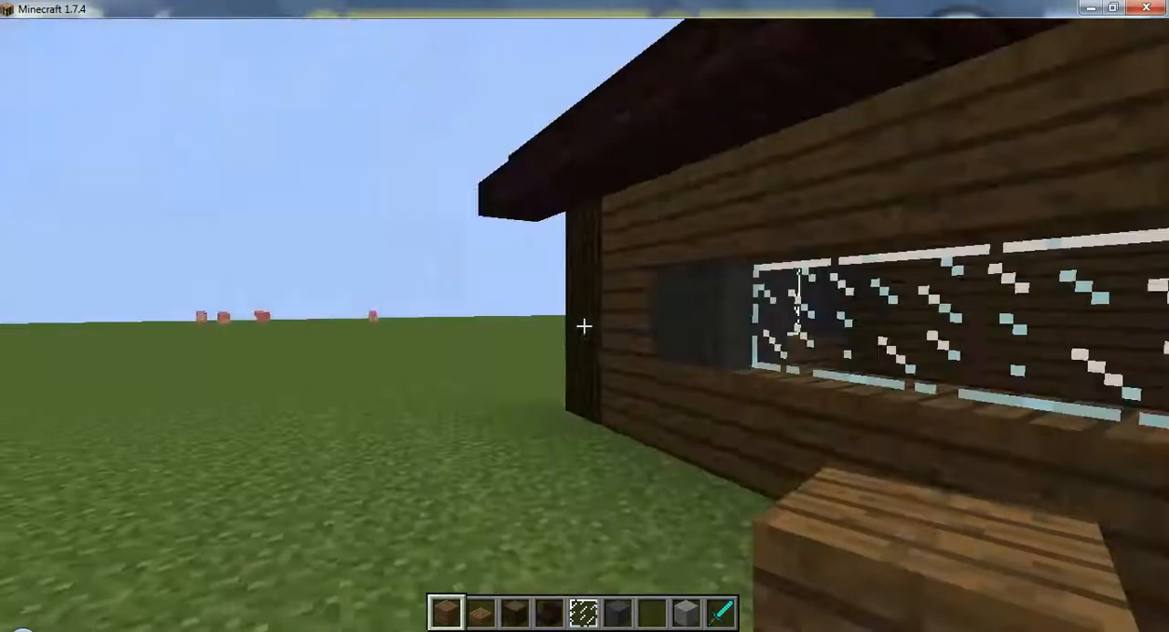
mouse_move(585, 326)
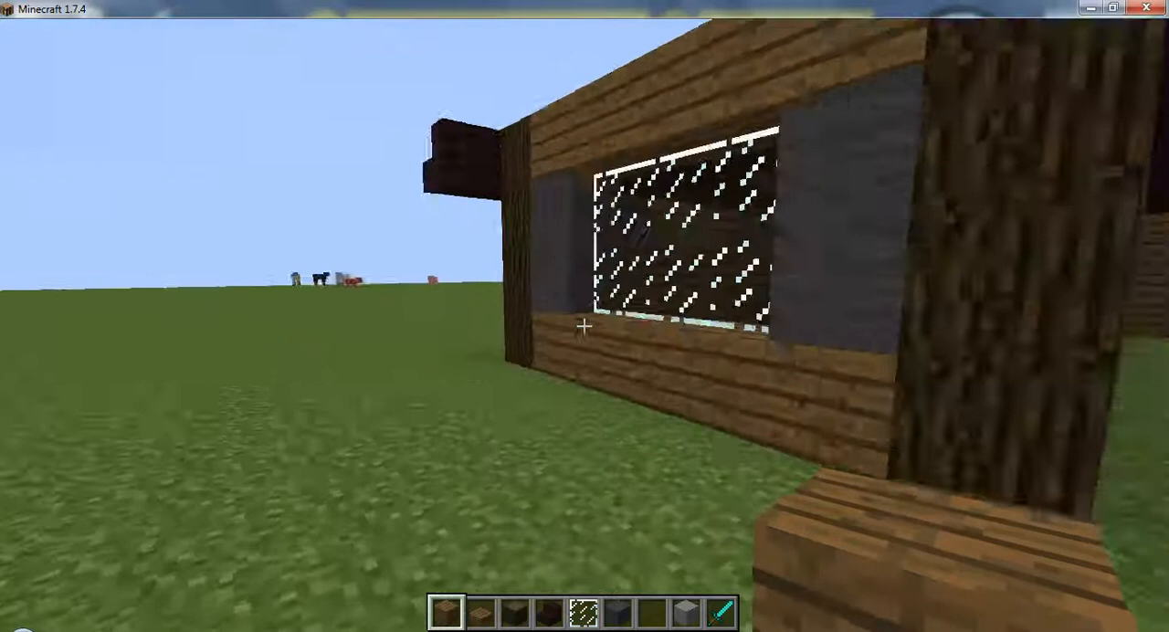
mouse_move(585, 326)
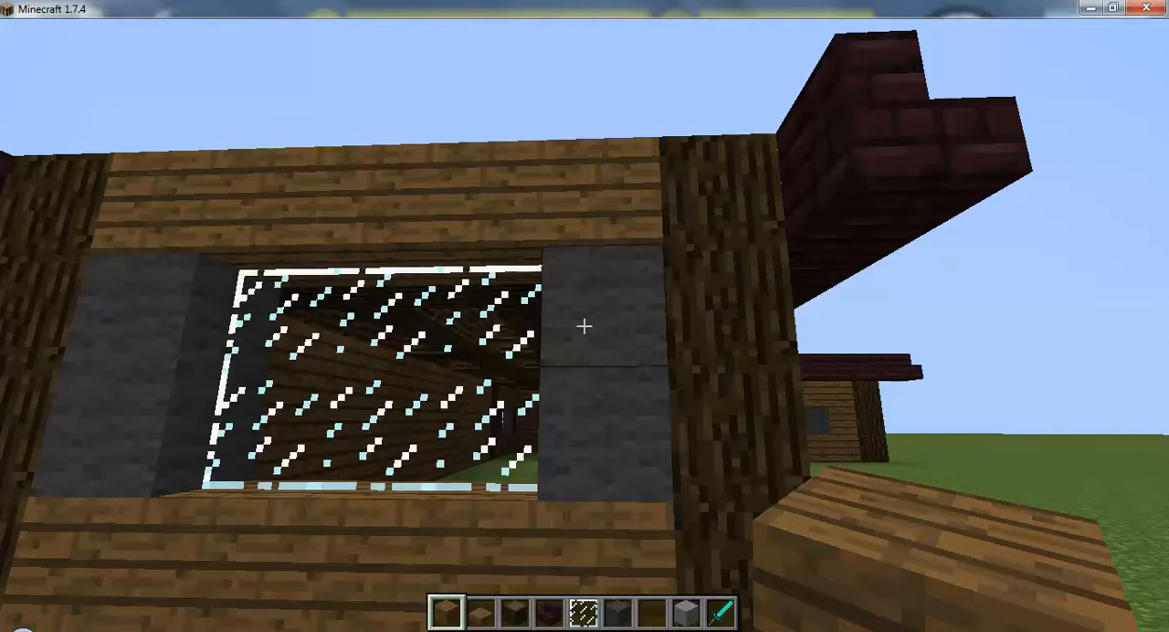
mouse_move(585, 326)
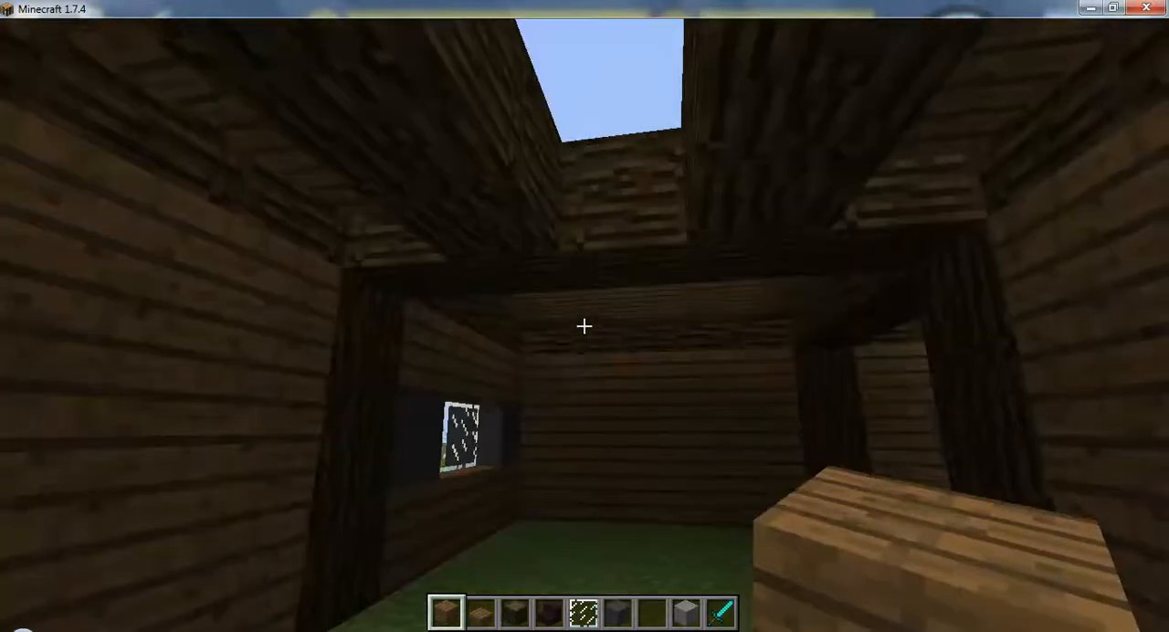
Step: Browse the Decoration and Building Blocks tabs and stock glowstone in the hotbar
key(e)
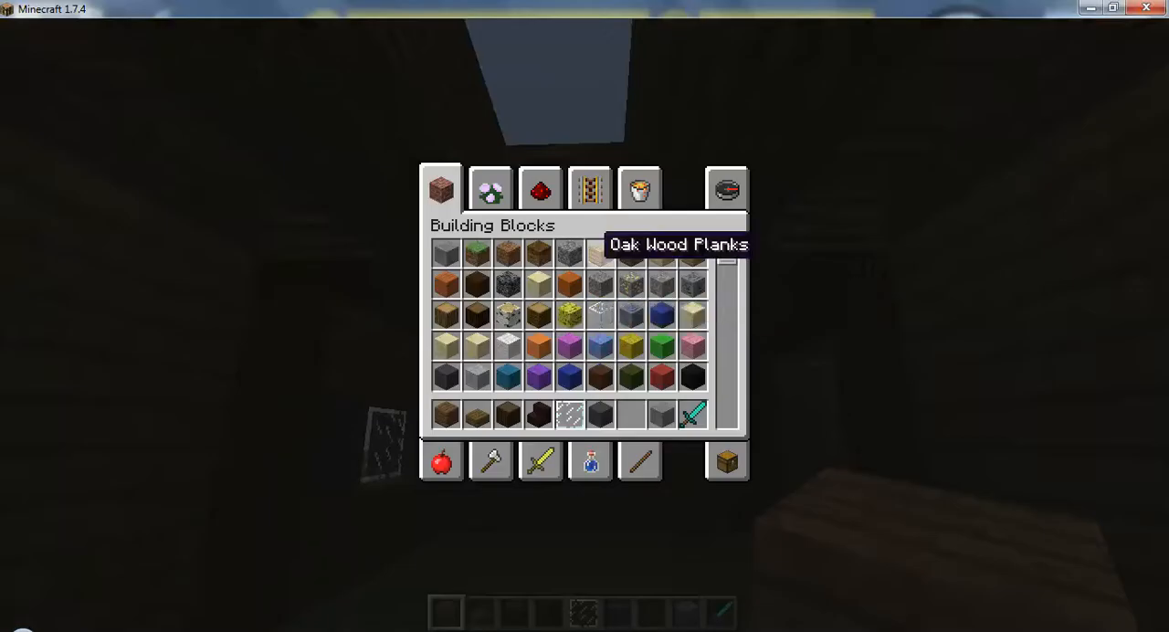
click(491, 188)
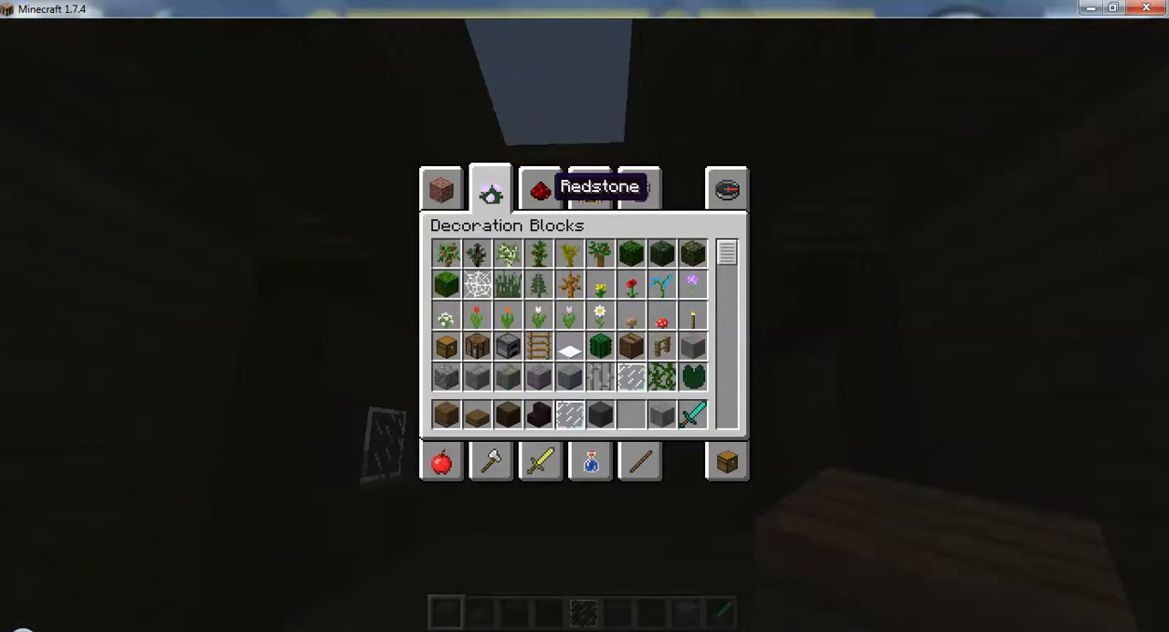
click(445, 186)
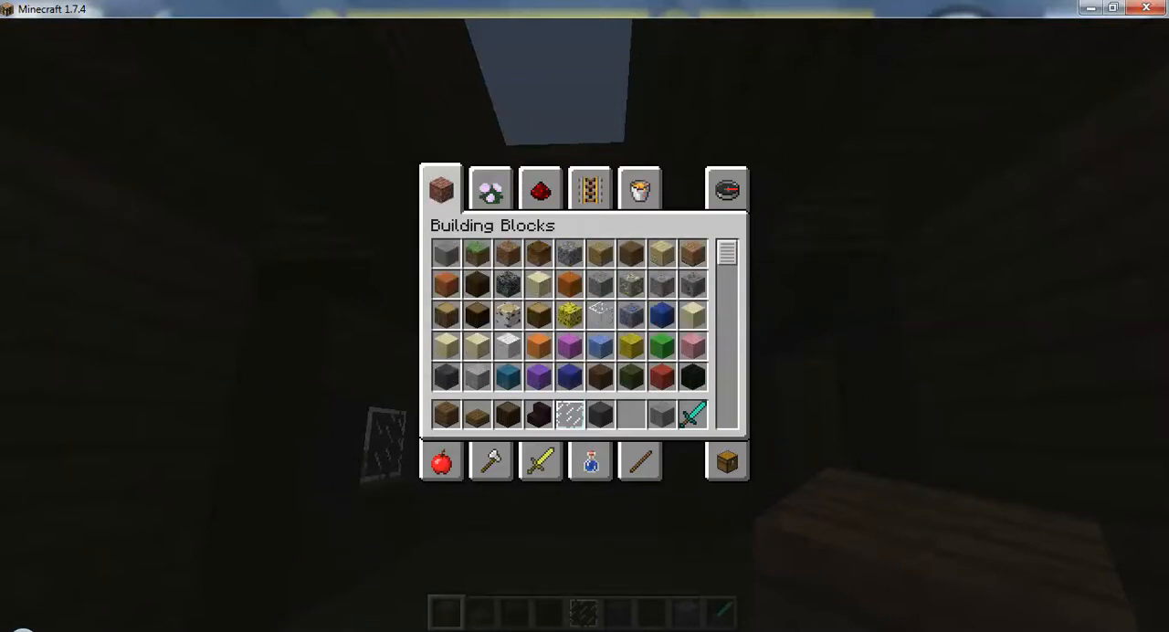
scroll(down, 3)
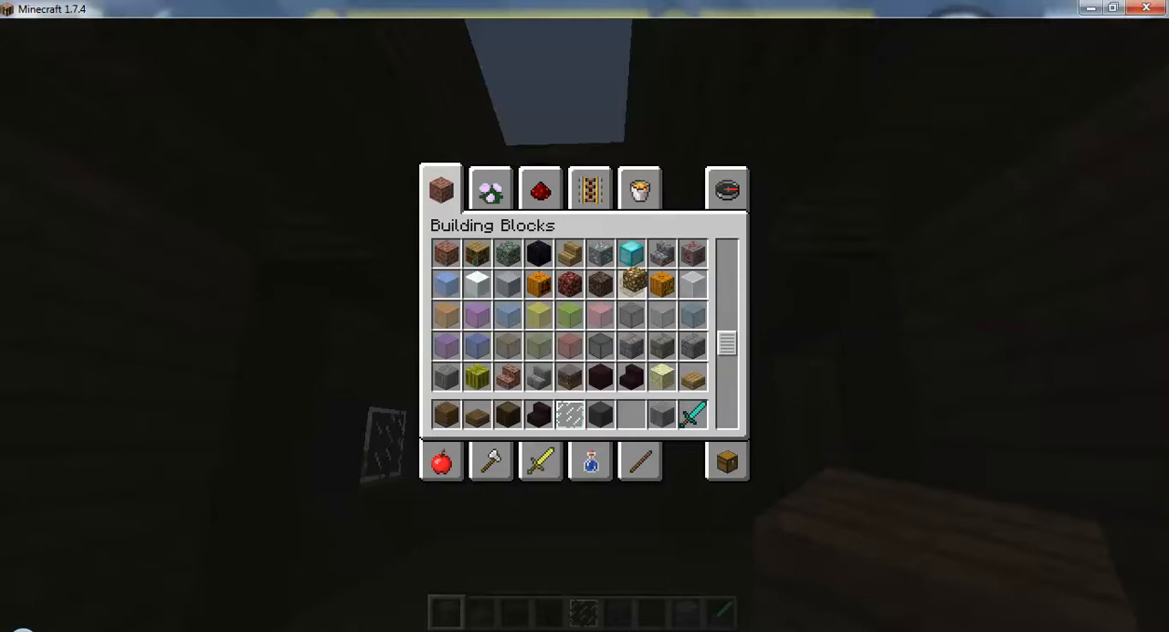
mouse_move(604, 411)
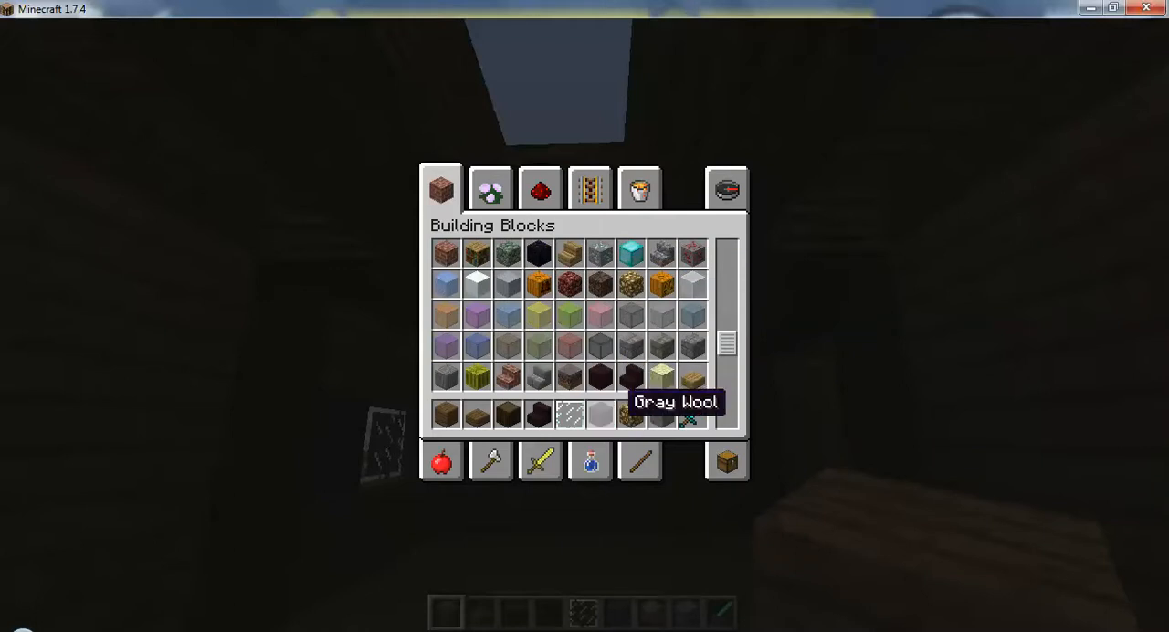
key(Escape)
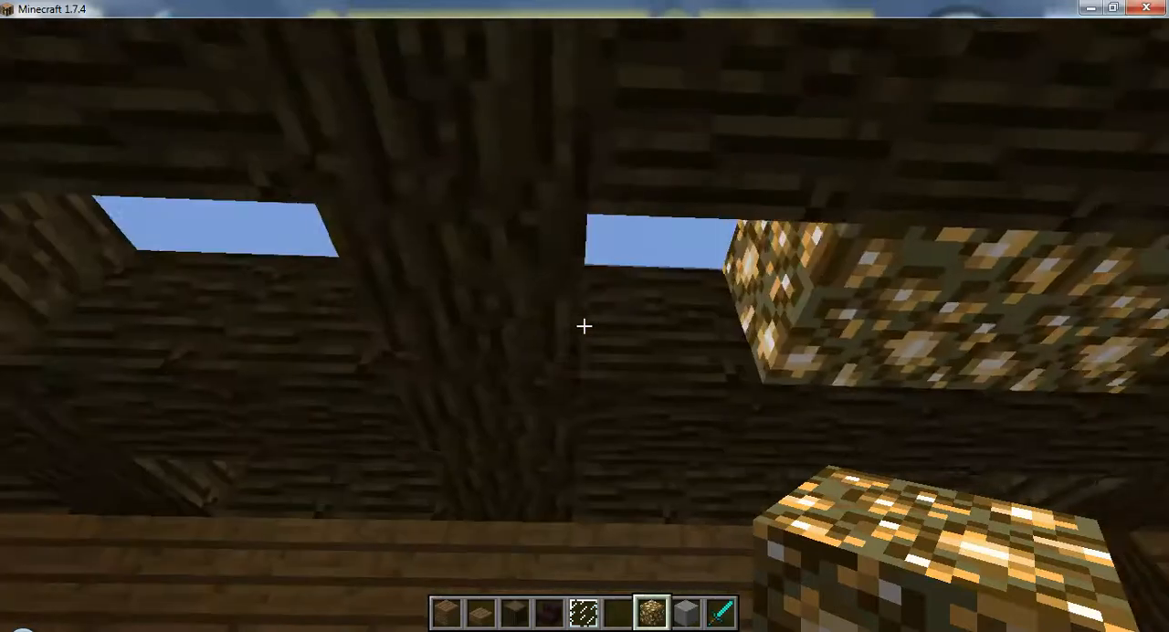
mouse_move(584, 327)
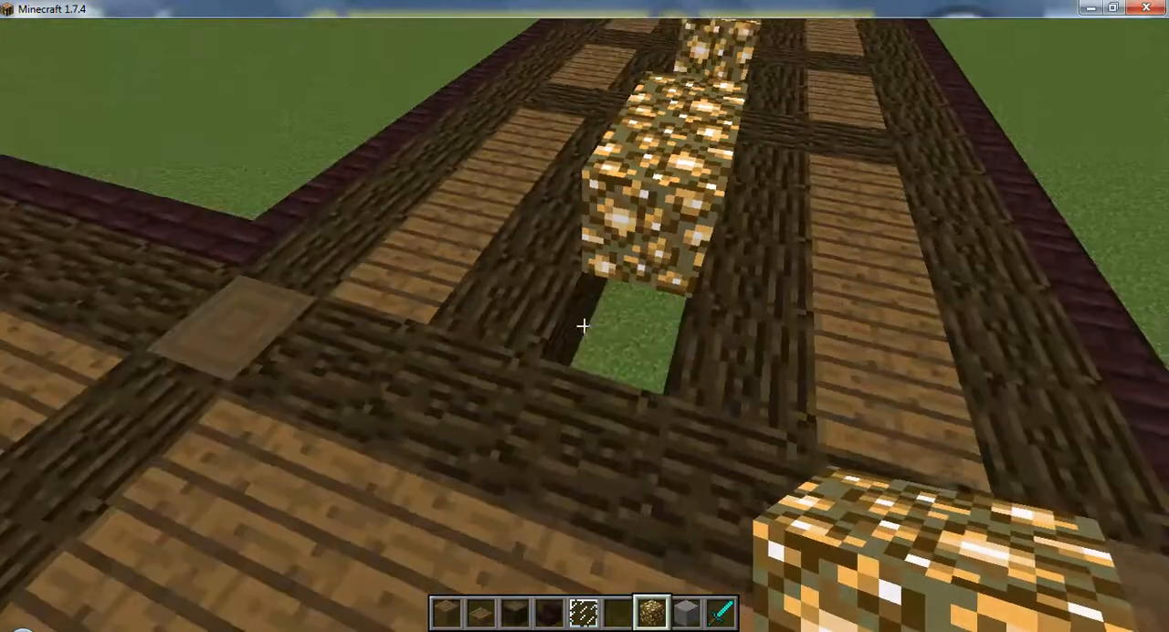
Step: Select the glowstone hotbar slot and fill the ceiling gaps between the log beams
key(2)
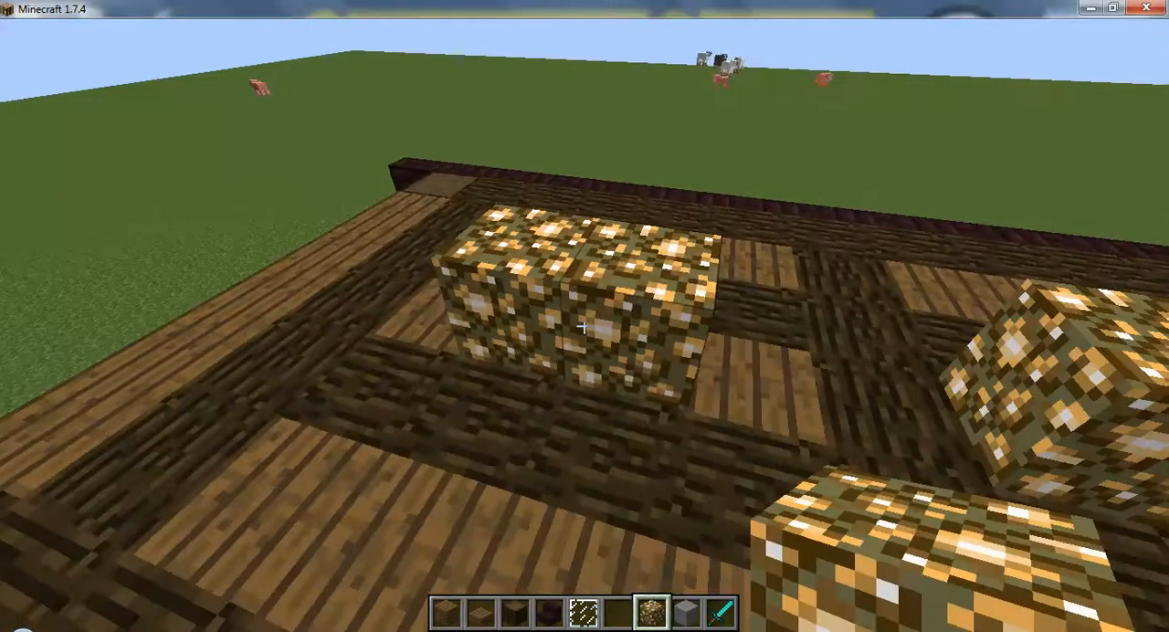
mouse_move(585, 325)
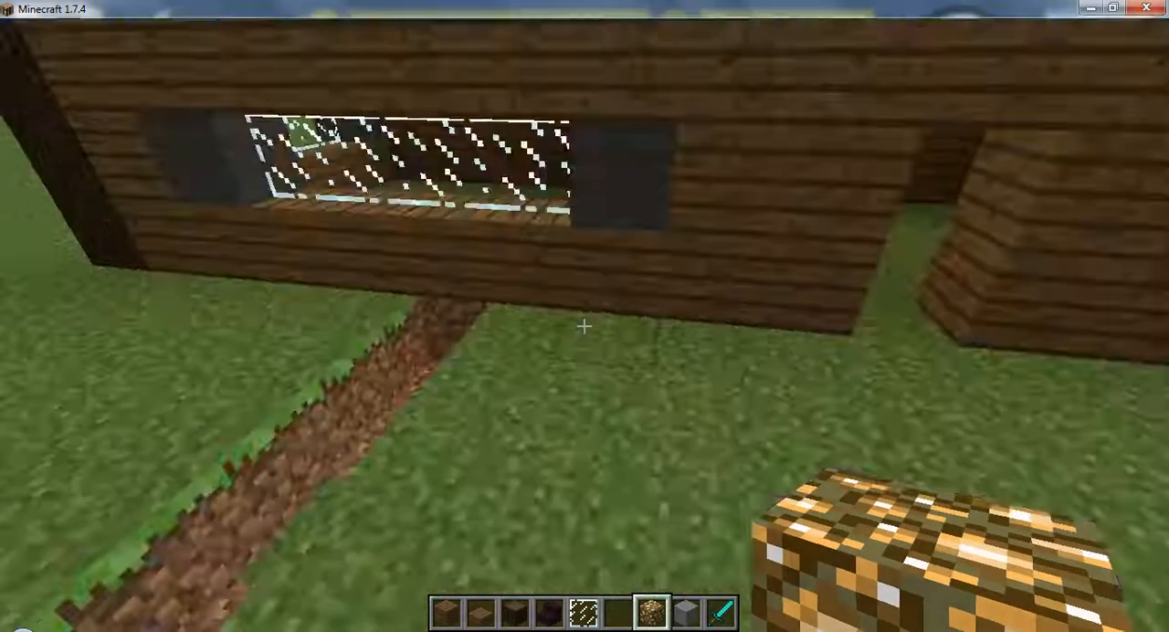
mouse_move(584, 325)
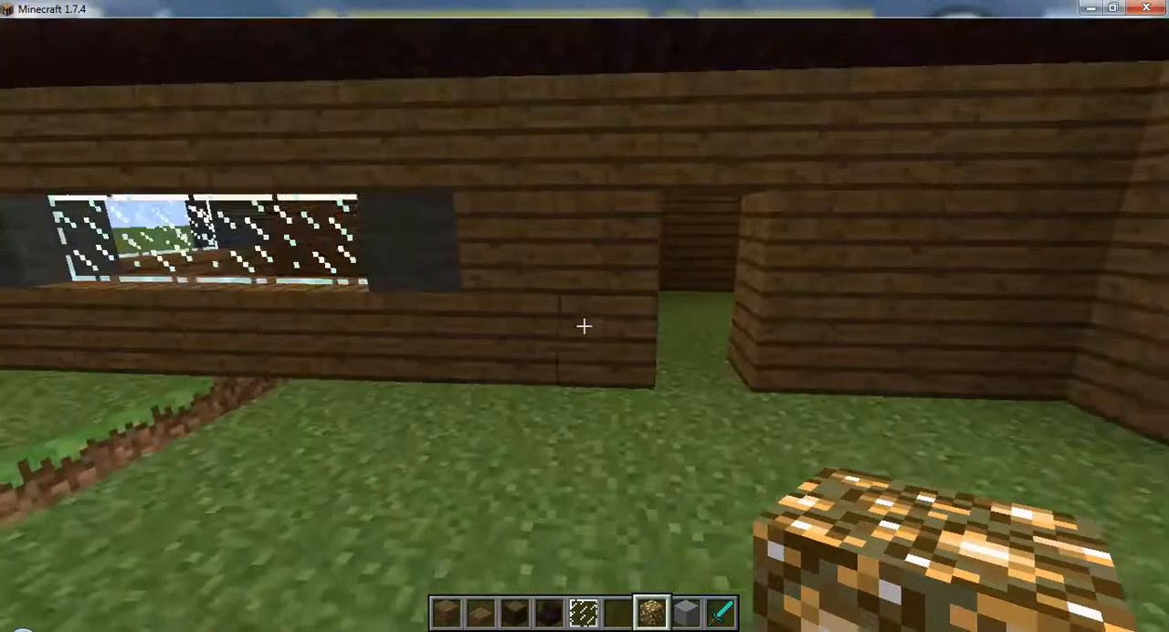
mouse_move(583, 327)
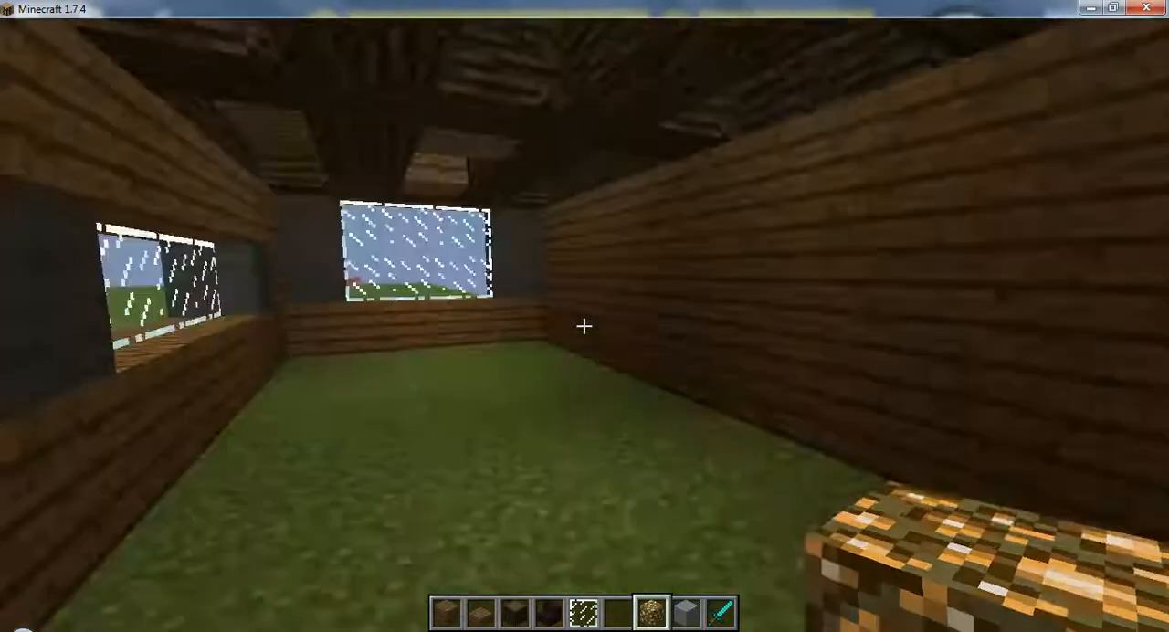
Step: Return inside the cabin and bring up the creative building blocks inventory
key(e)
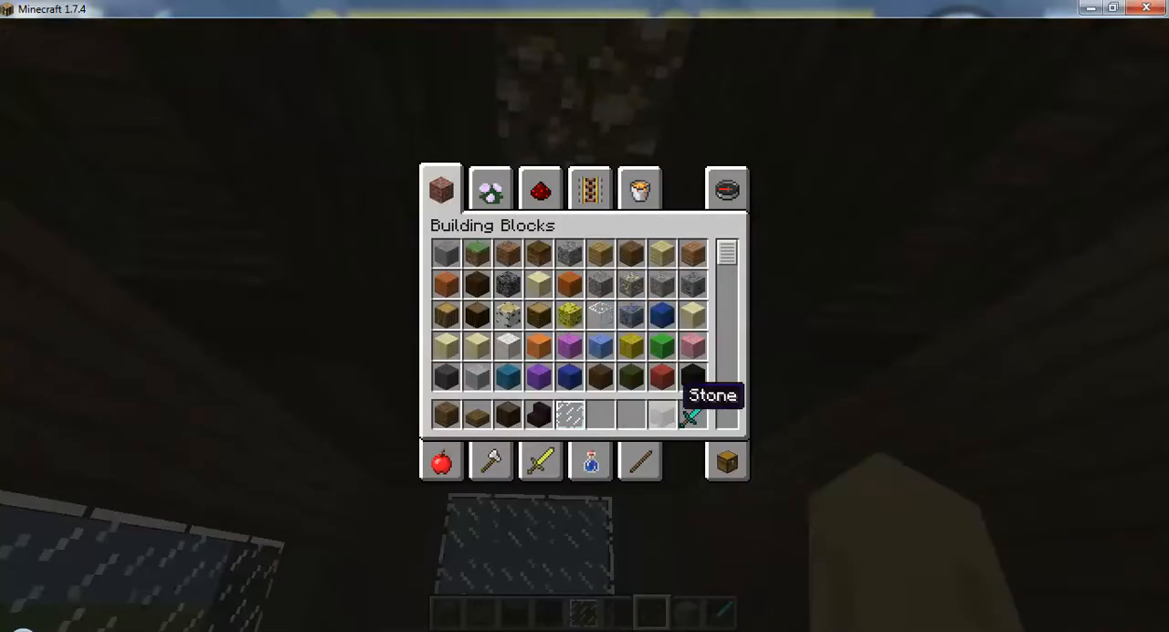
Step: Browse decoration blocks, then scroll building blocks down to the stained glass and stairs
click(491, 189)
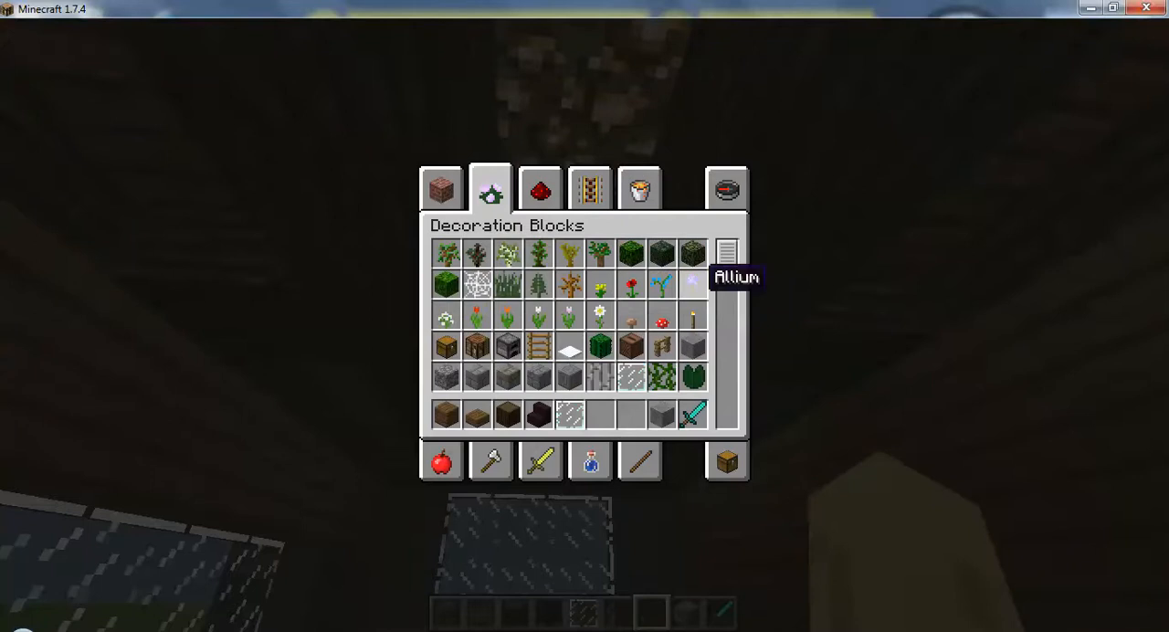
scroll(down, 3)
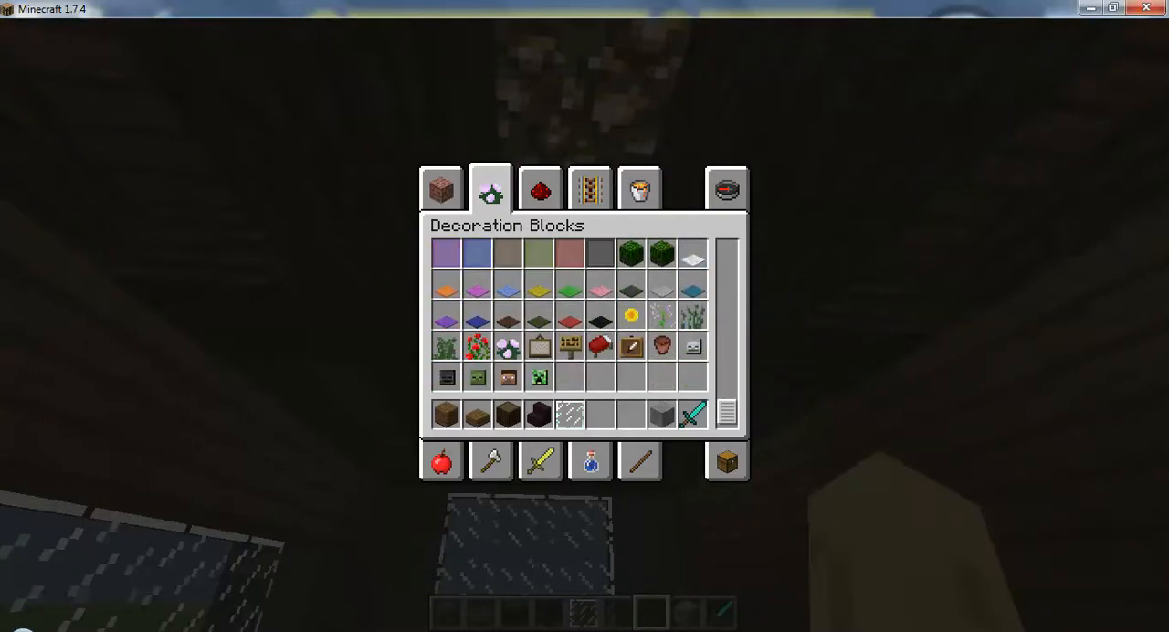
scroll(down, 3)
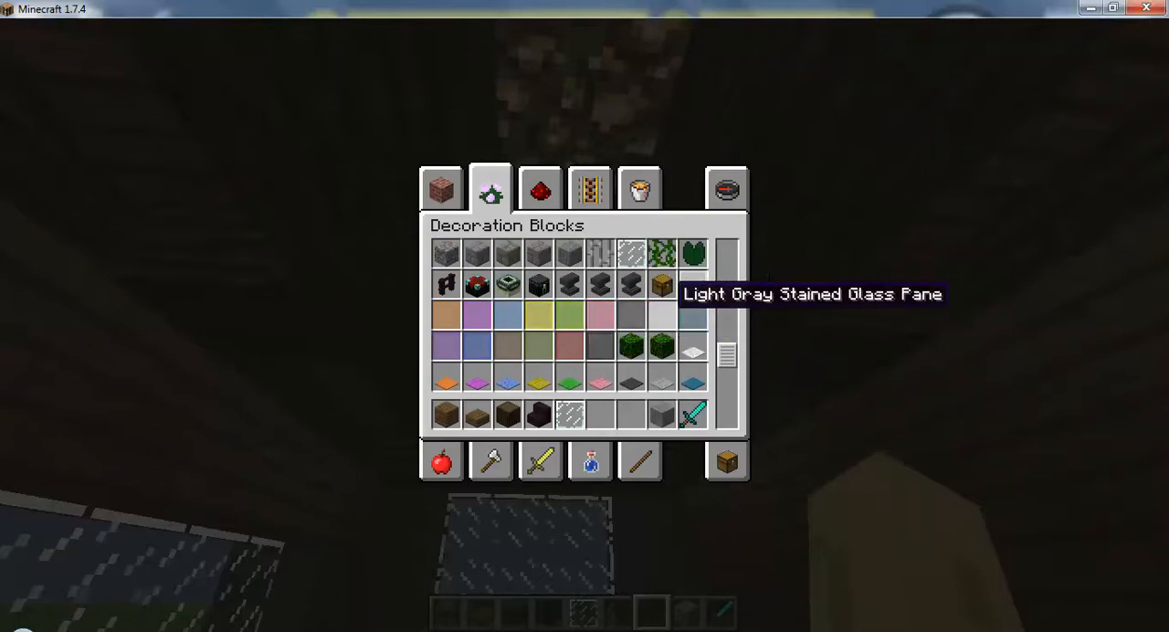
click(443, 189)
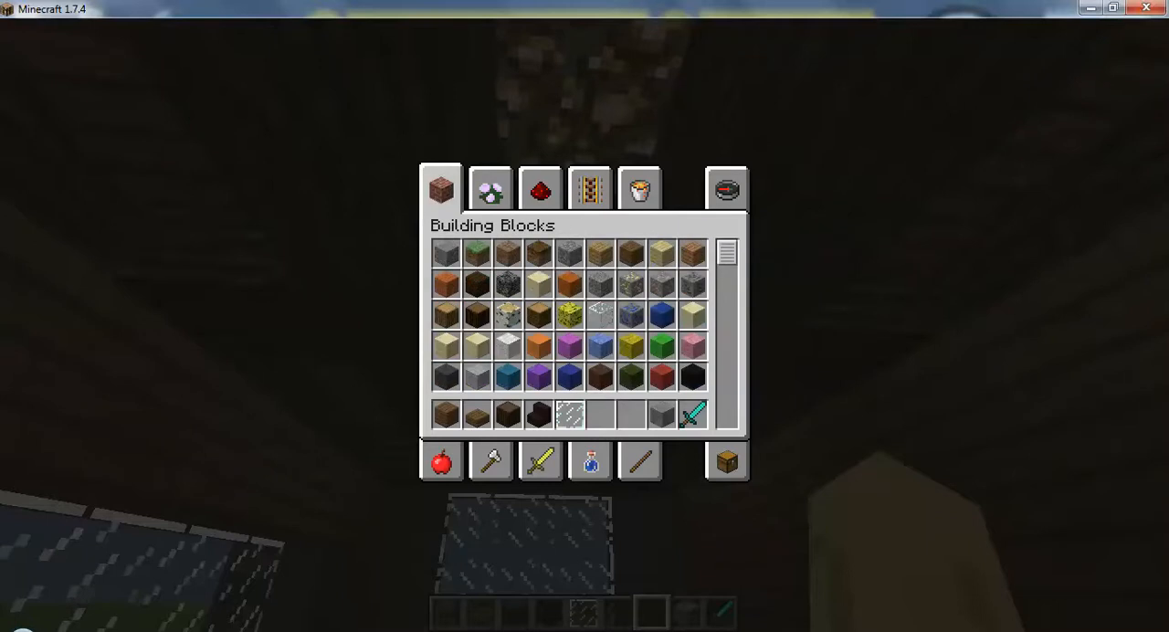
scroll(down, 3)
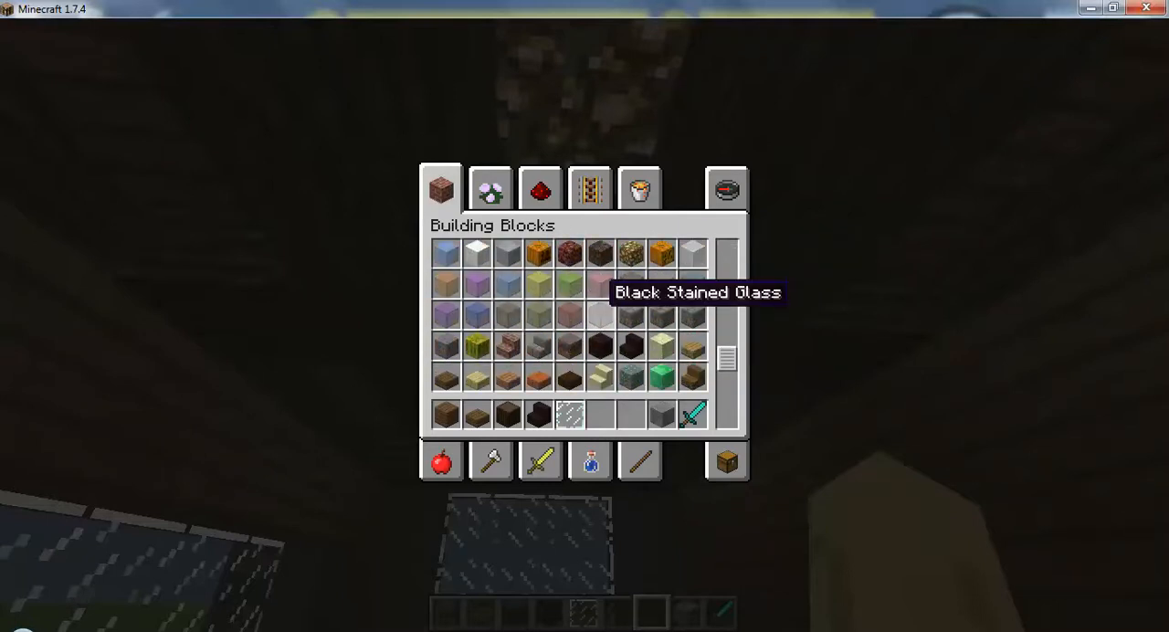
mouse_move(565, 285)
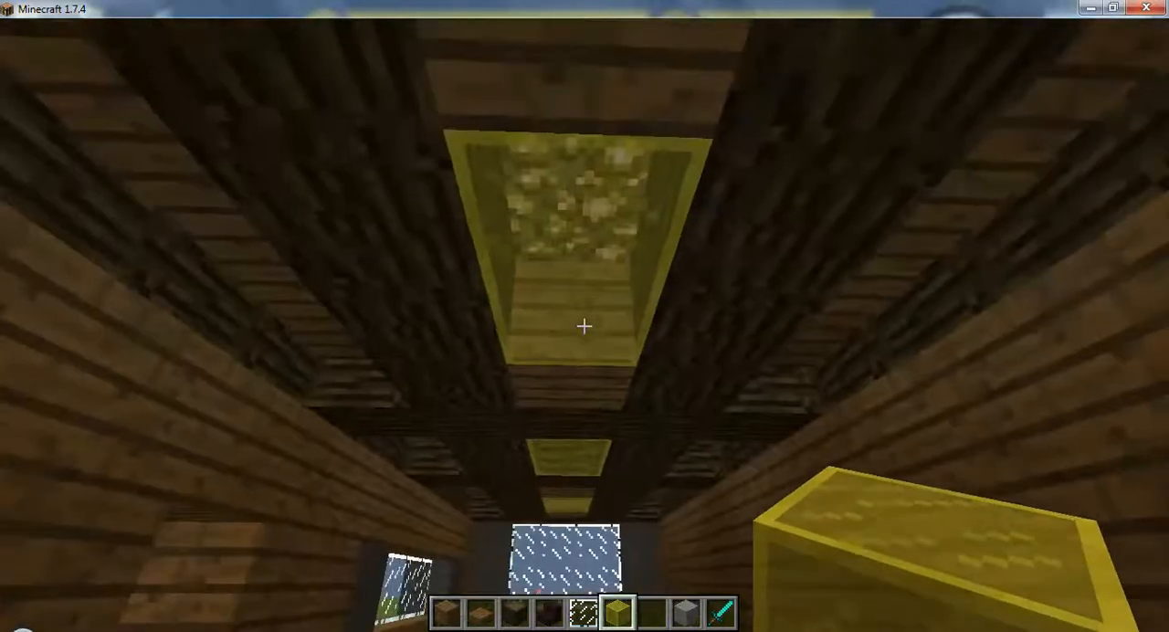
Step: Put a dark block into the hotbar and return to view the grassy floor
key(e)
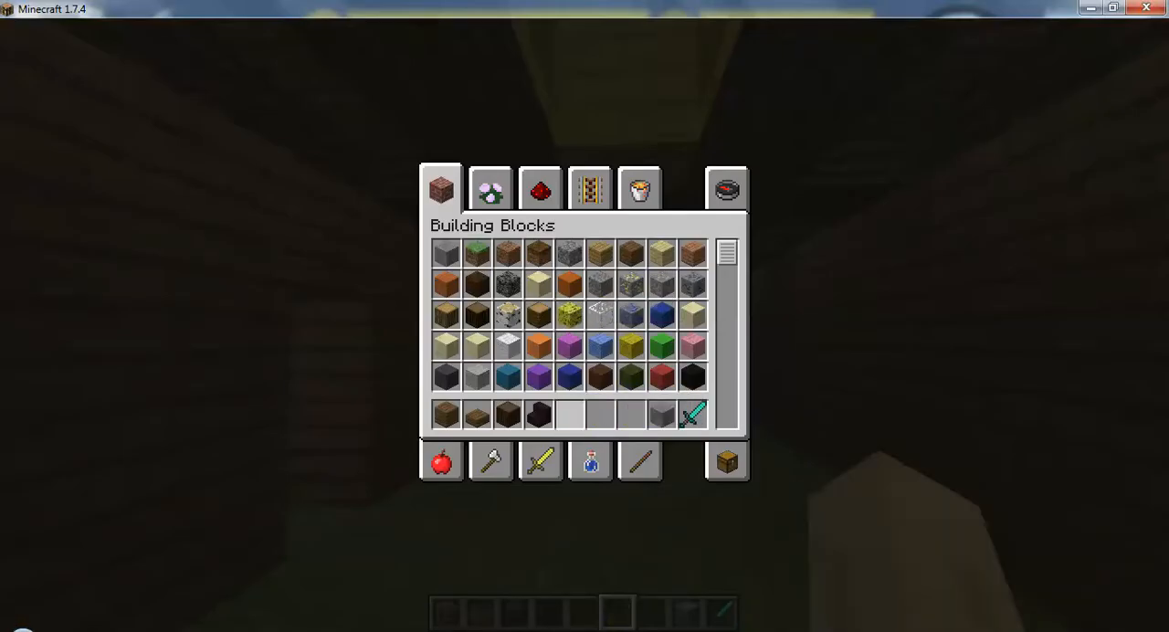
key(Escape)
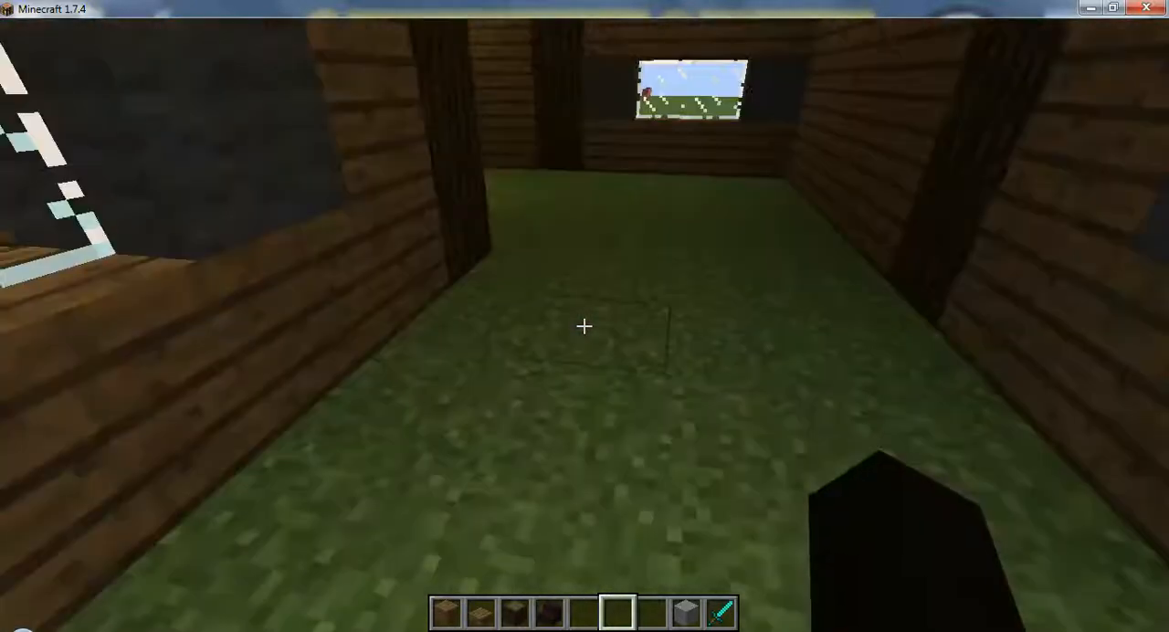
mouse_move(585, 327)
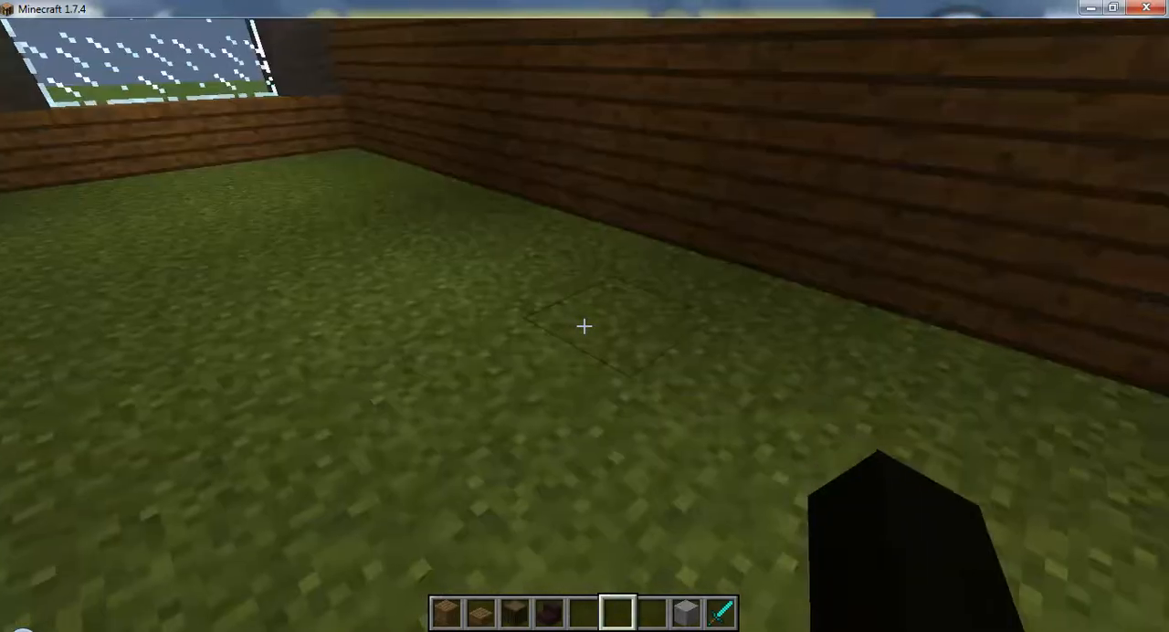
mouse_move(585, 327)
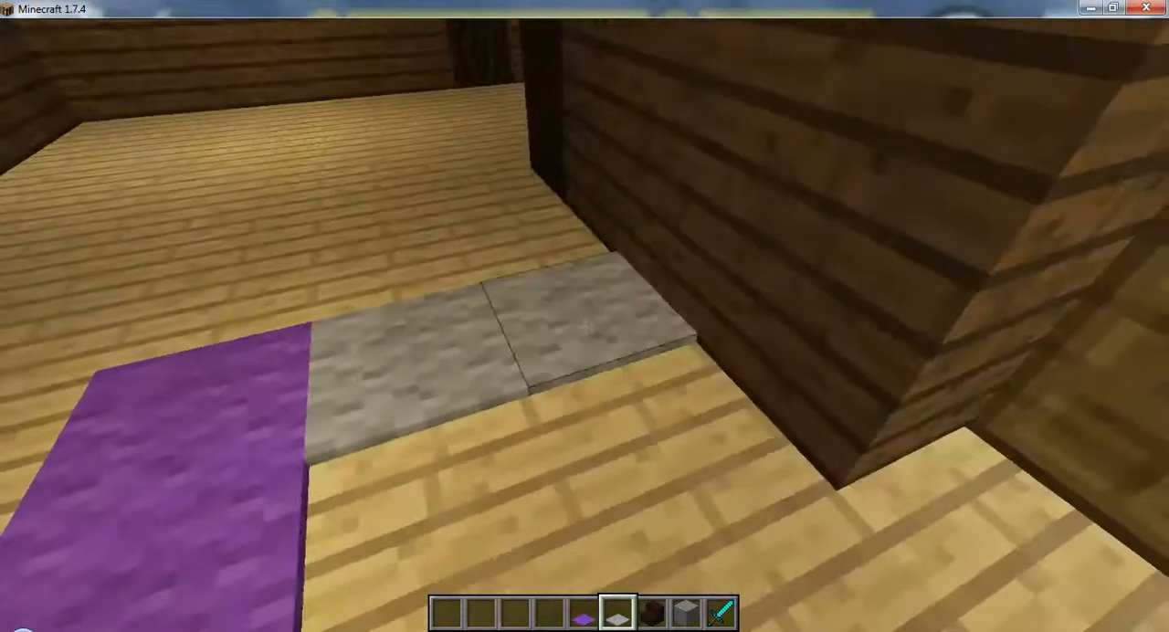
mouse_move(584, 329)
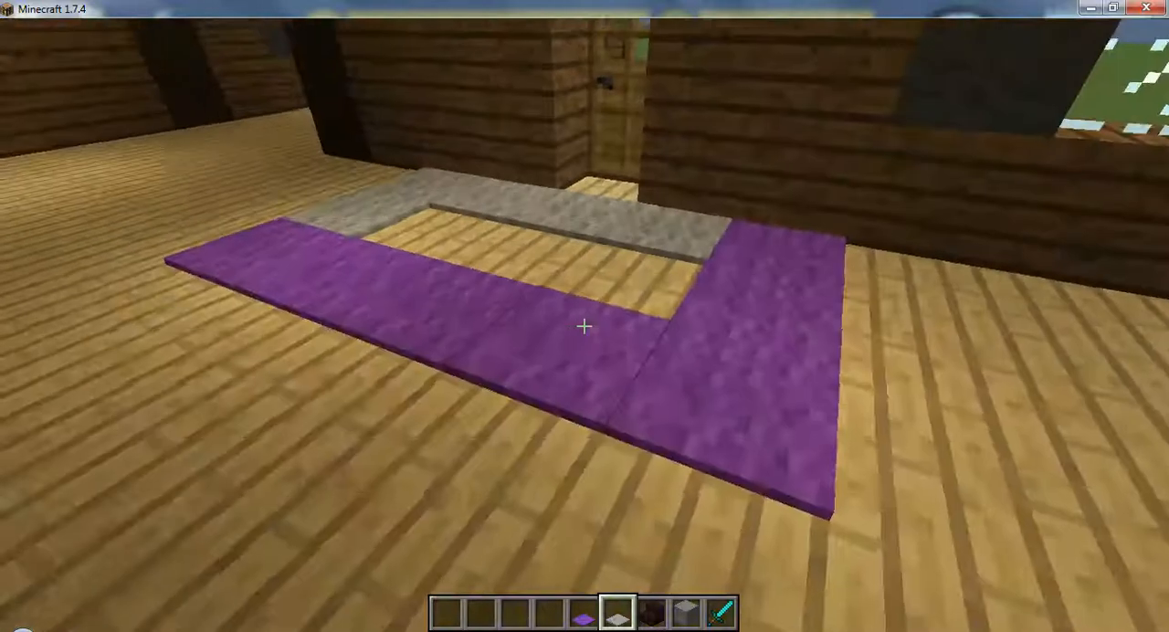
key(e)
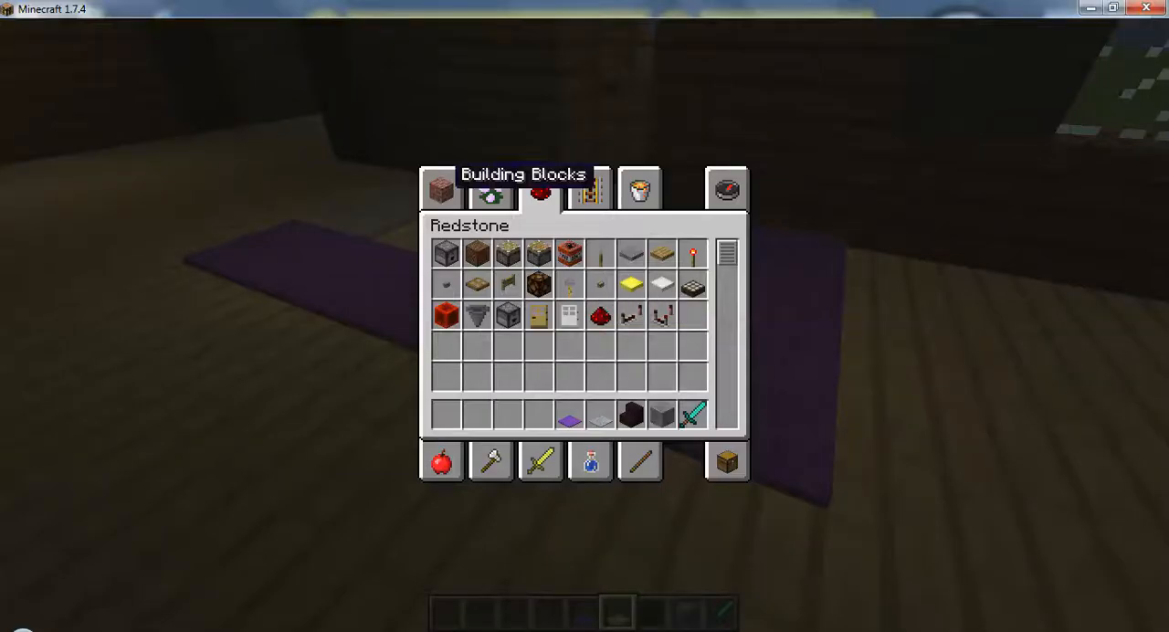
click(443, 189)
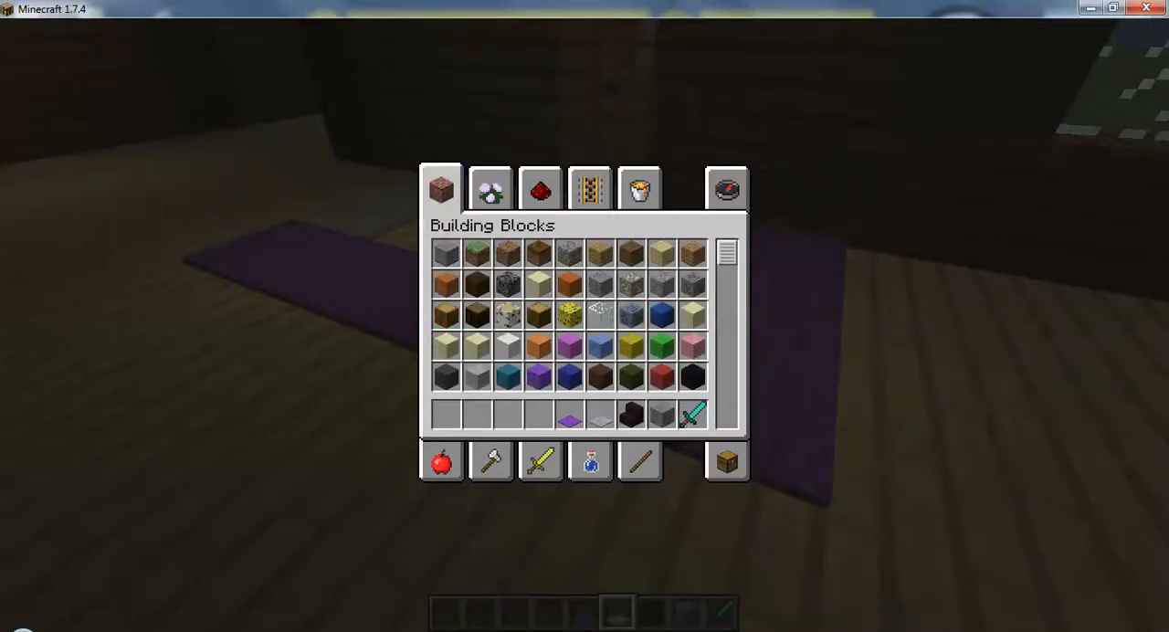
scroll(down, 3)
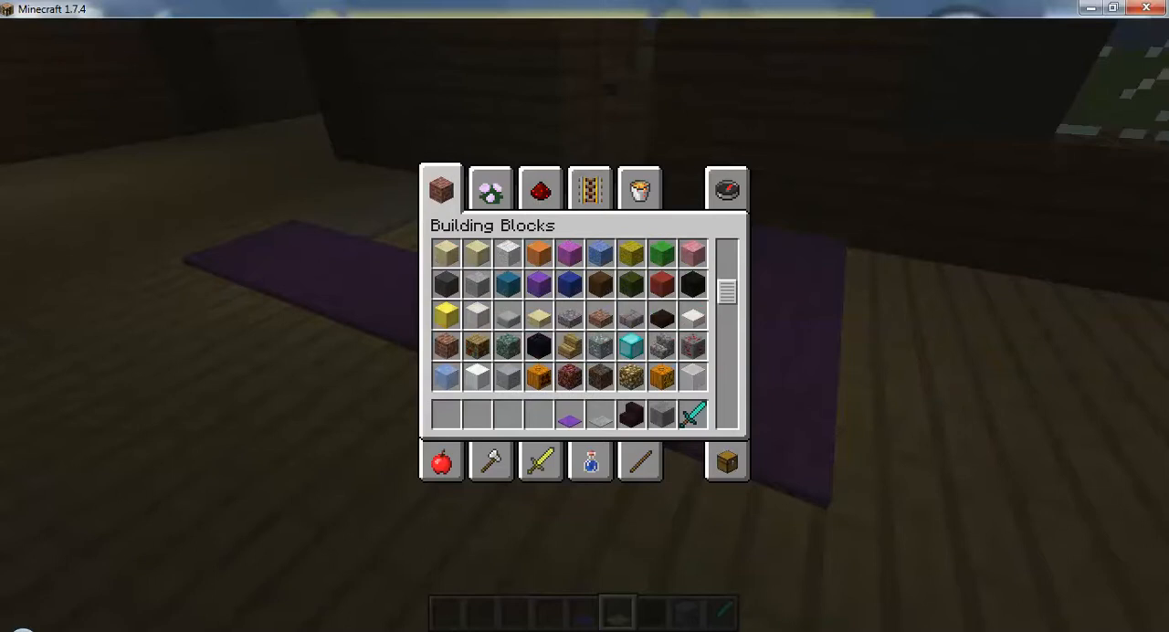
click(489, 190)
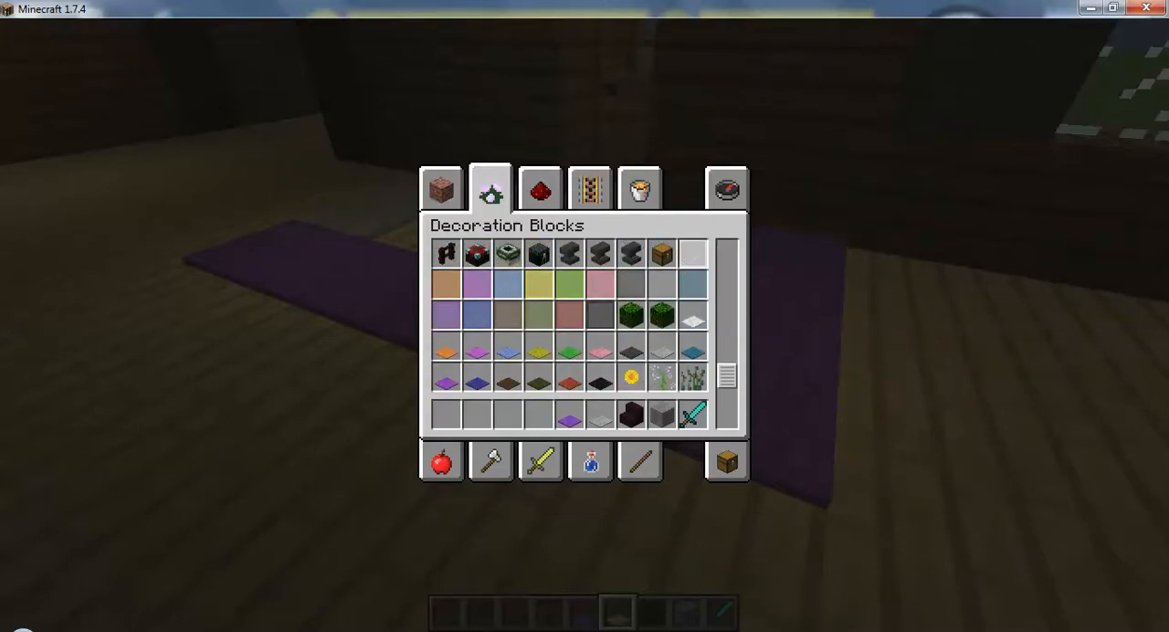
mouse_move(503, 376)
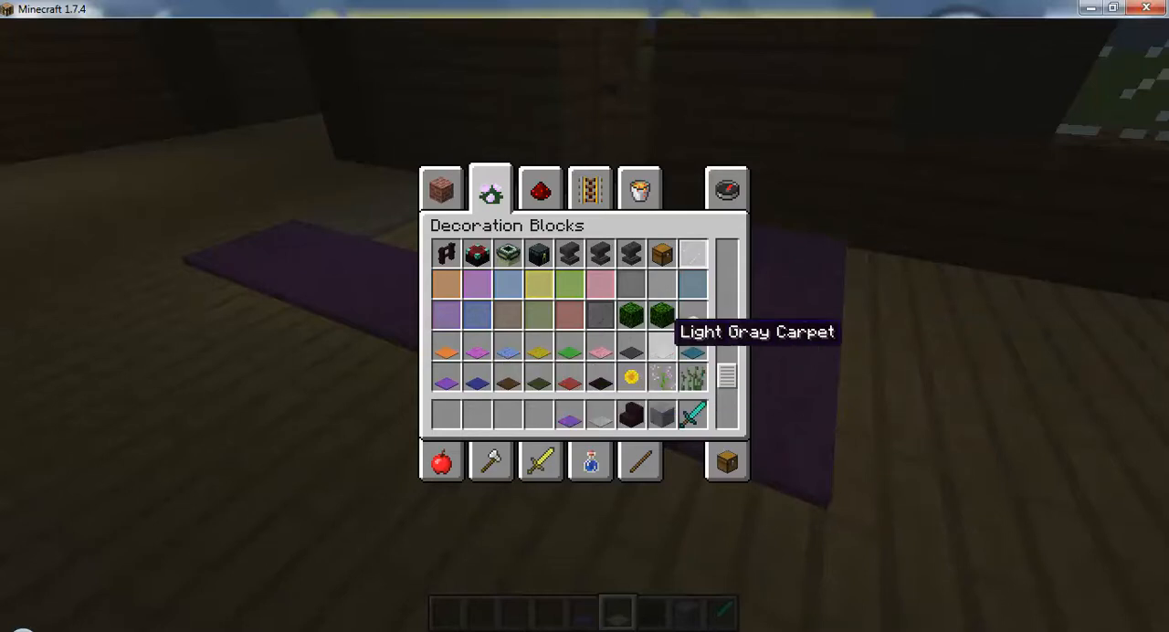
key(Escape)
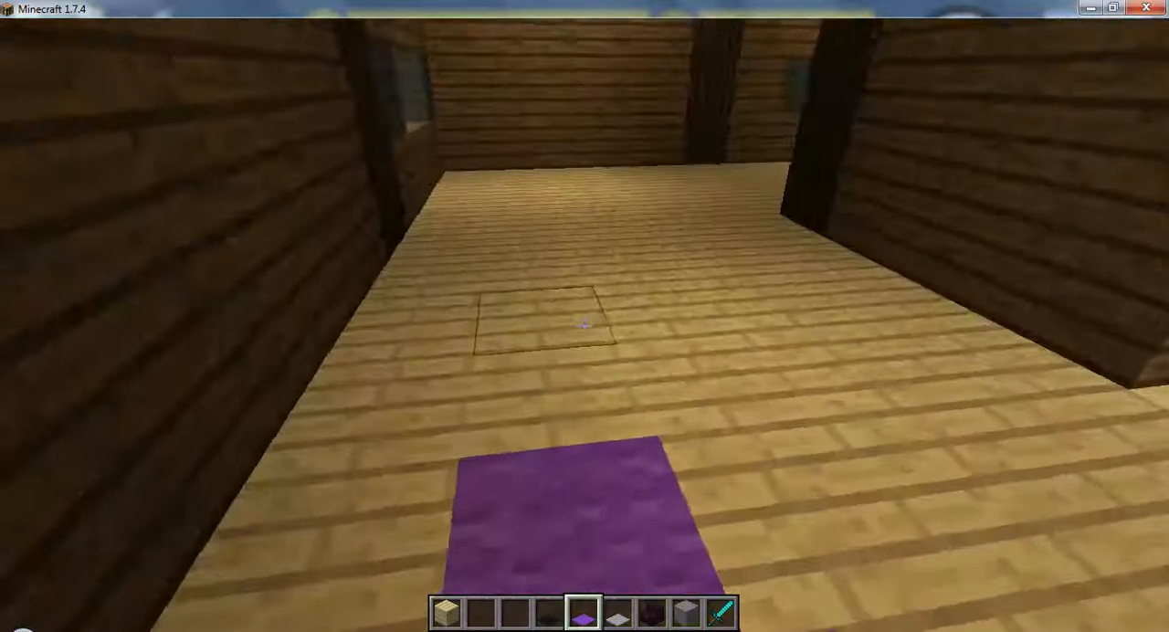
mouse_move(584, 316)
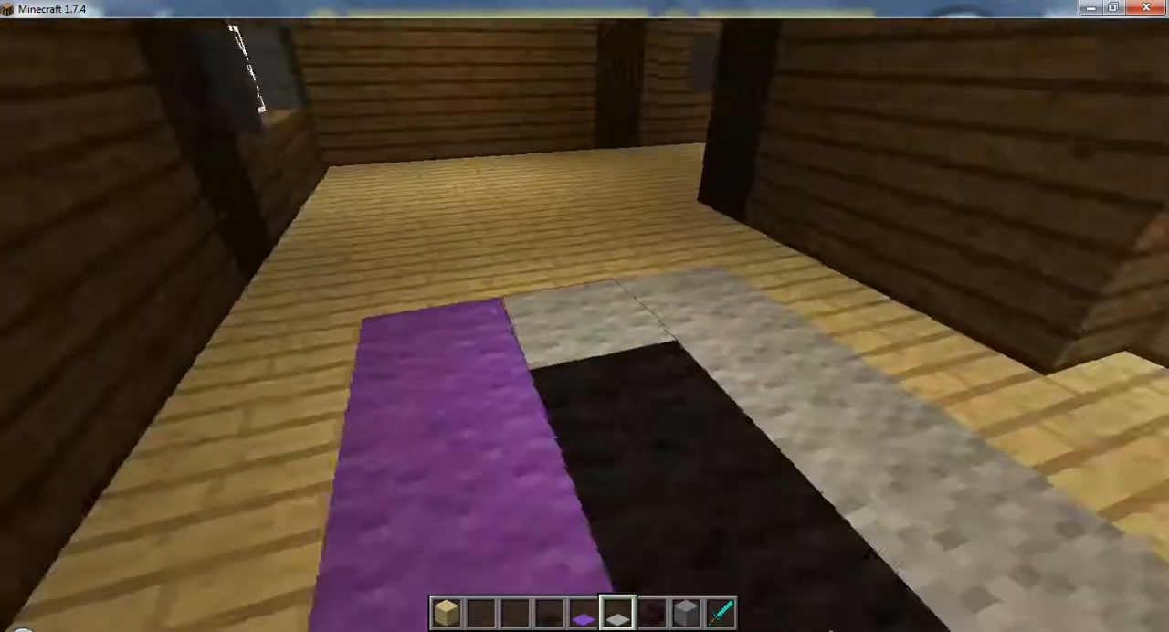
mouse_move(585, 329)
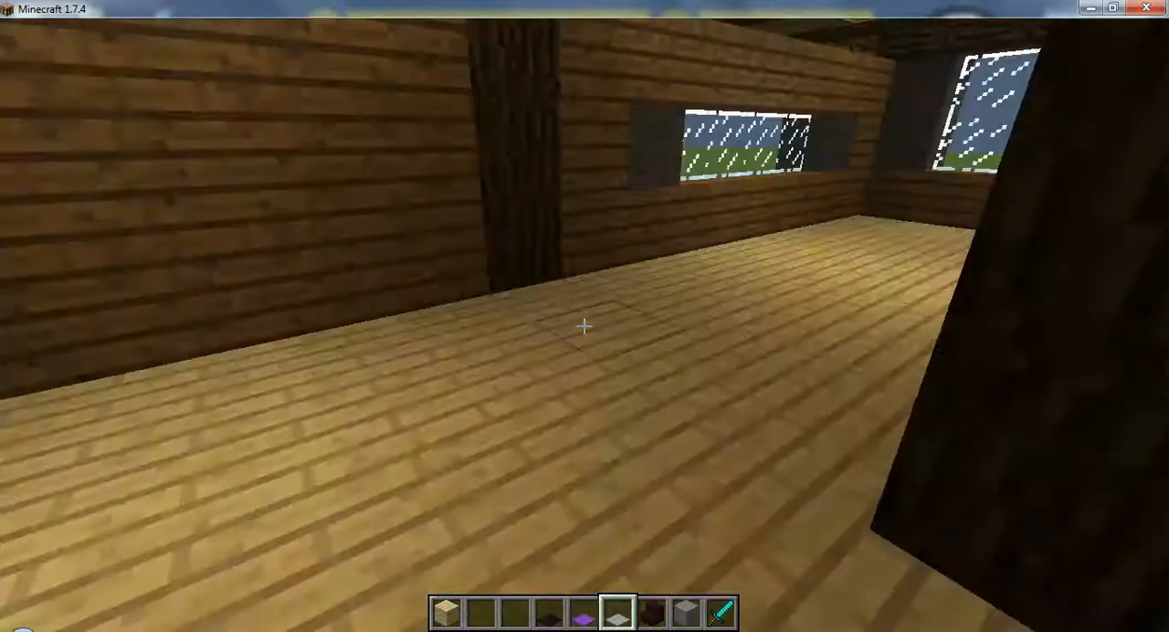
mouse_move(585, 325)
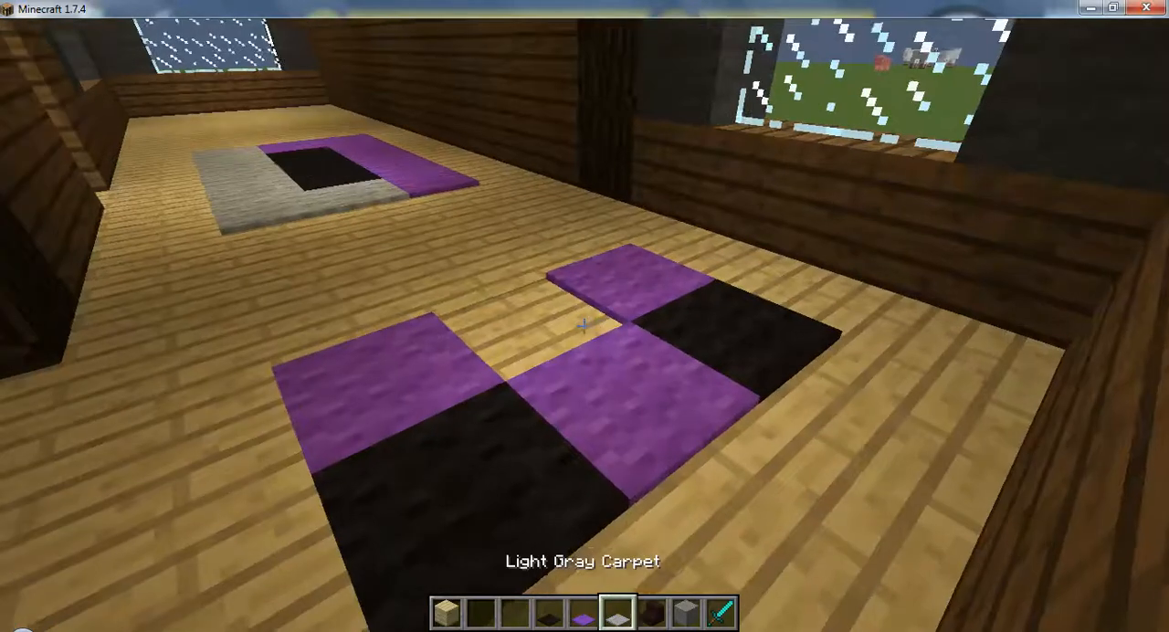
mouse_move(585, 327)
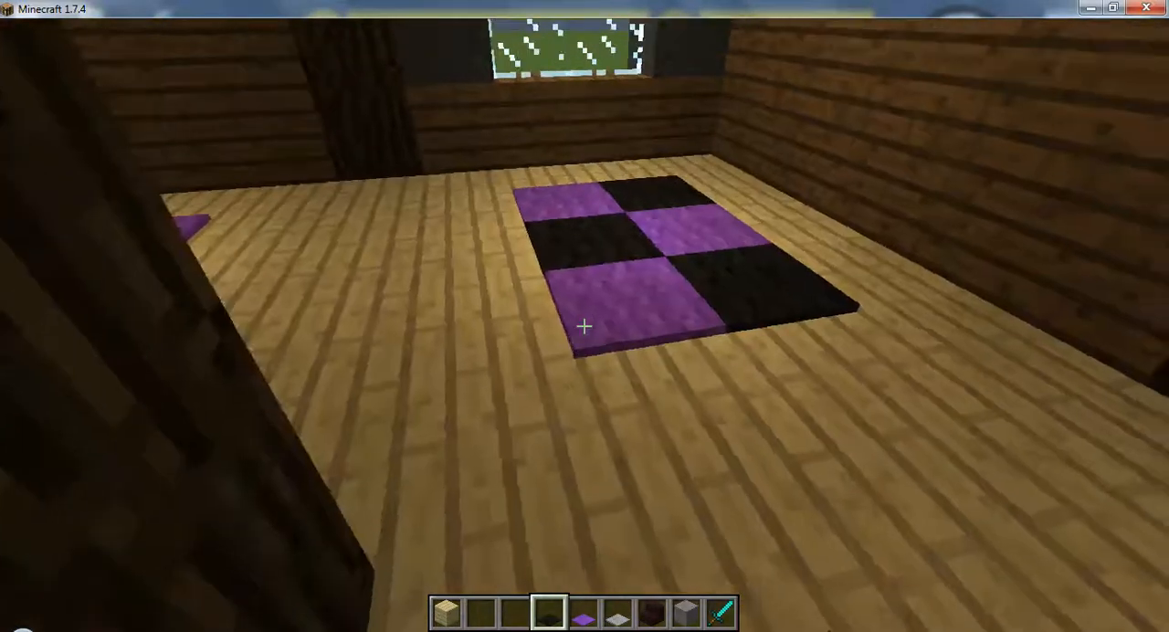
mouse_move(585, 329)
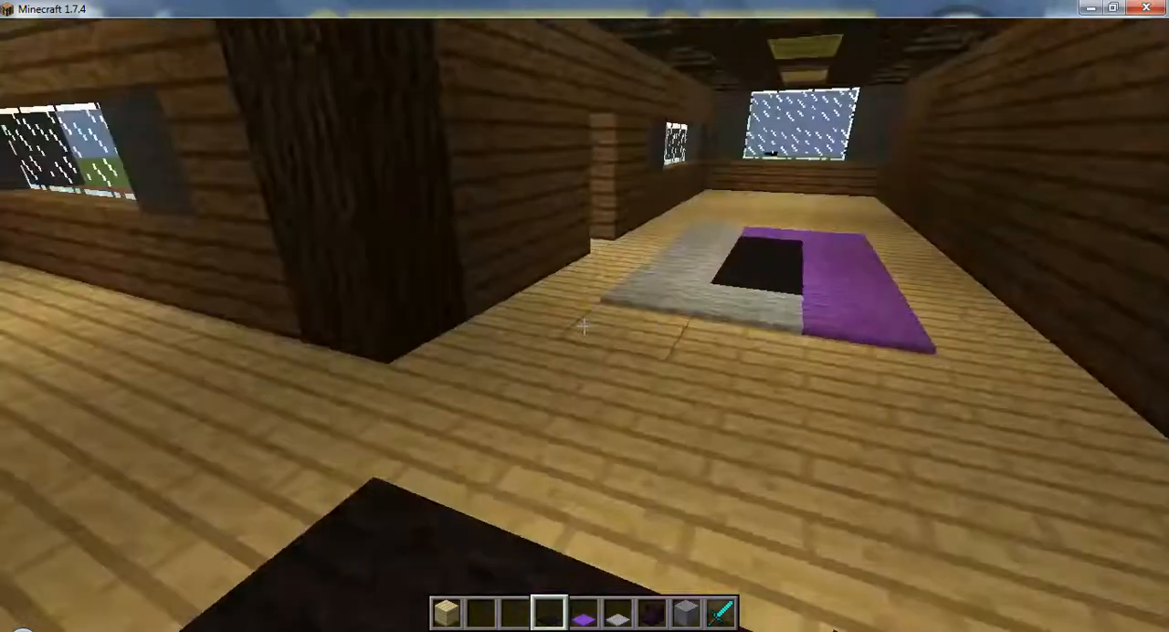
mouse_move(584, 324)
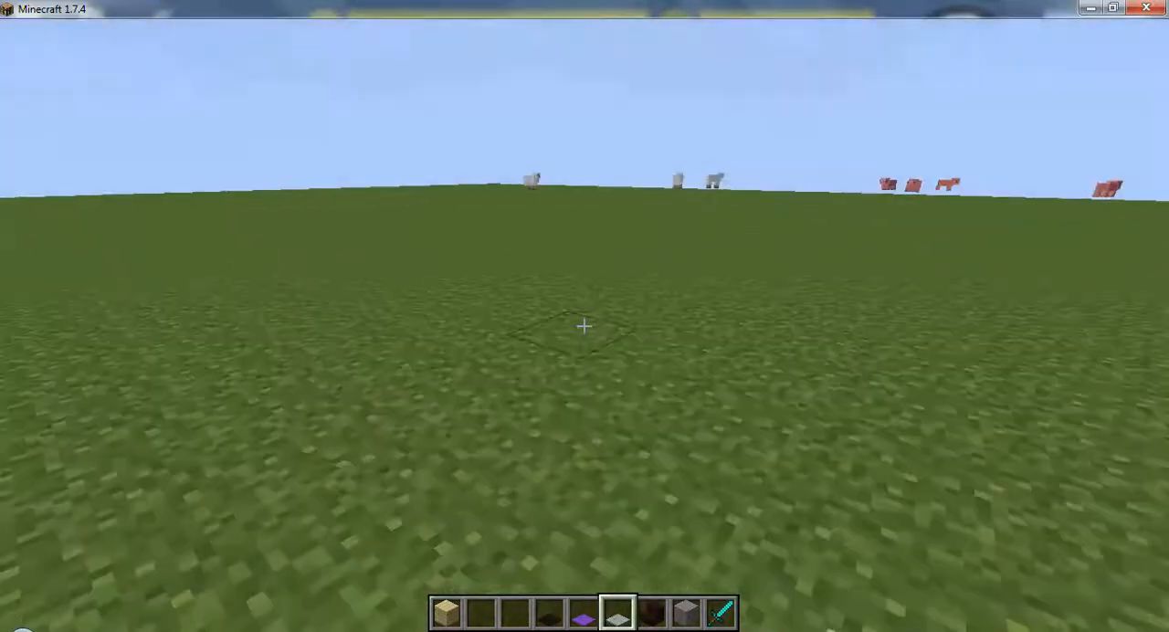
mouse_move(585, 326)
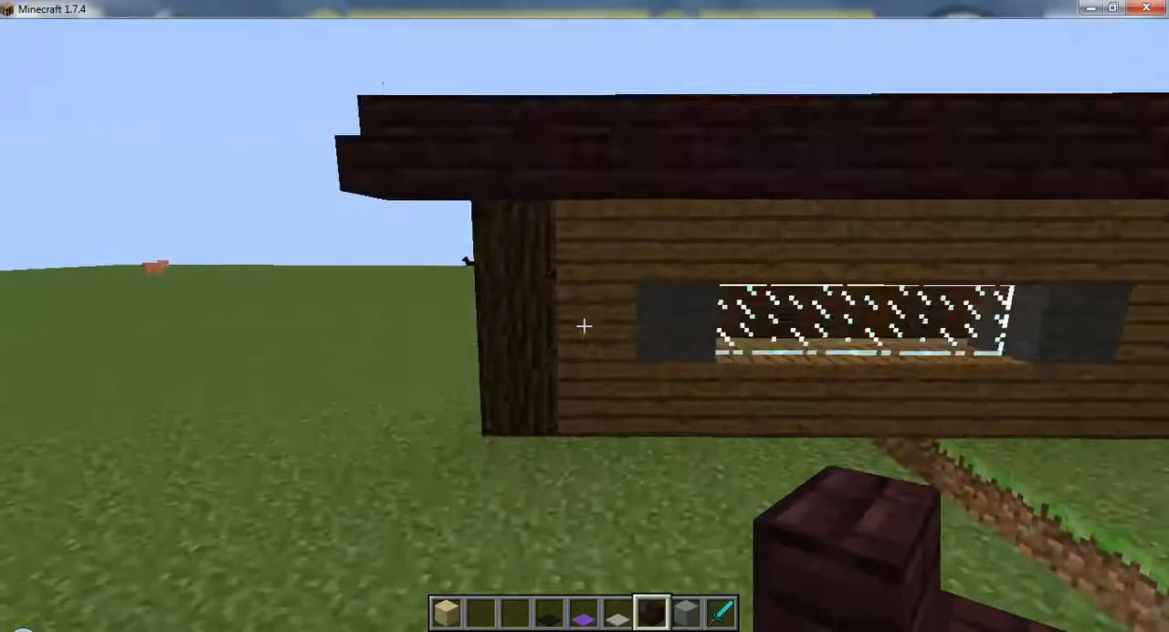
mouse_move(584, 326)
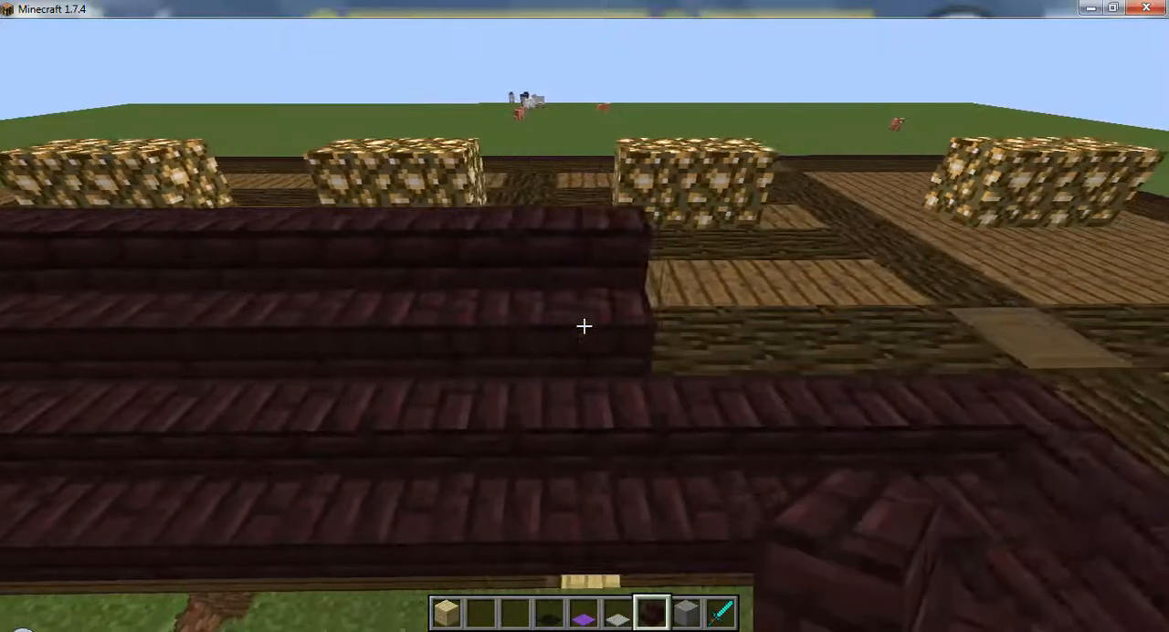
mouse_move(584, 327)
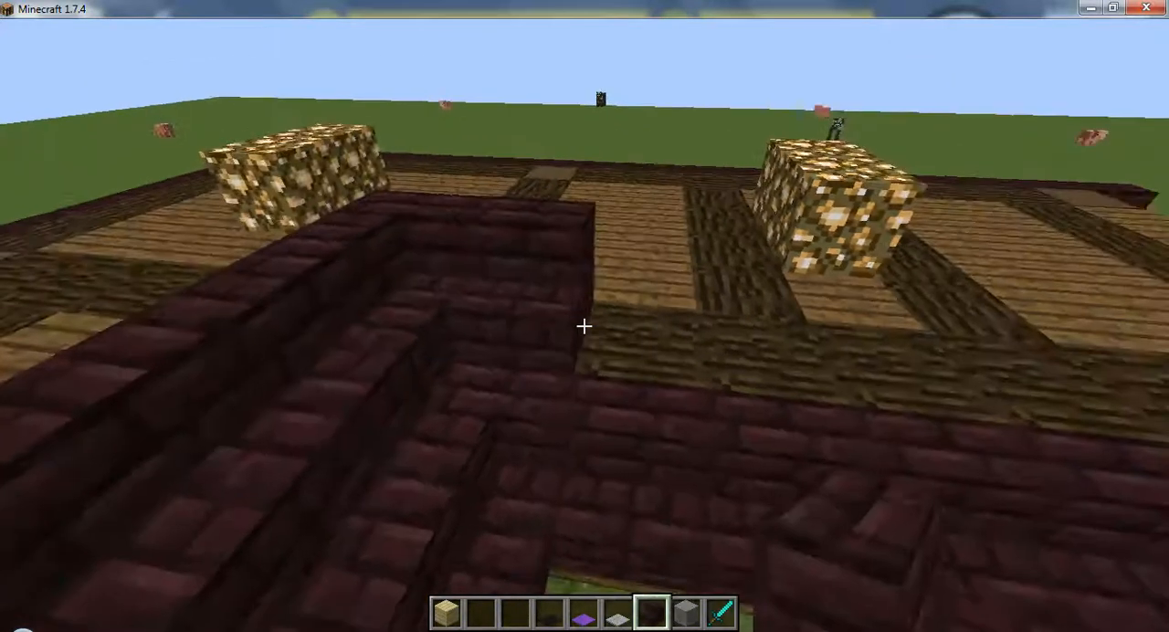
mouse_move(585, 326)
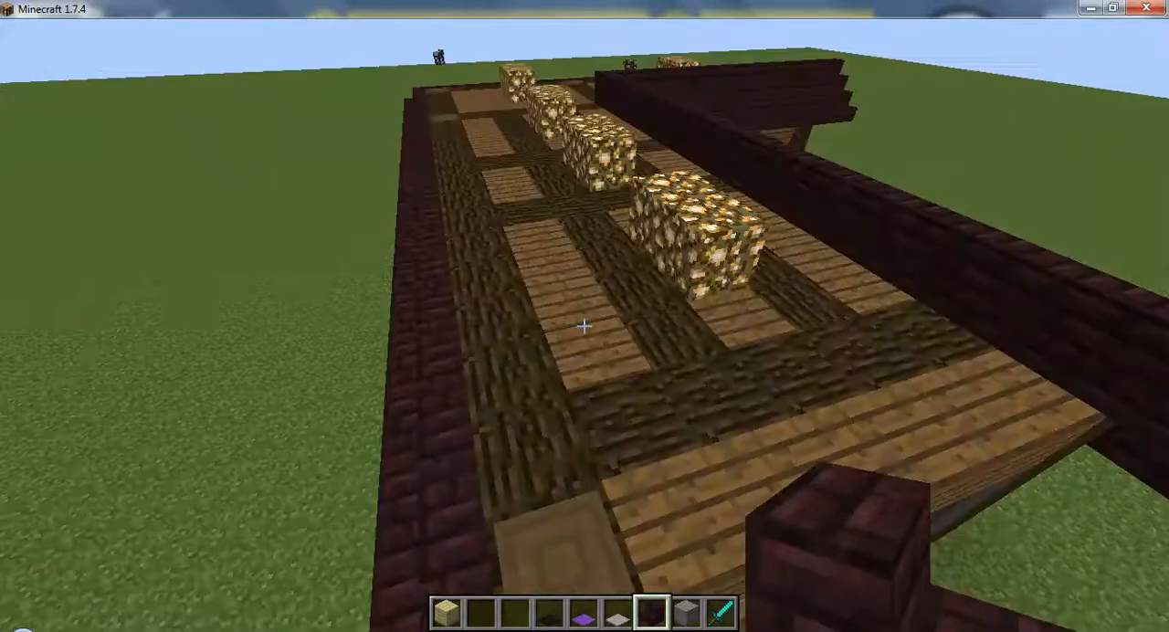
mouse_move(585, 326)
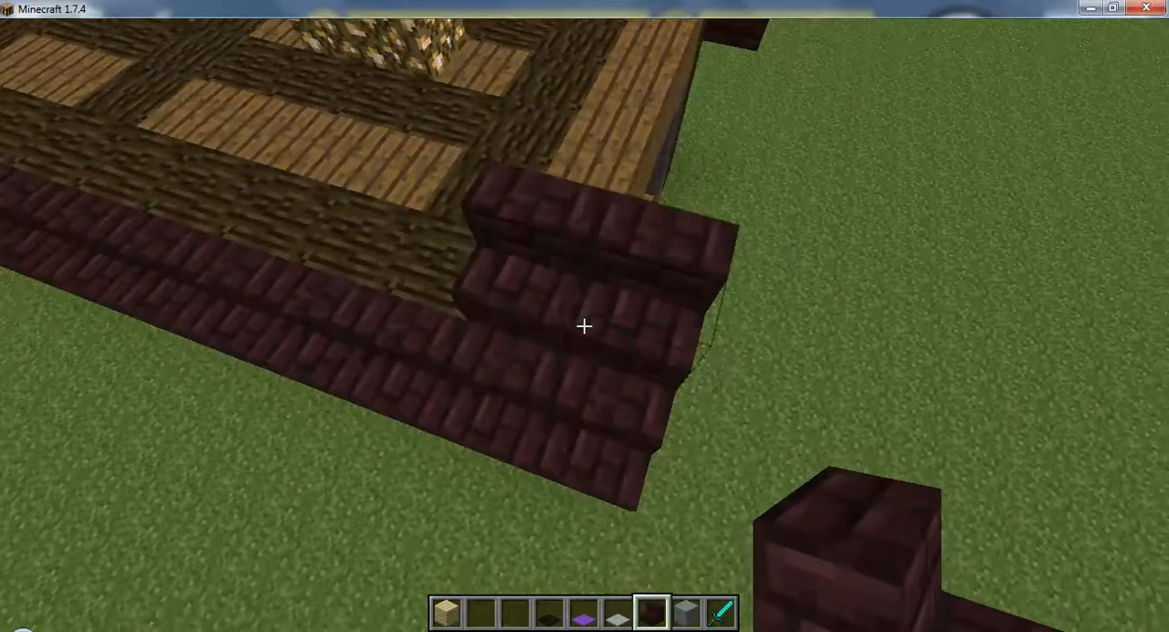
mouse_move(585, 327)
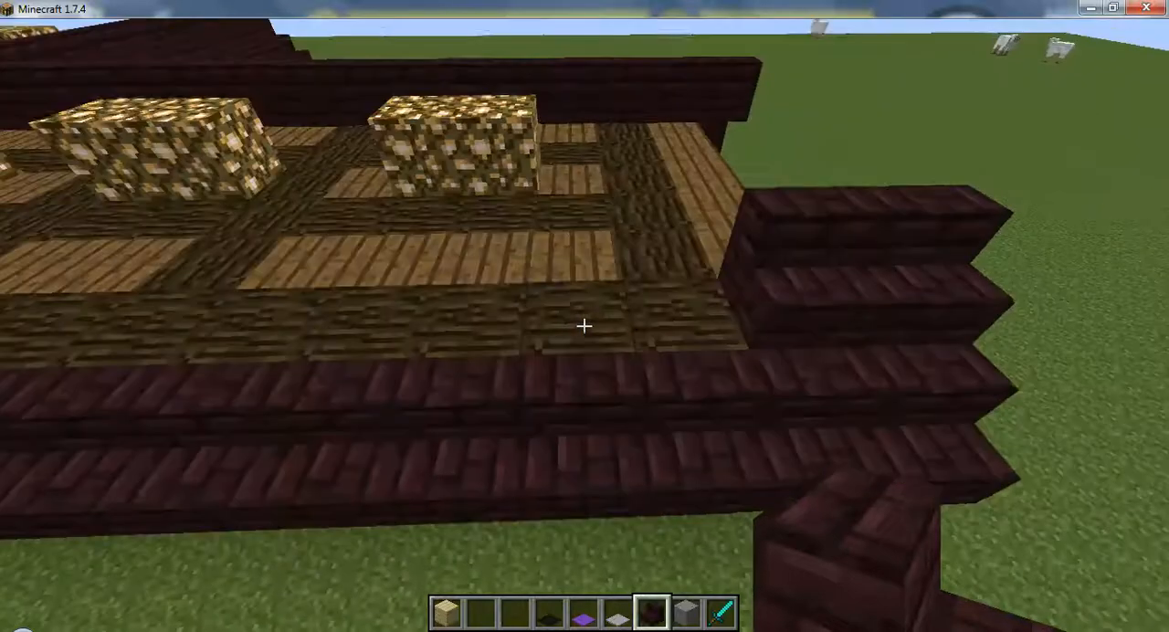
mouse_move(585, 325)
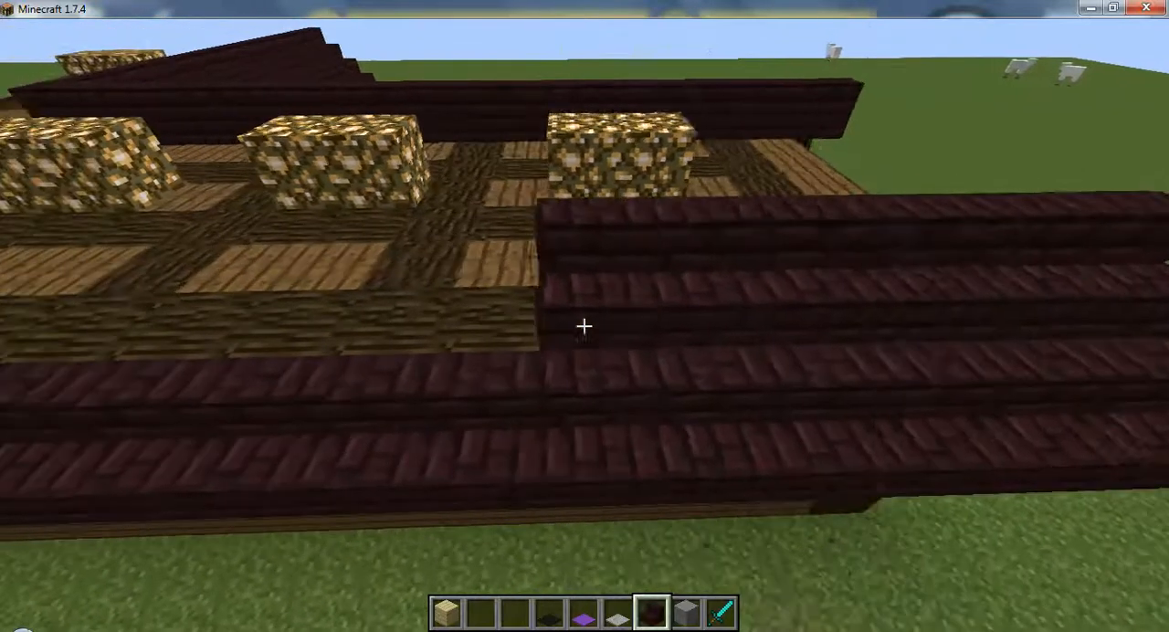
mouse_move(585, 326)
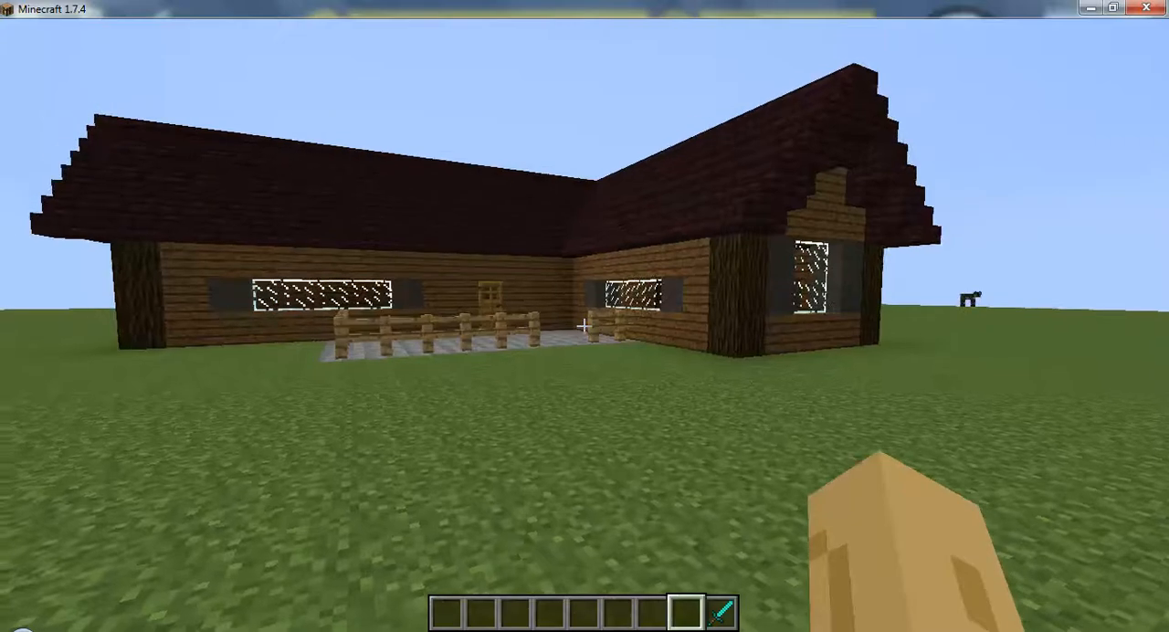
mouse_move(585, 316)
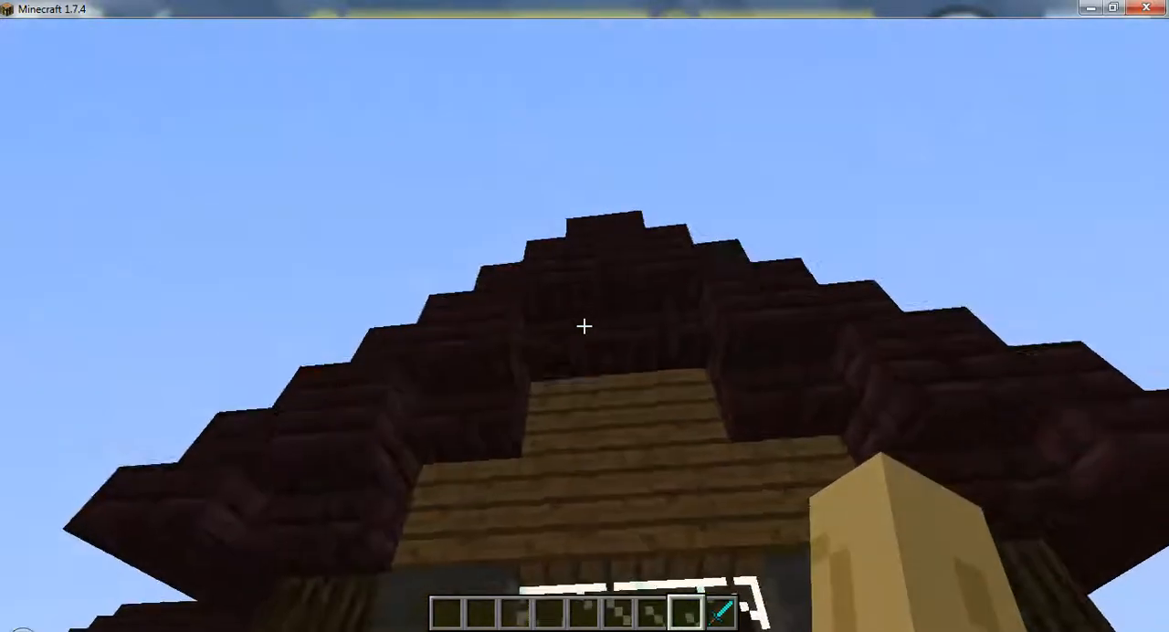
mouse_move(585, 326)
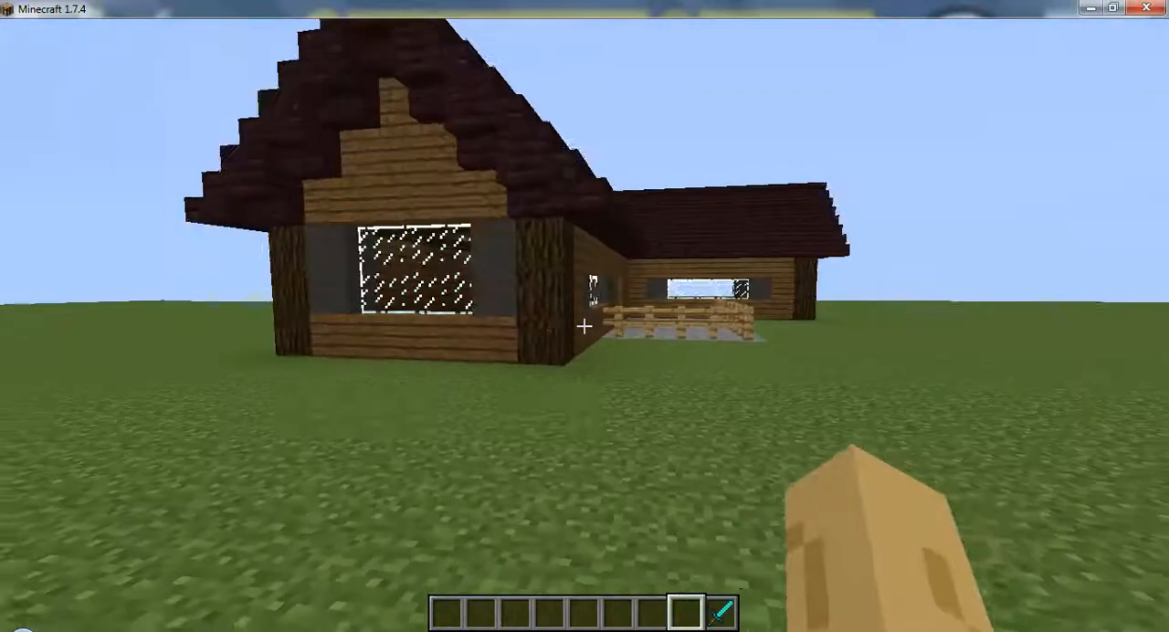
mouse_move(585, 326)
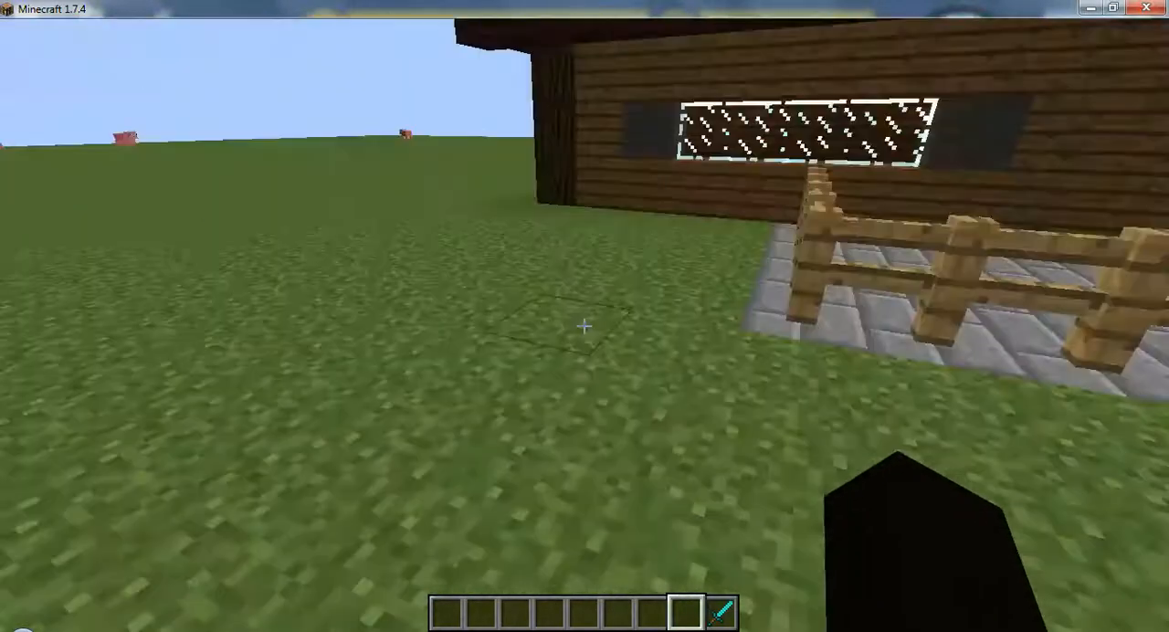
mouse_move(585, 324)
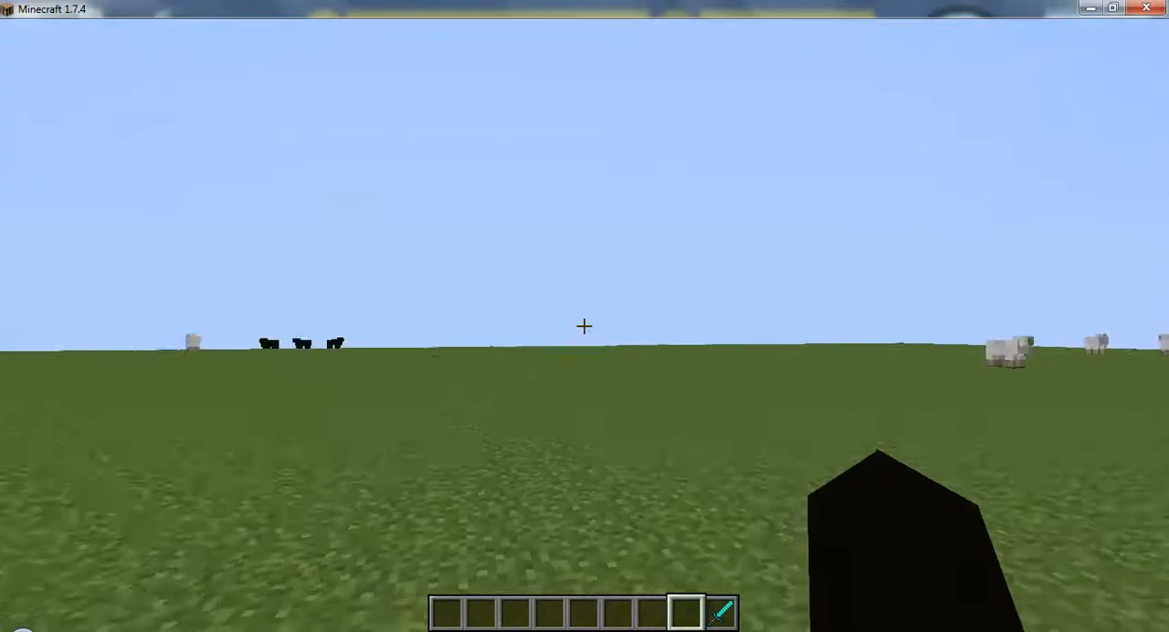
key(F3)
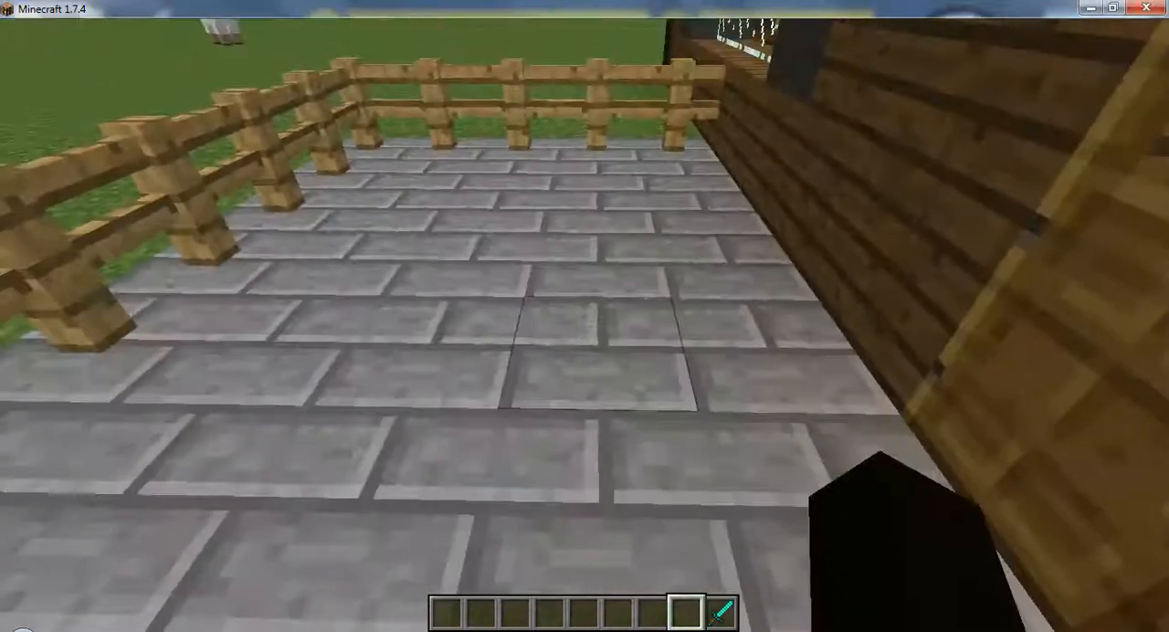
mouse_move(585, 326)
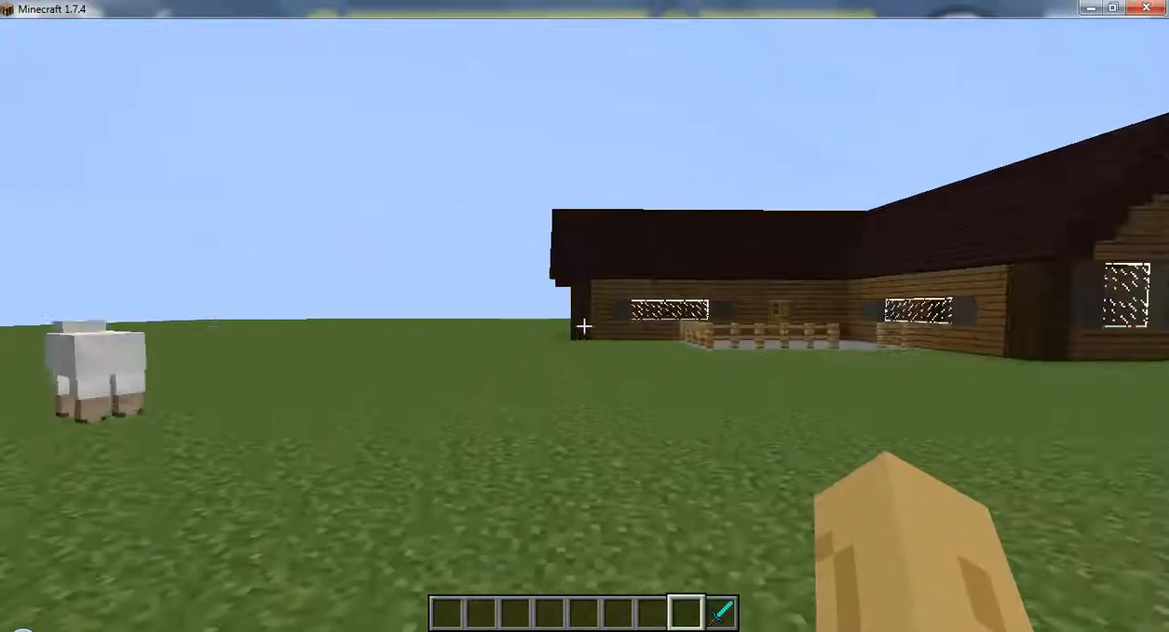
mouse_move(585, 326)
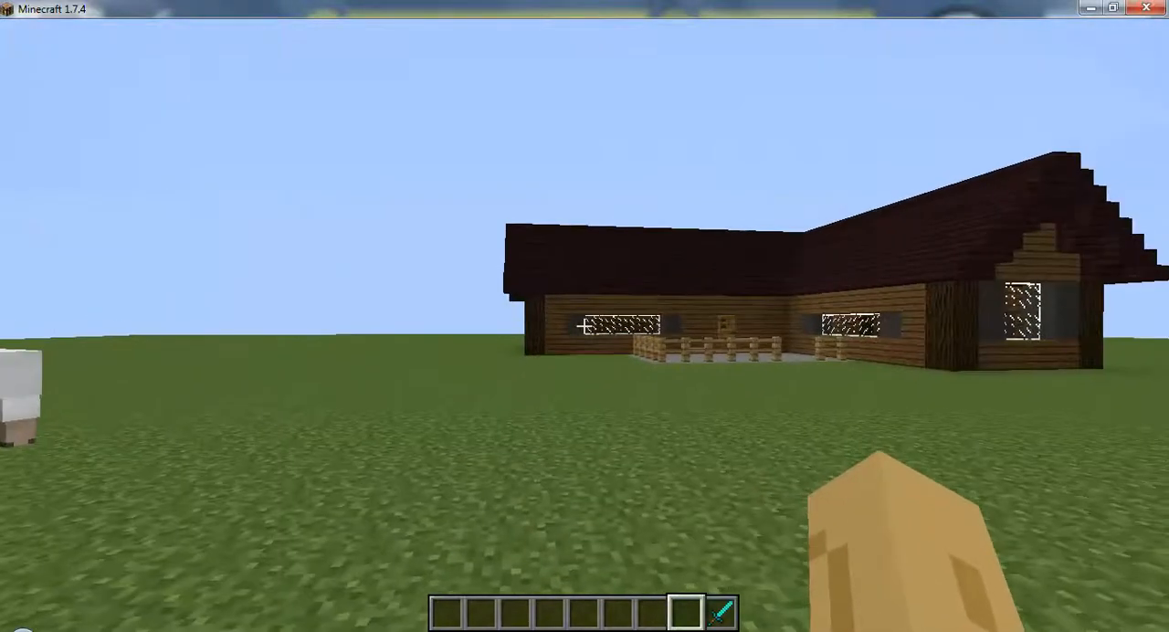